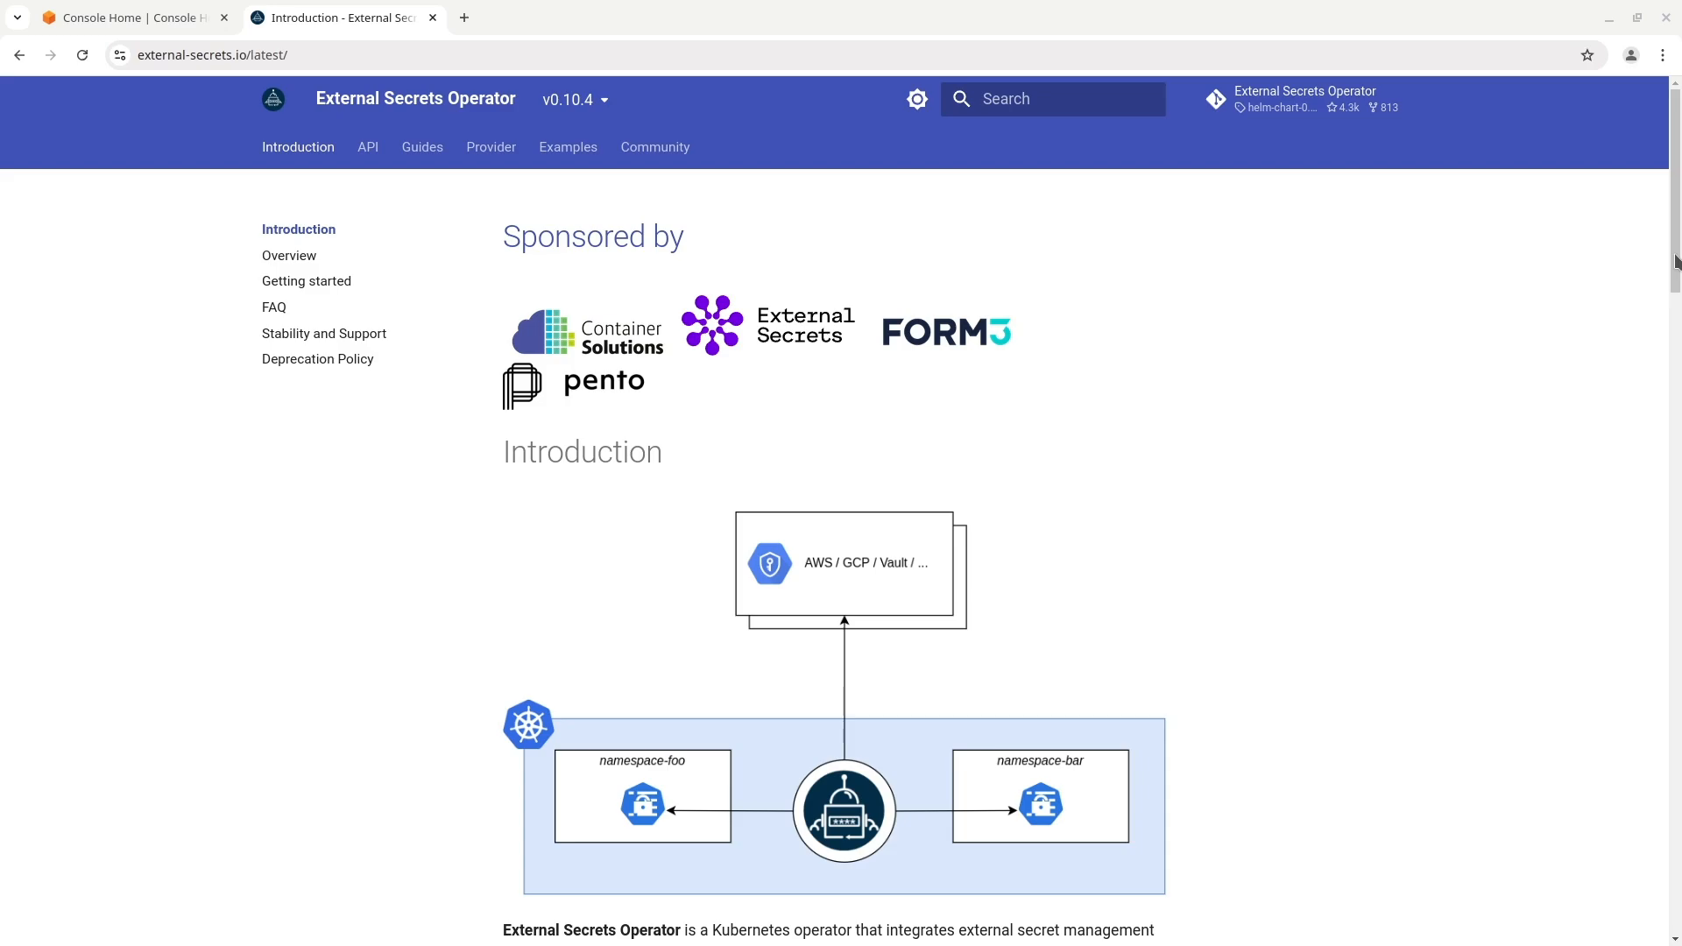
# Scroll through the Introduction page toward the API Components overview
pyautogui.scroll(-3)
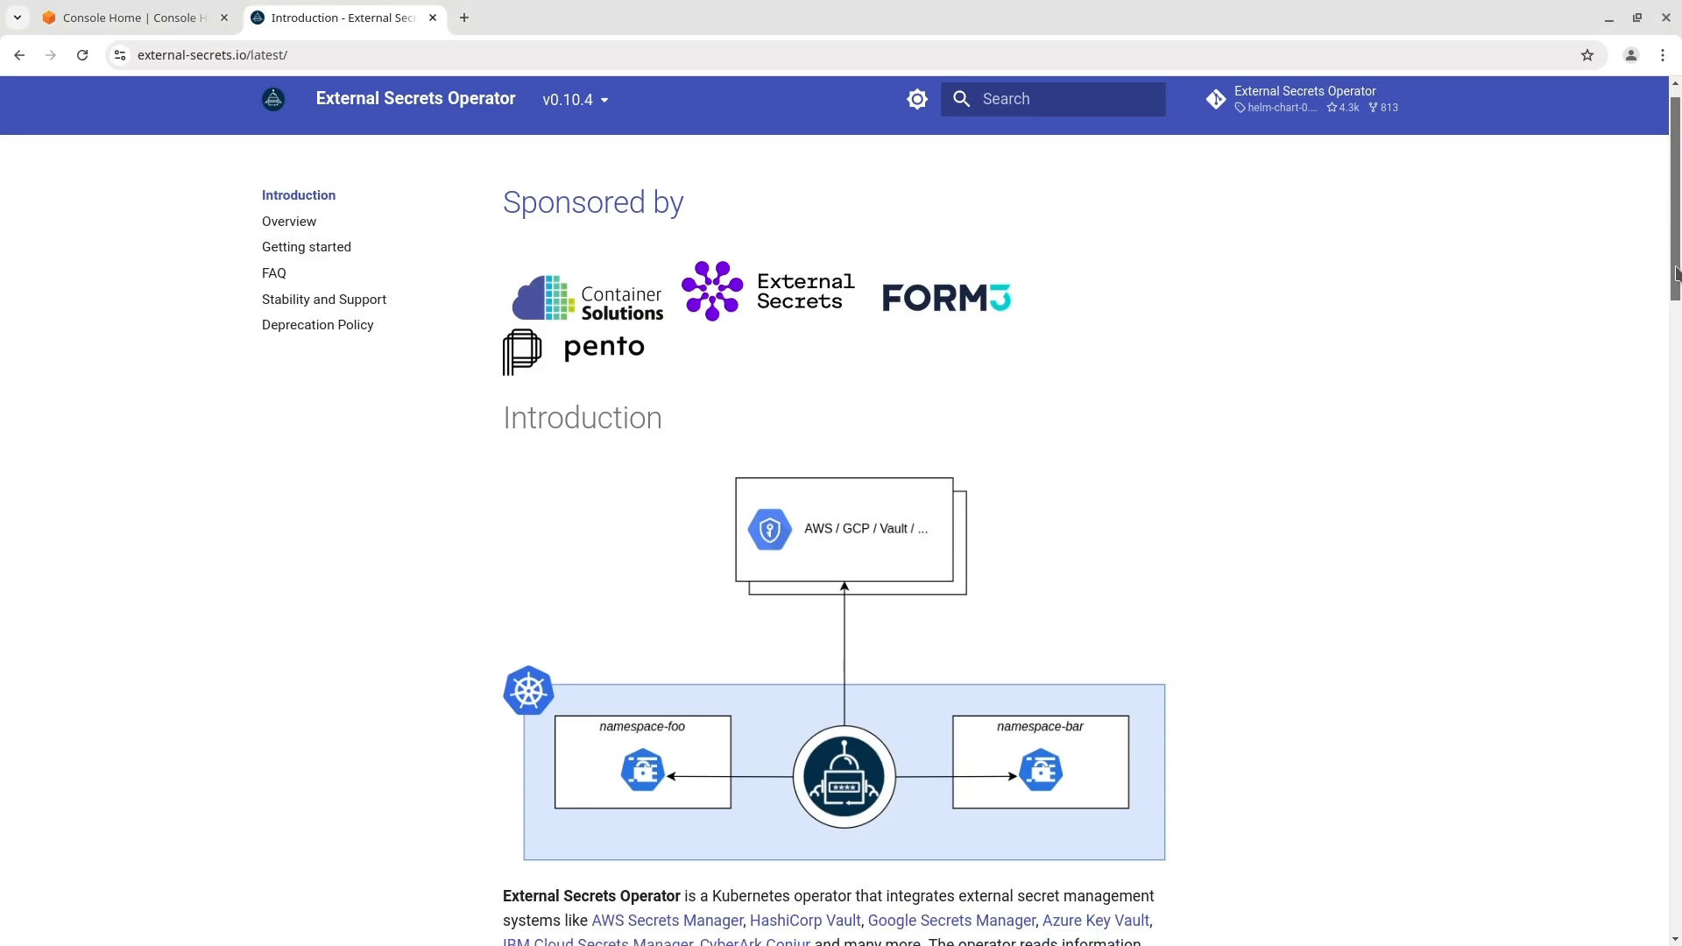
pyautogui.scroll(-3)
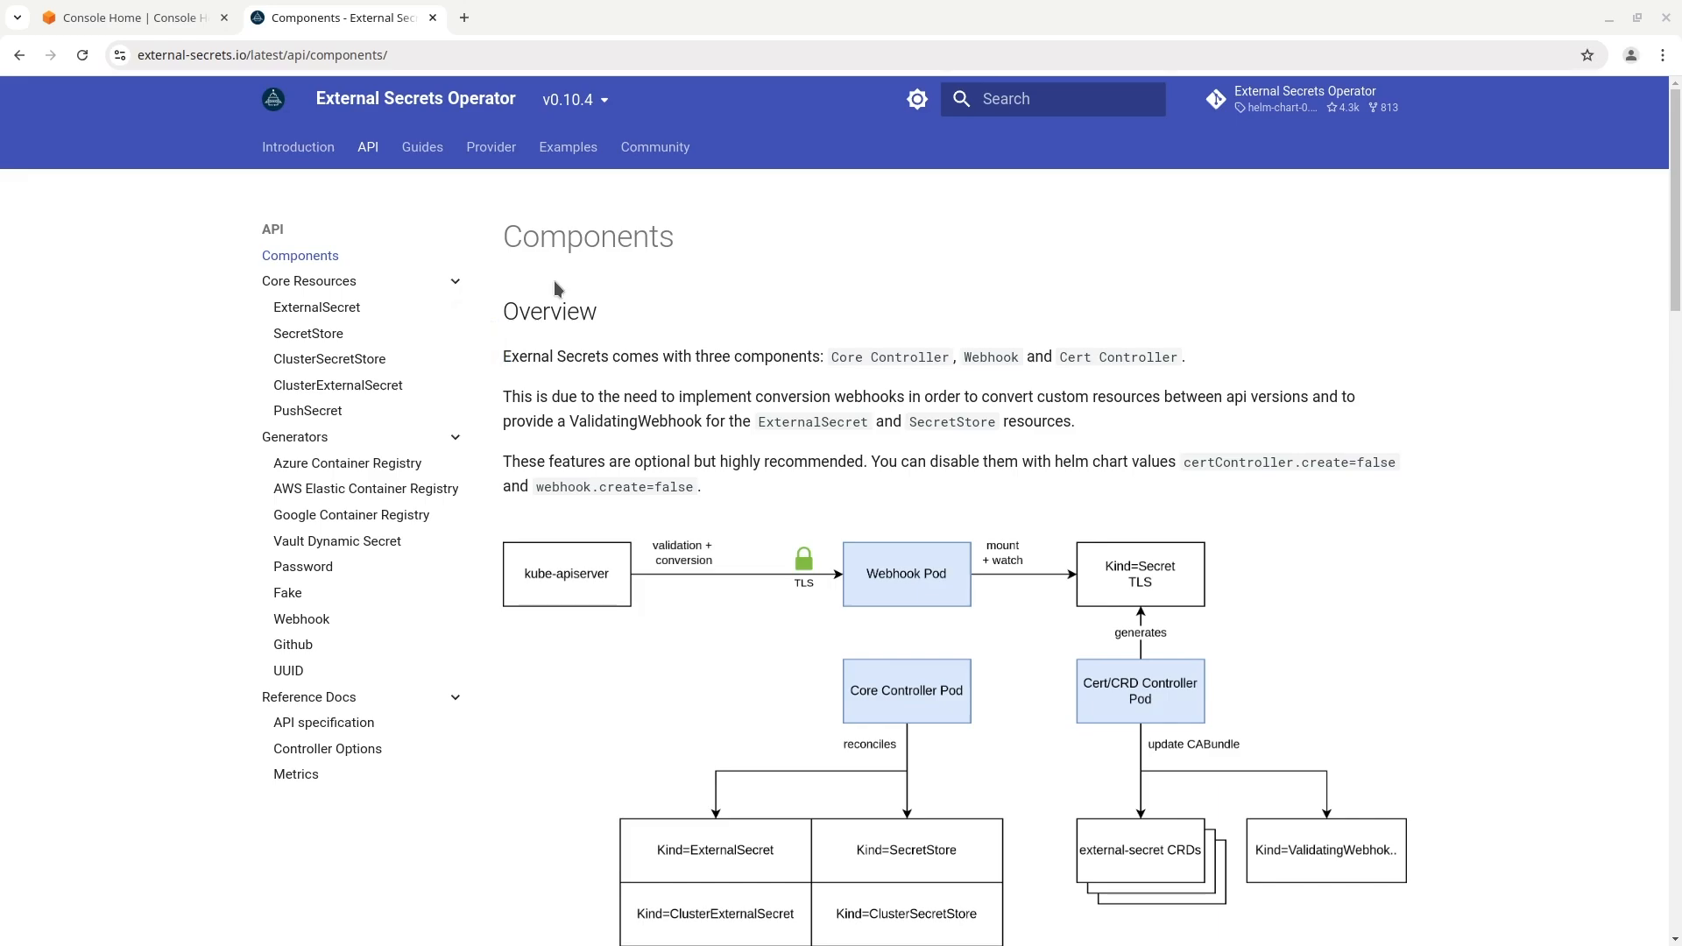
# View the SecretStore and ExternalSecret references, then land on the AWS Secrets Manager provider guide
pyautogui.click(308, 333)
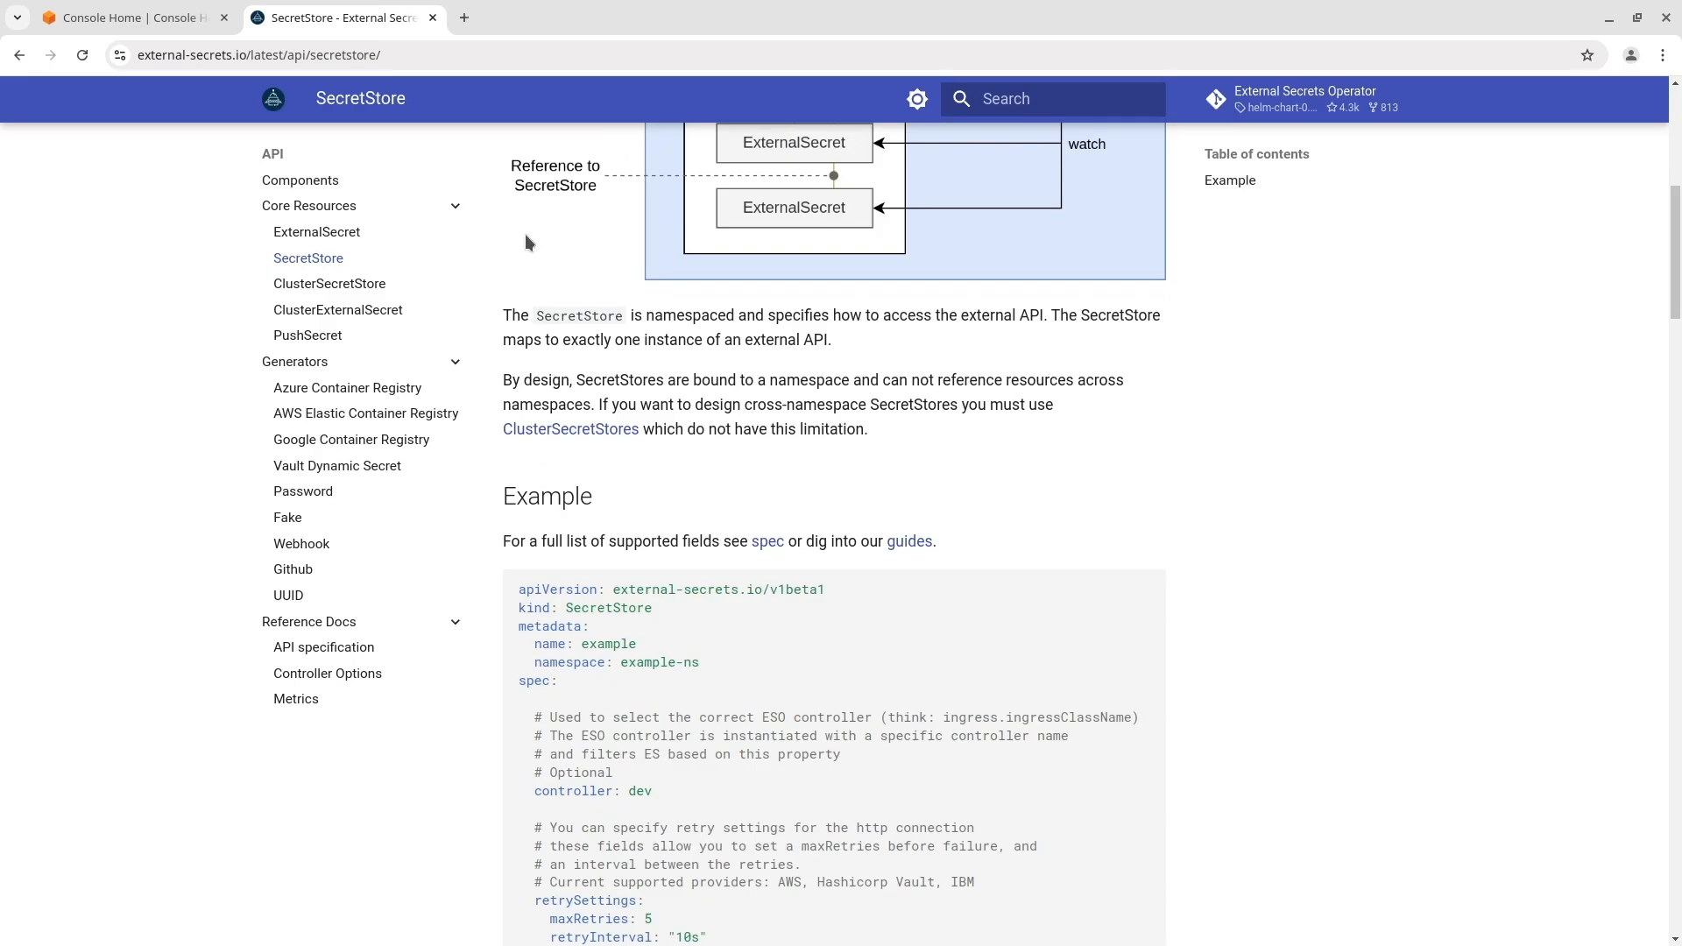
pyautogui.click(317, 231)
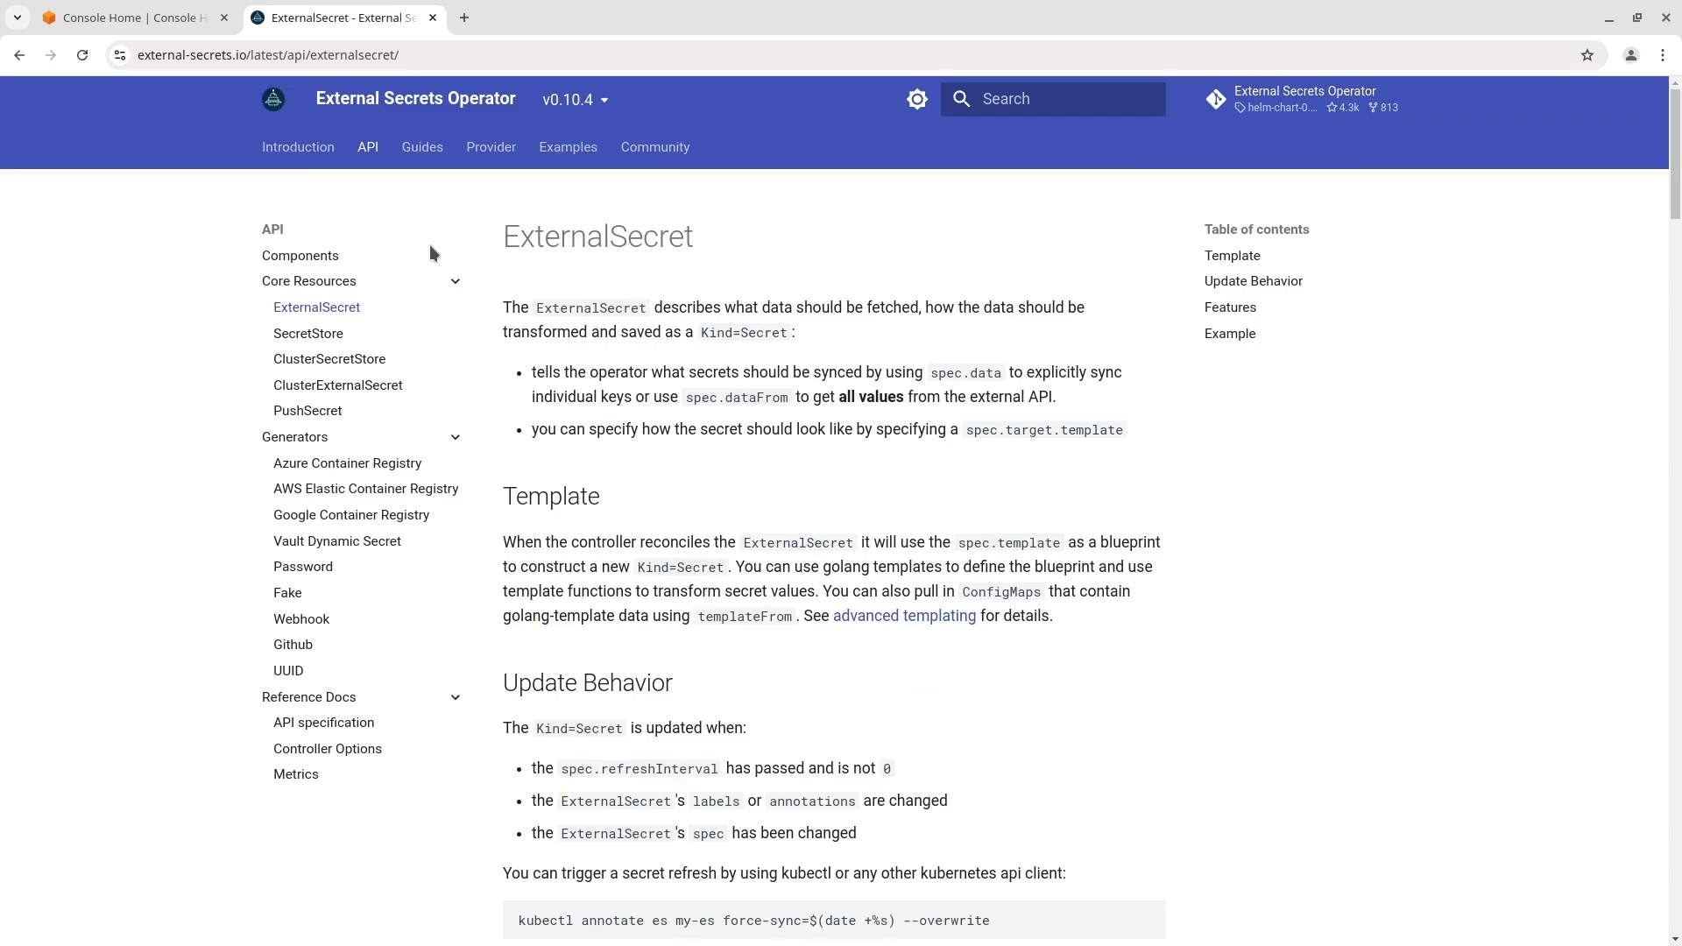
pyautogui.click(491, 147)
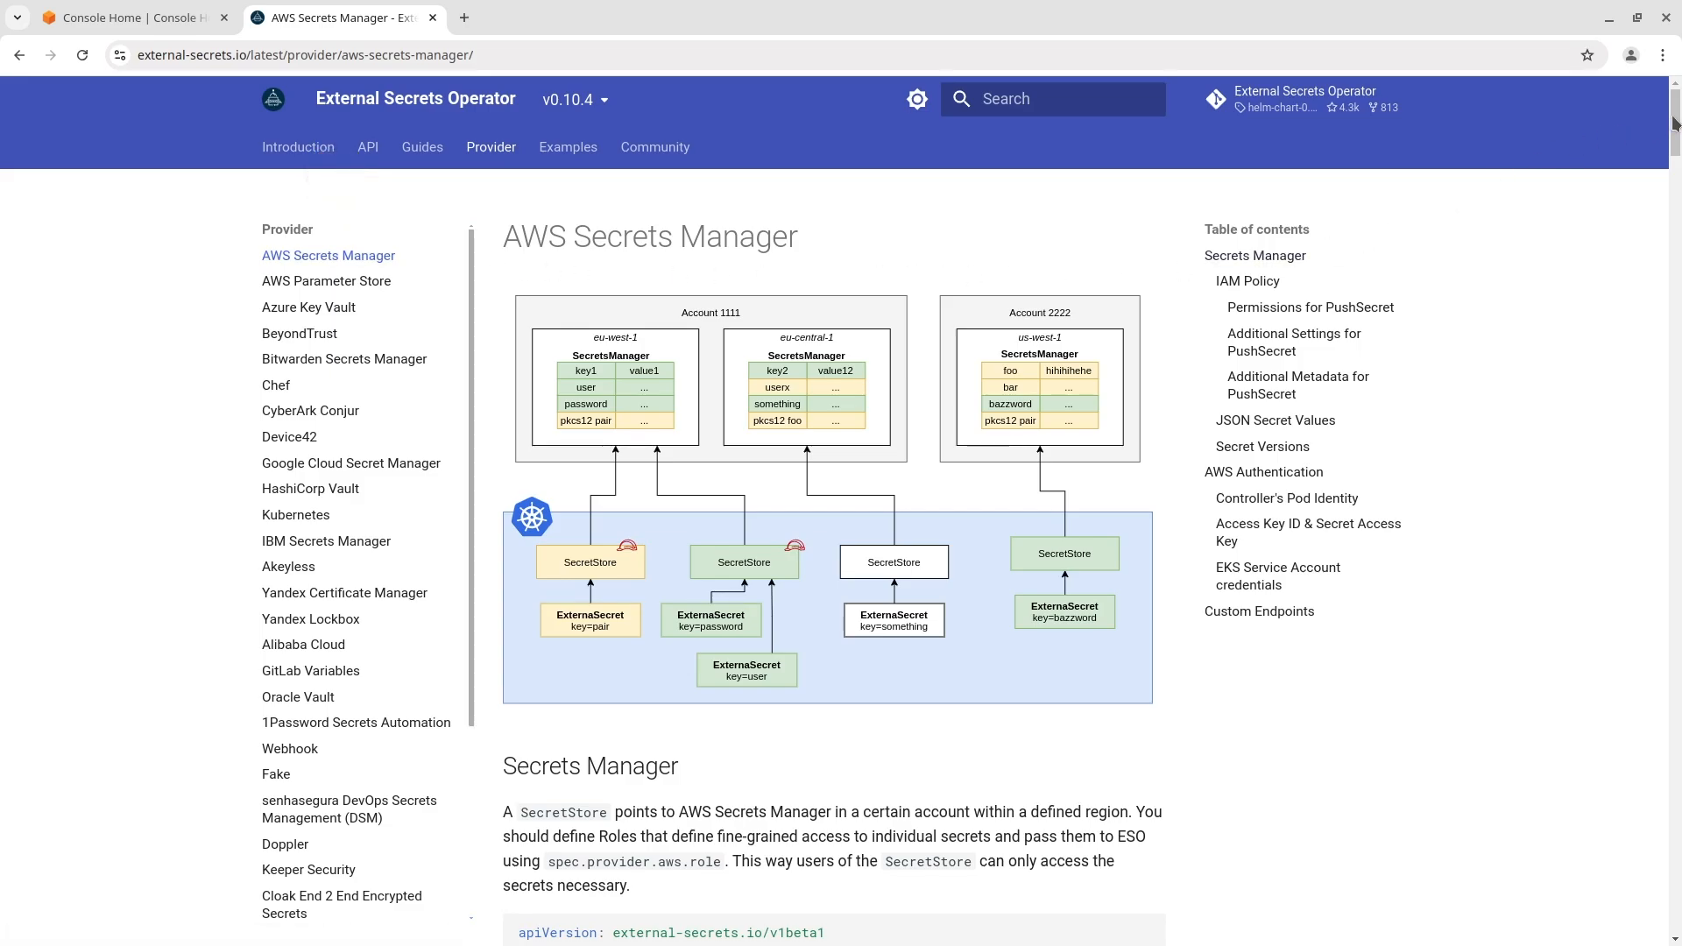
# Read the provider guide's IAM policy and JSON examples, then return to the AWS console
pyautogui.scroll(-3)
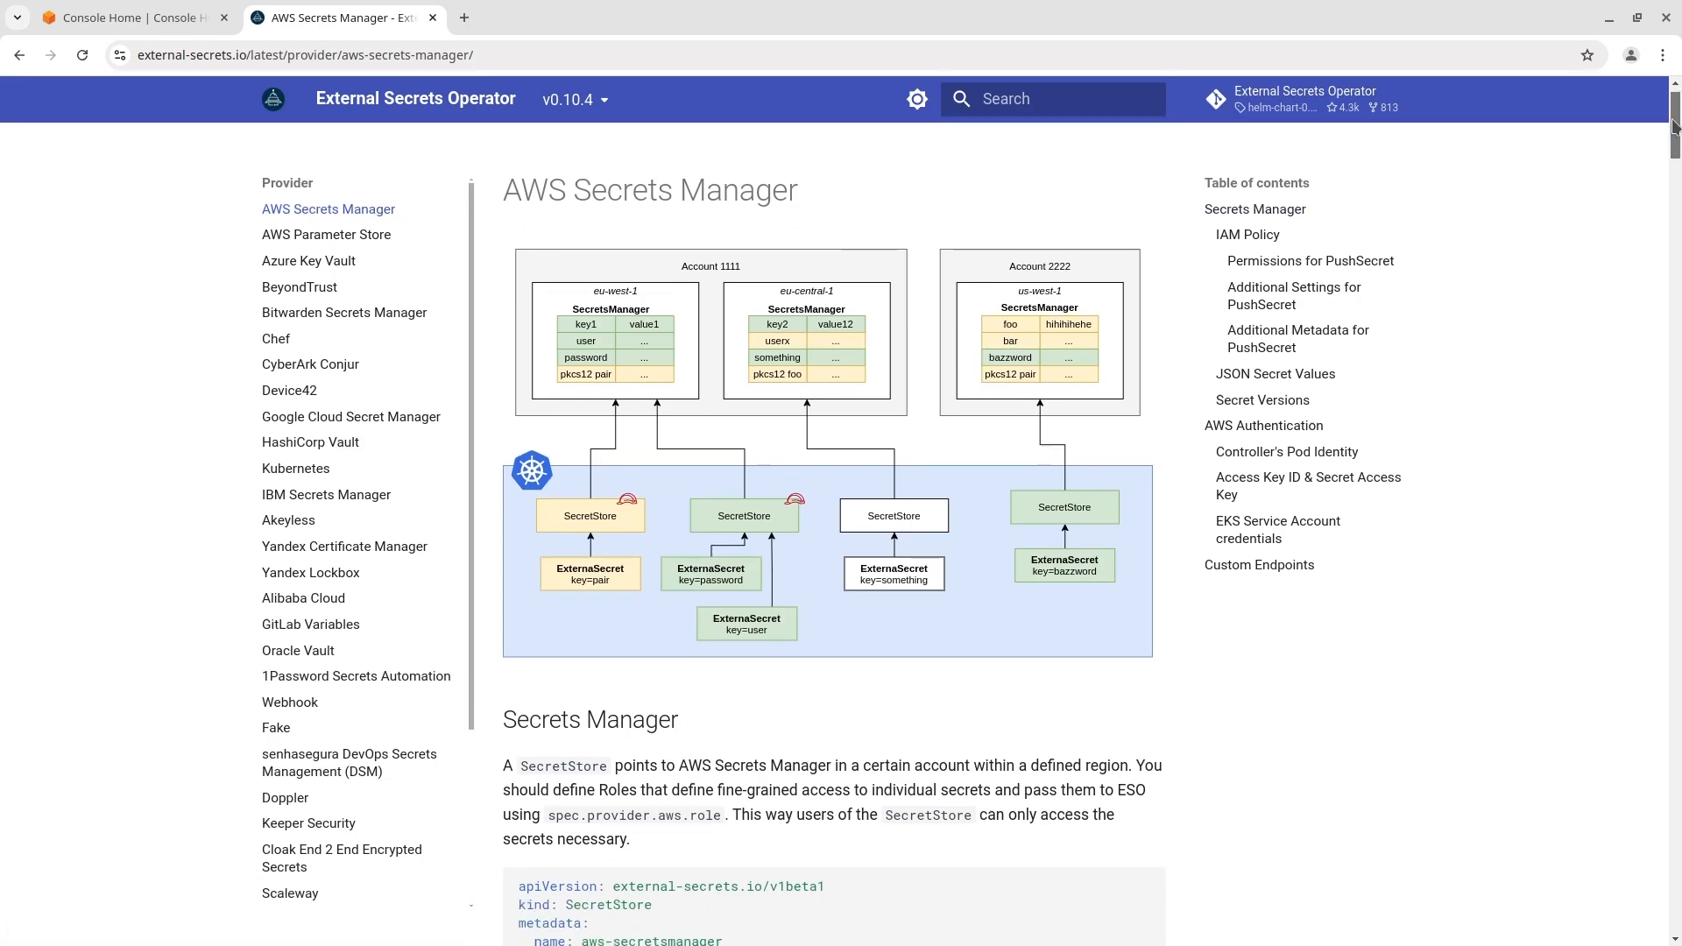
pyautogui.scroll(-3)
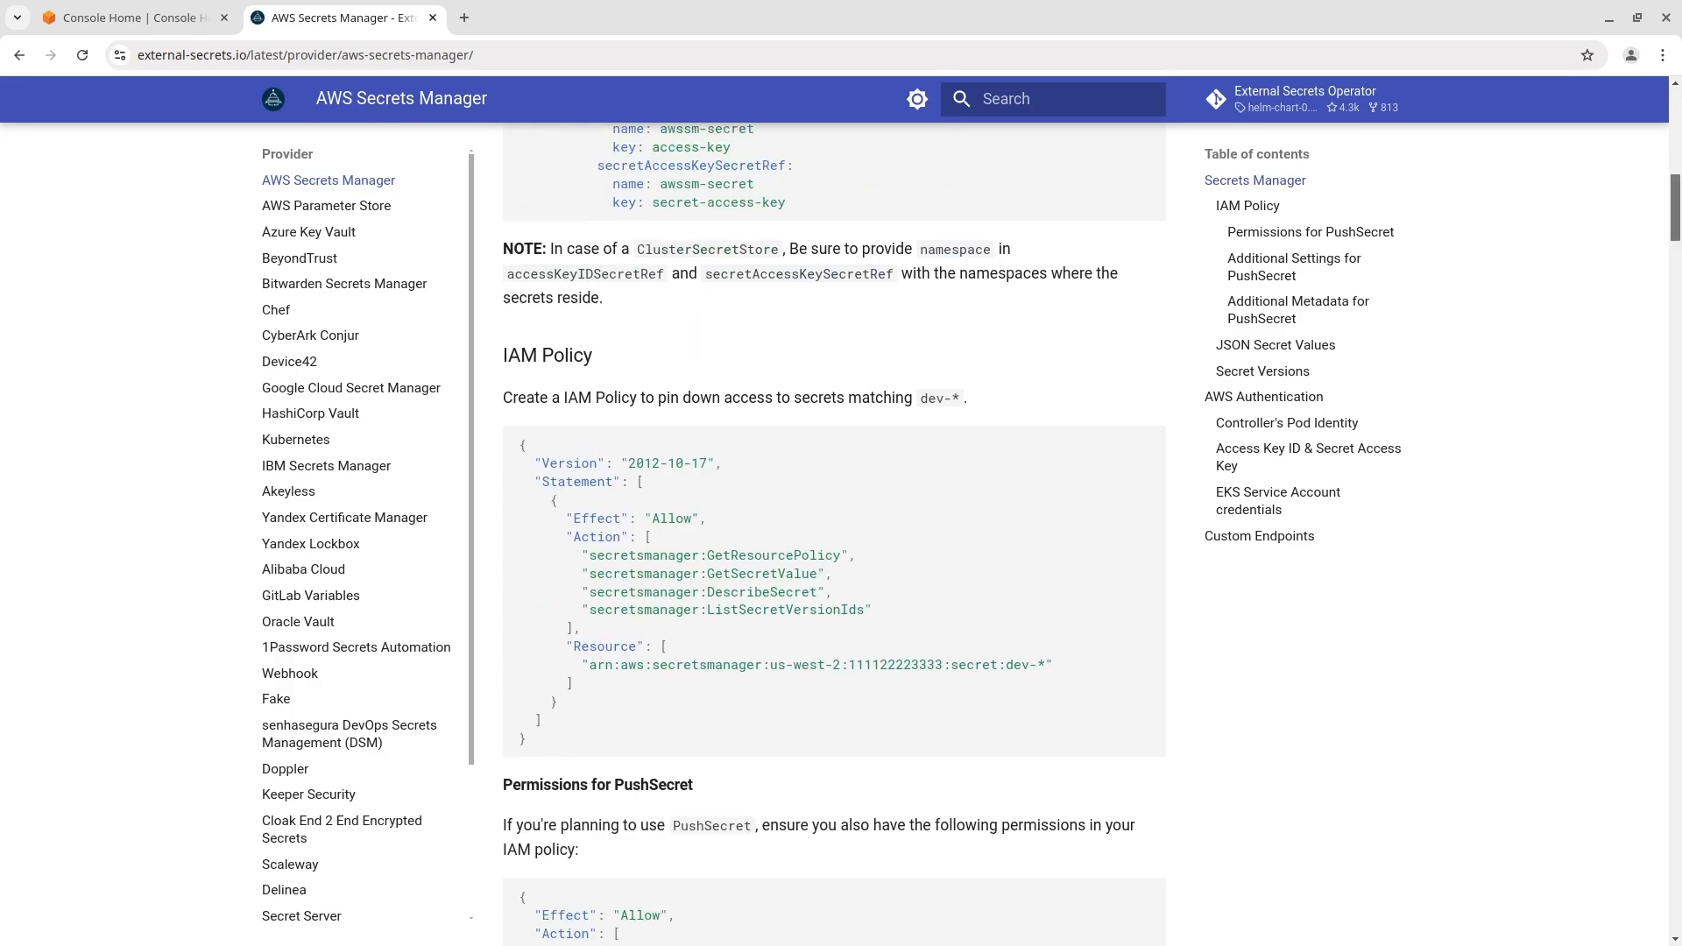
pyautogui.scroll(-3)
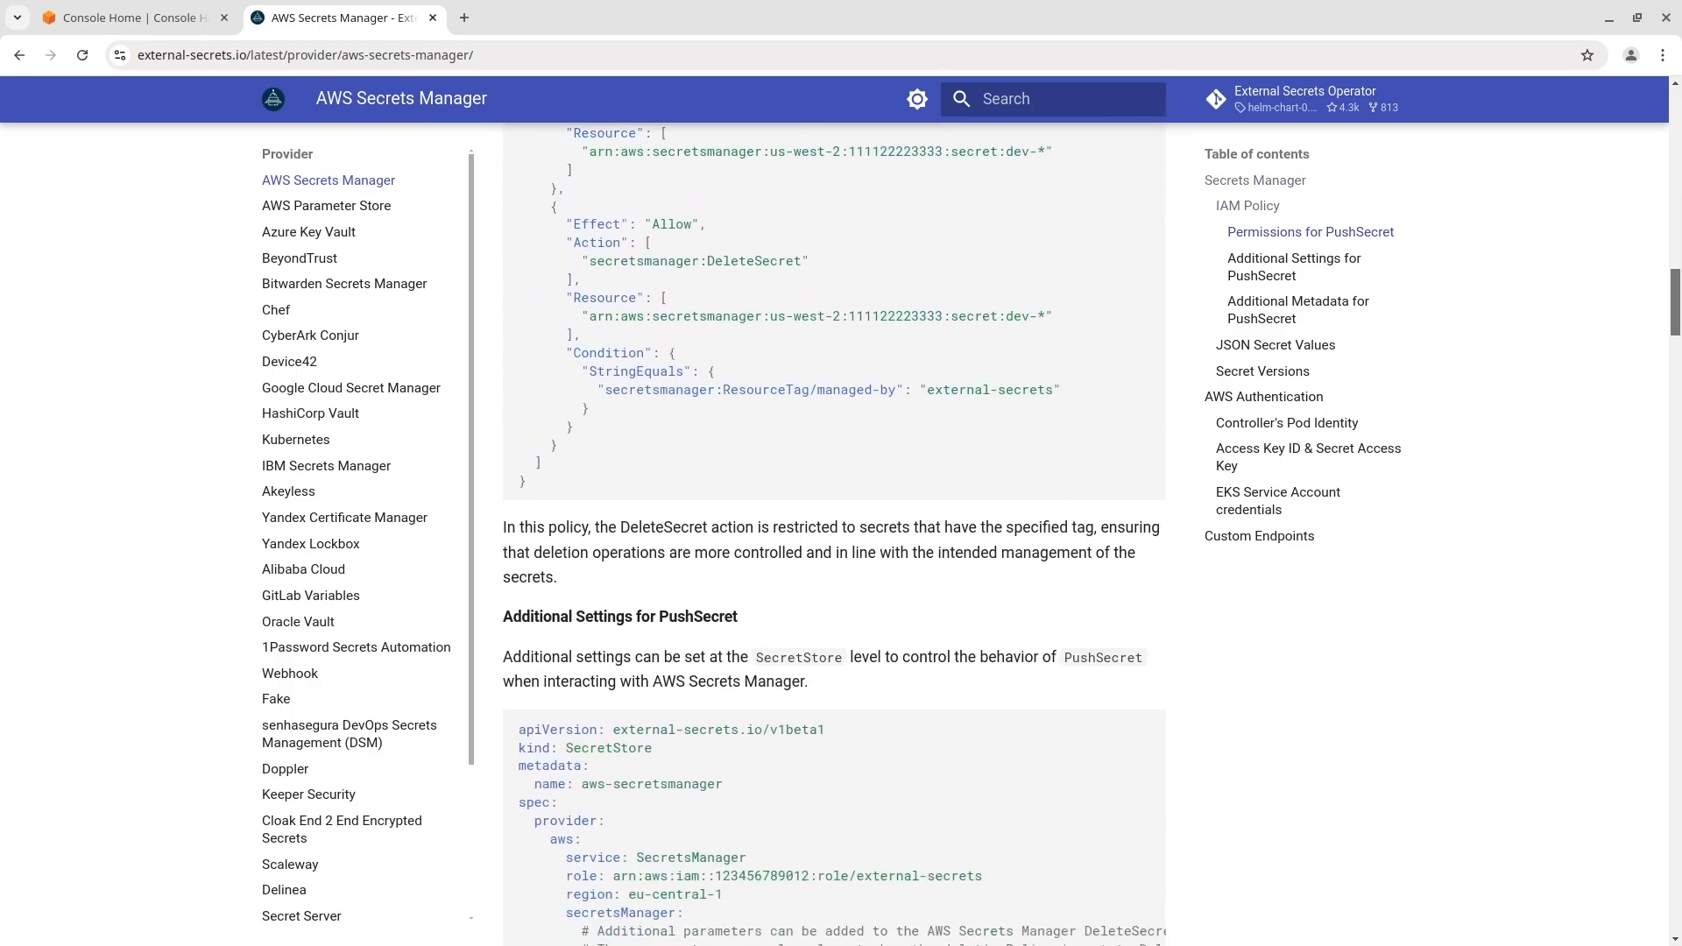
pyautogui.scroll(-3)
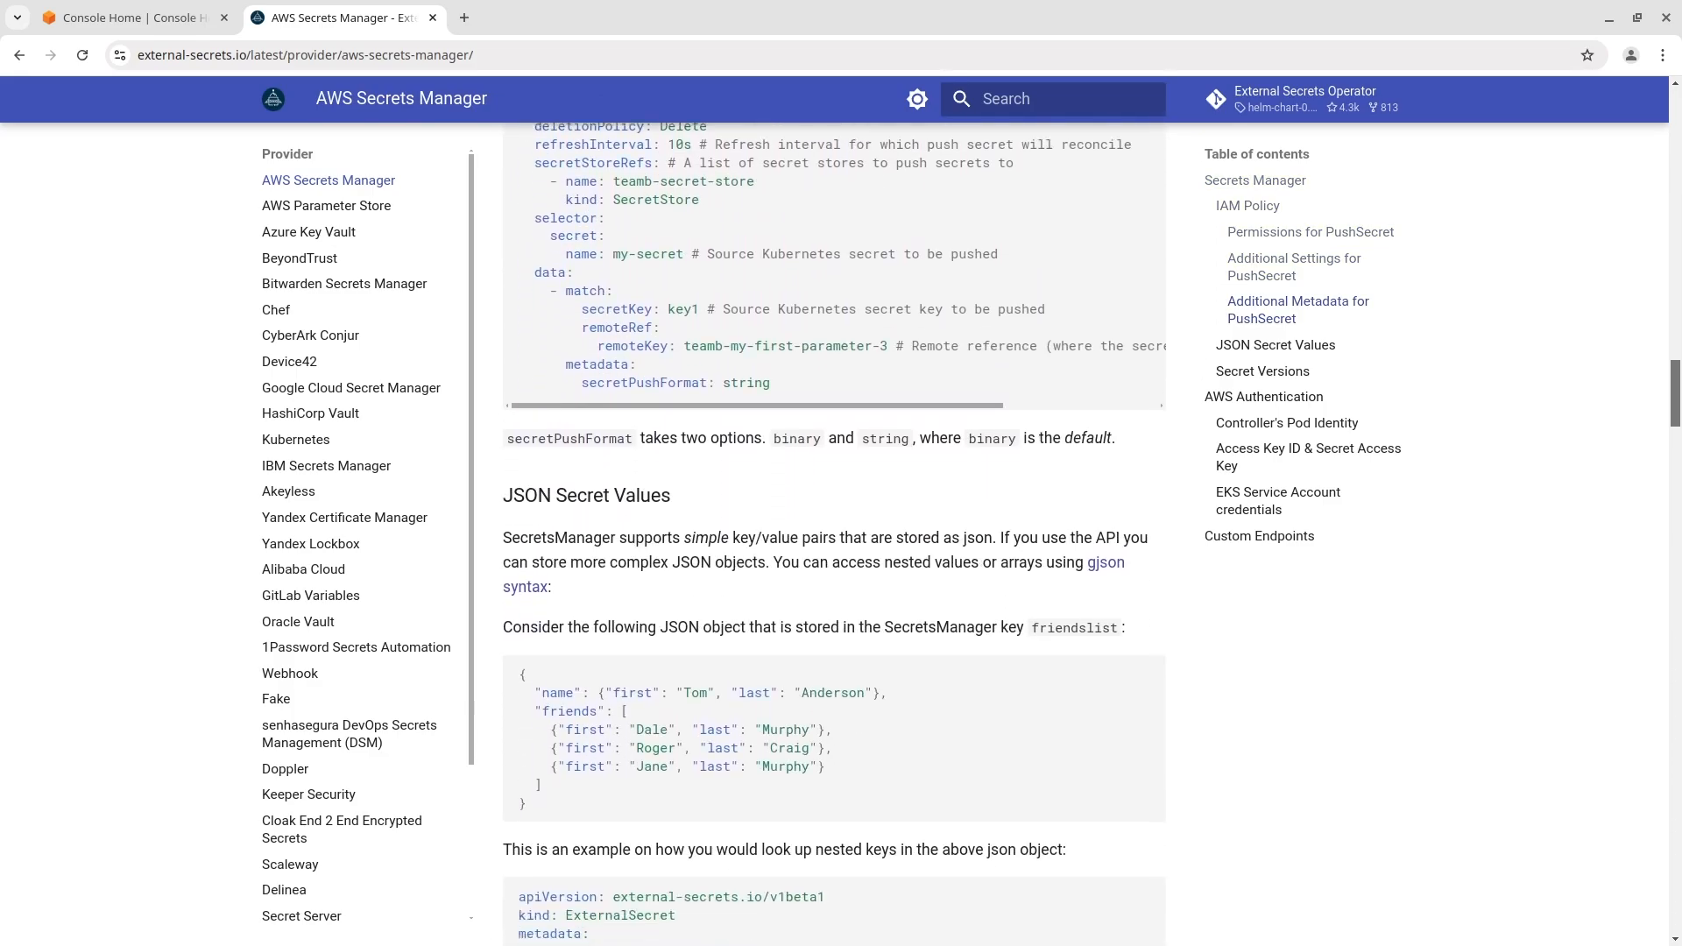
pyautogui.click(128, 17)
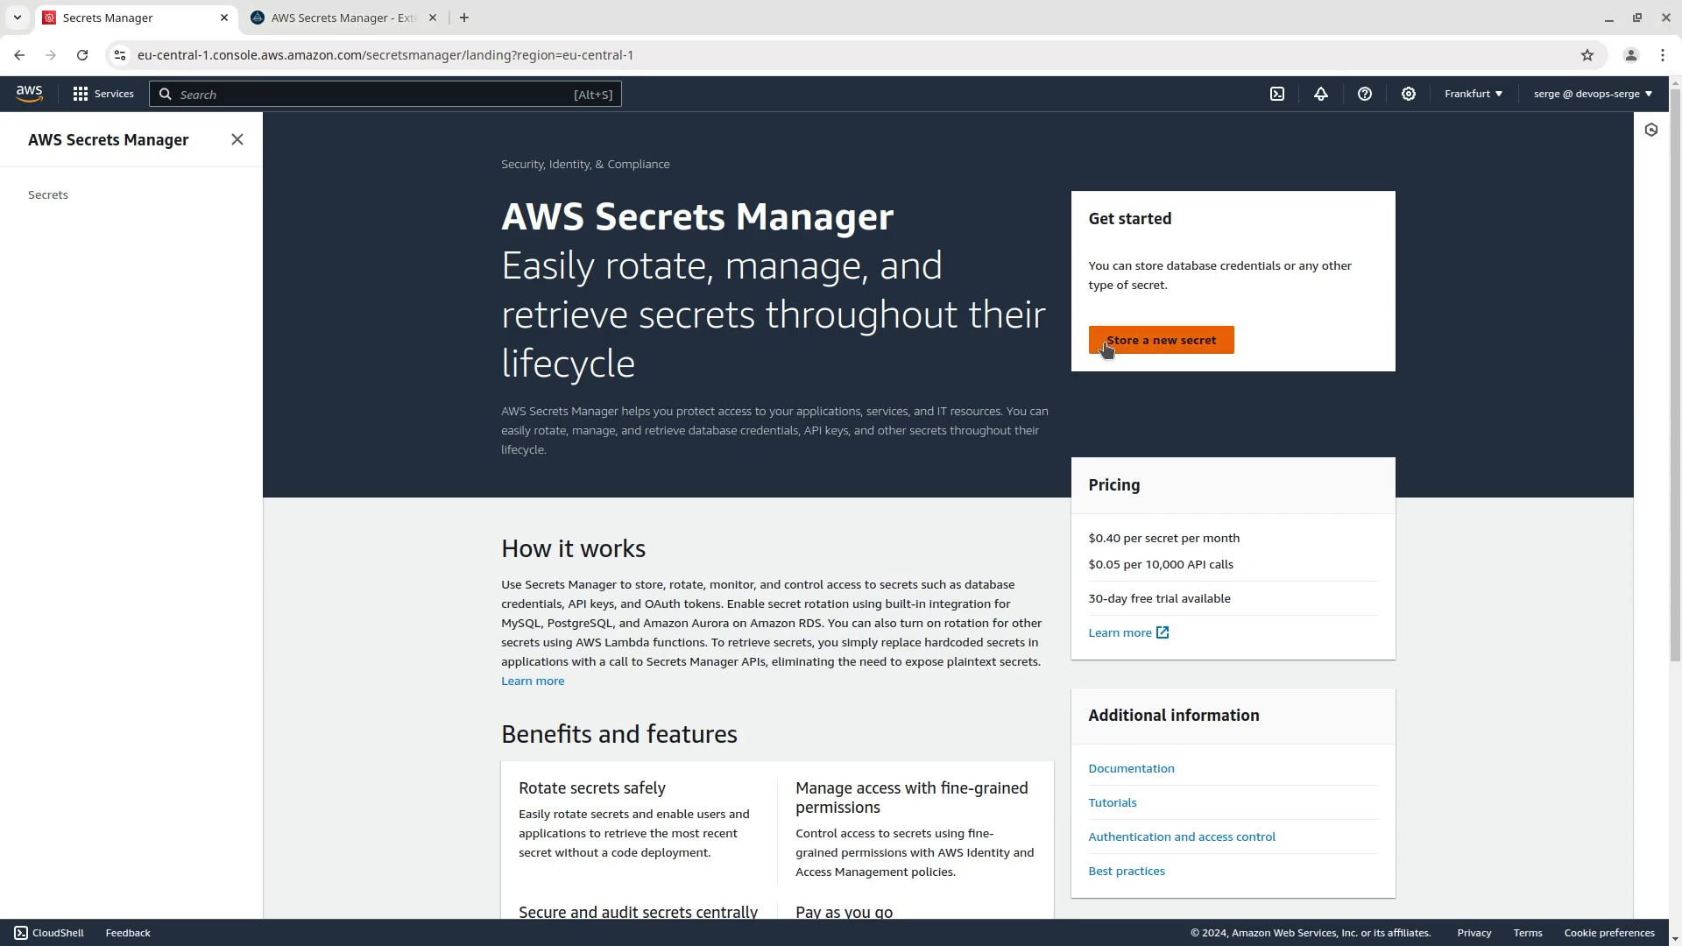
# Start a new Other-type secret and name it myawssecret
pyautogui.click(1160, 340)
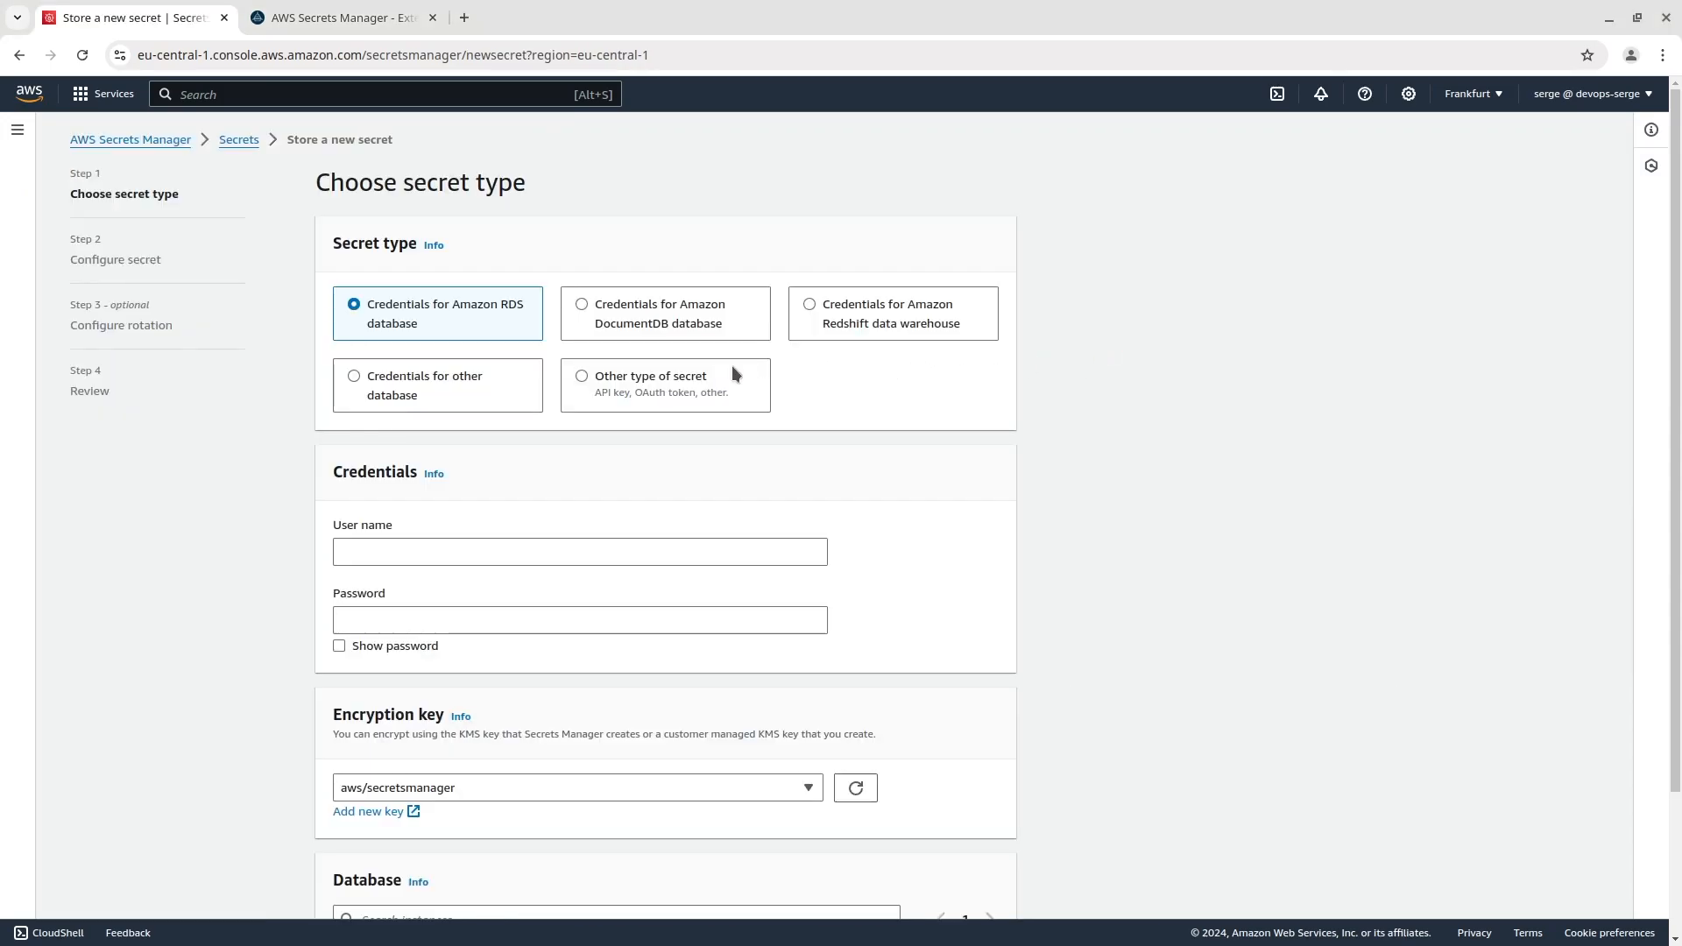
pyautogui.click(582, 375)
pyautogui.write('key')
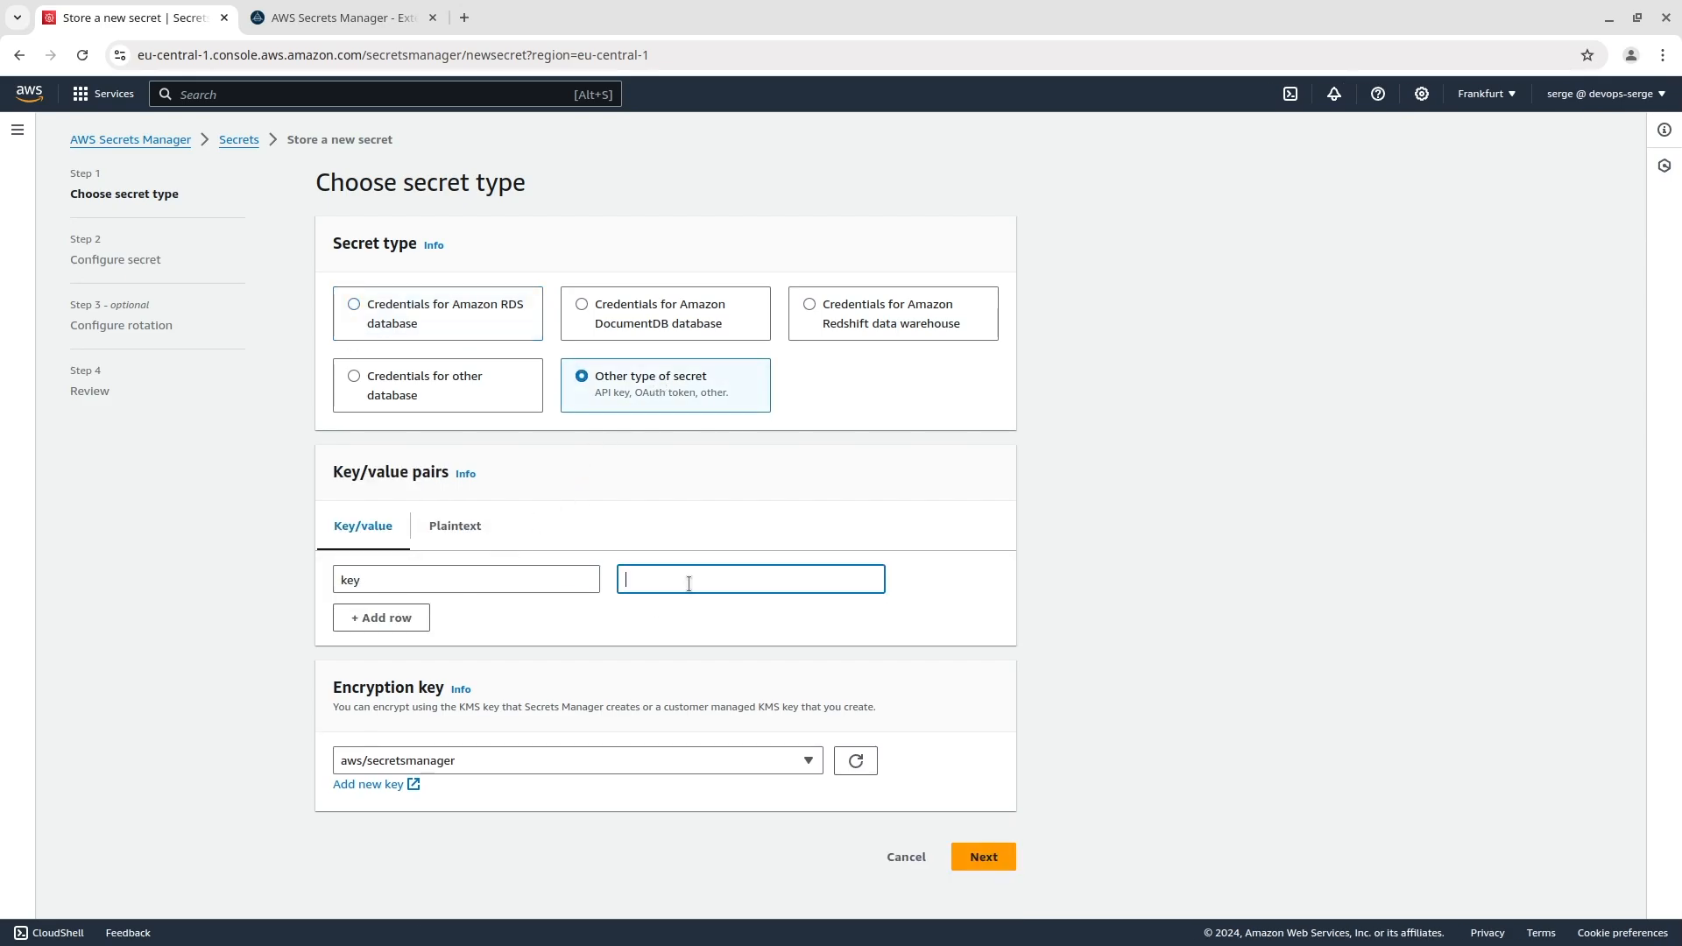
pyautogui.click(981, 857)
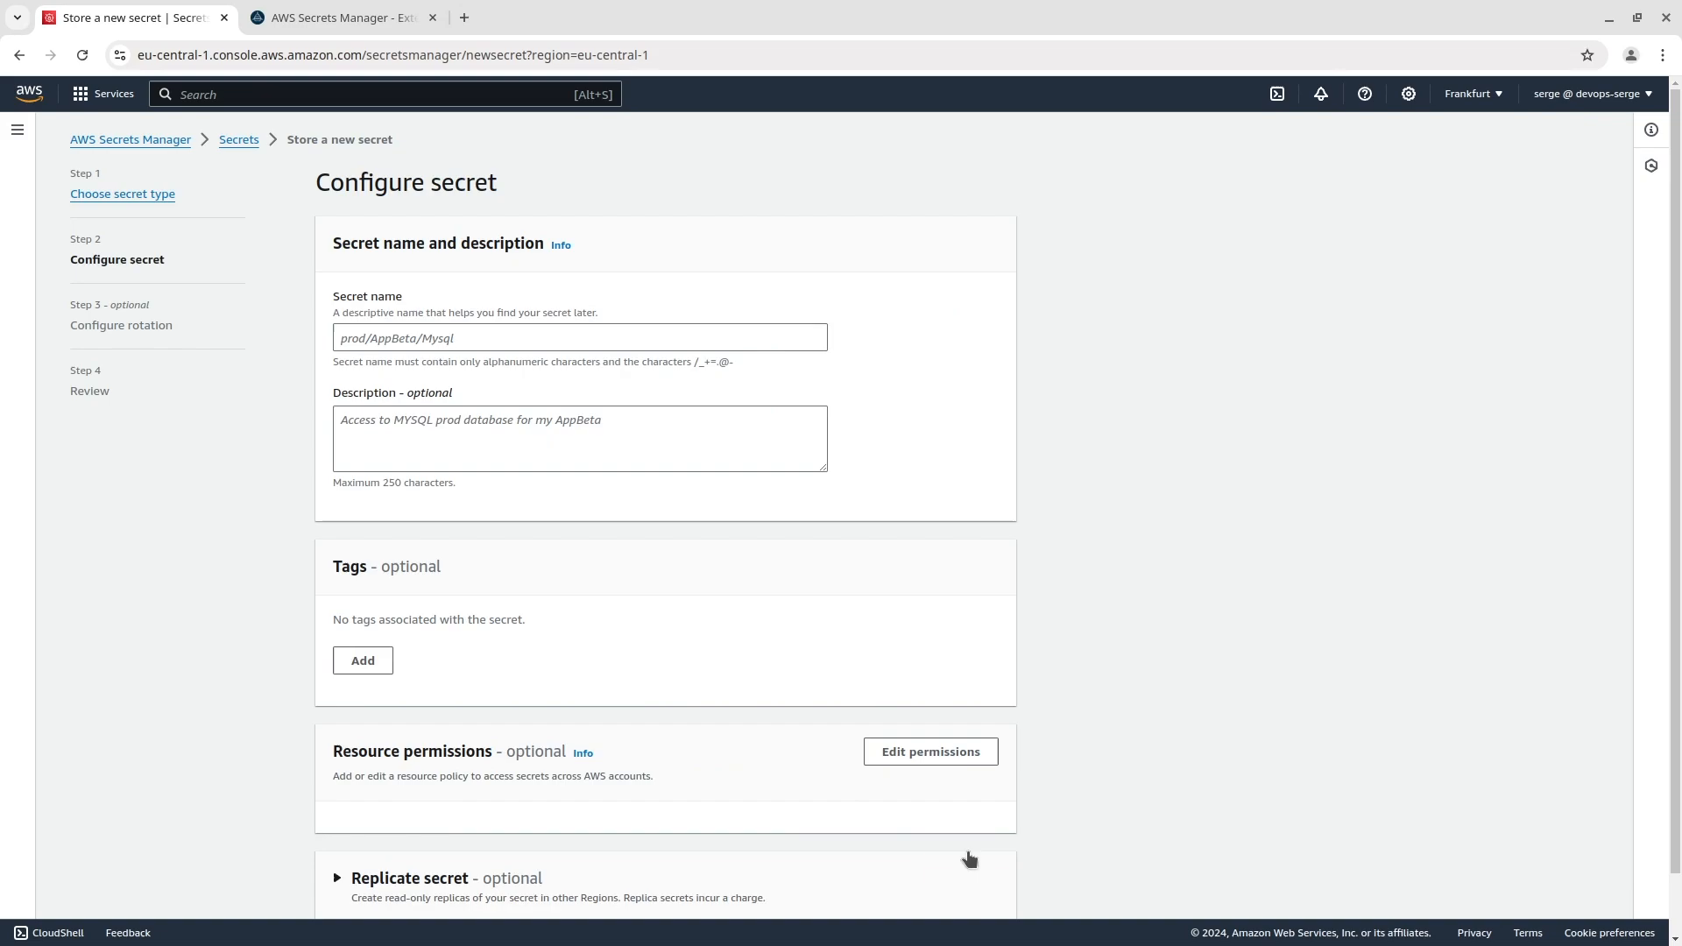
pyautogui.click(580, 336)
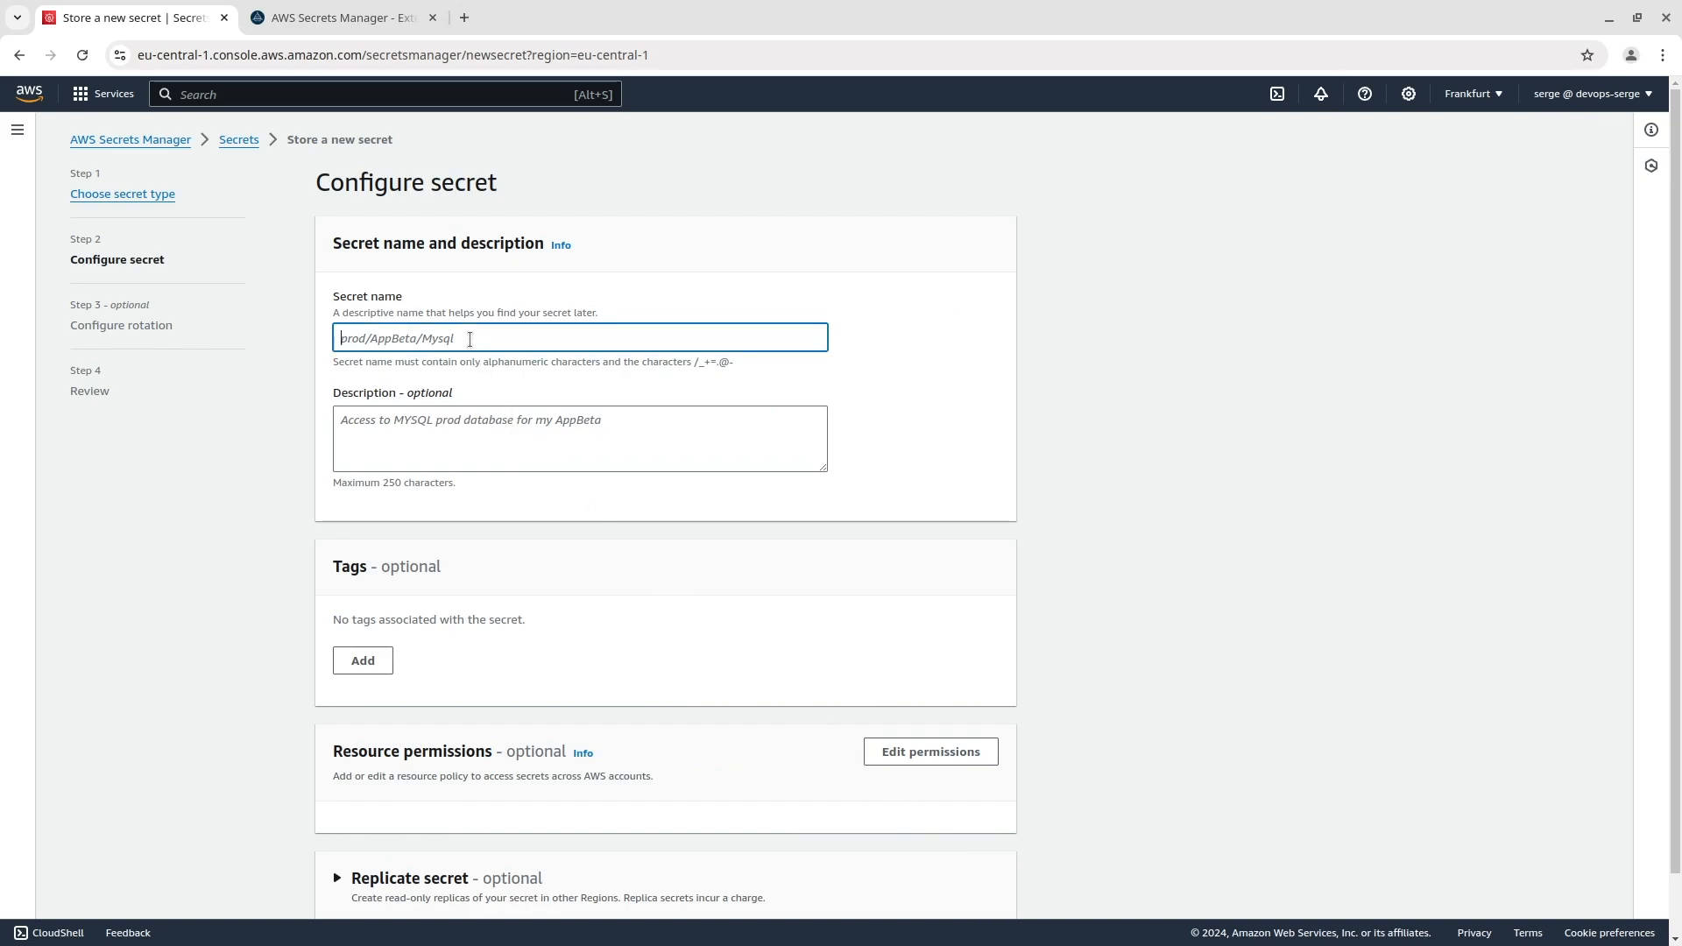
pyautogui.write('myawssecret')
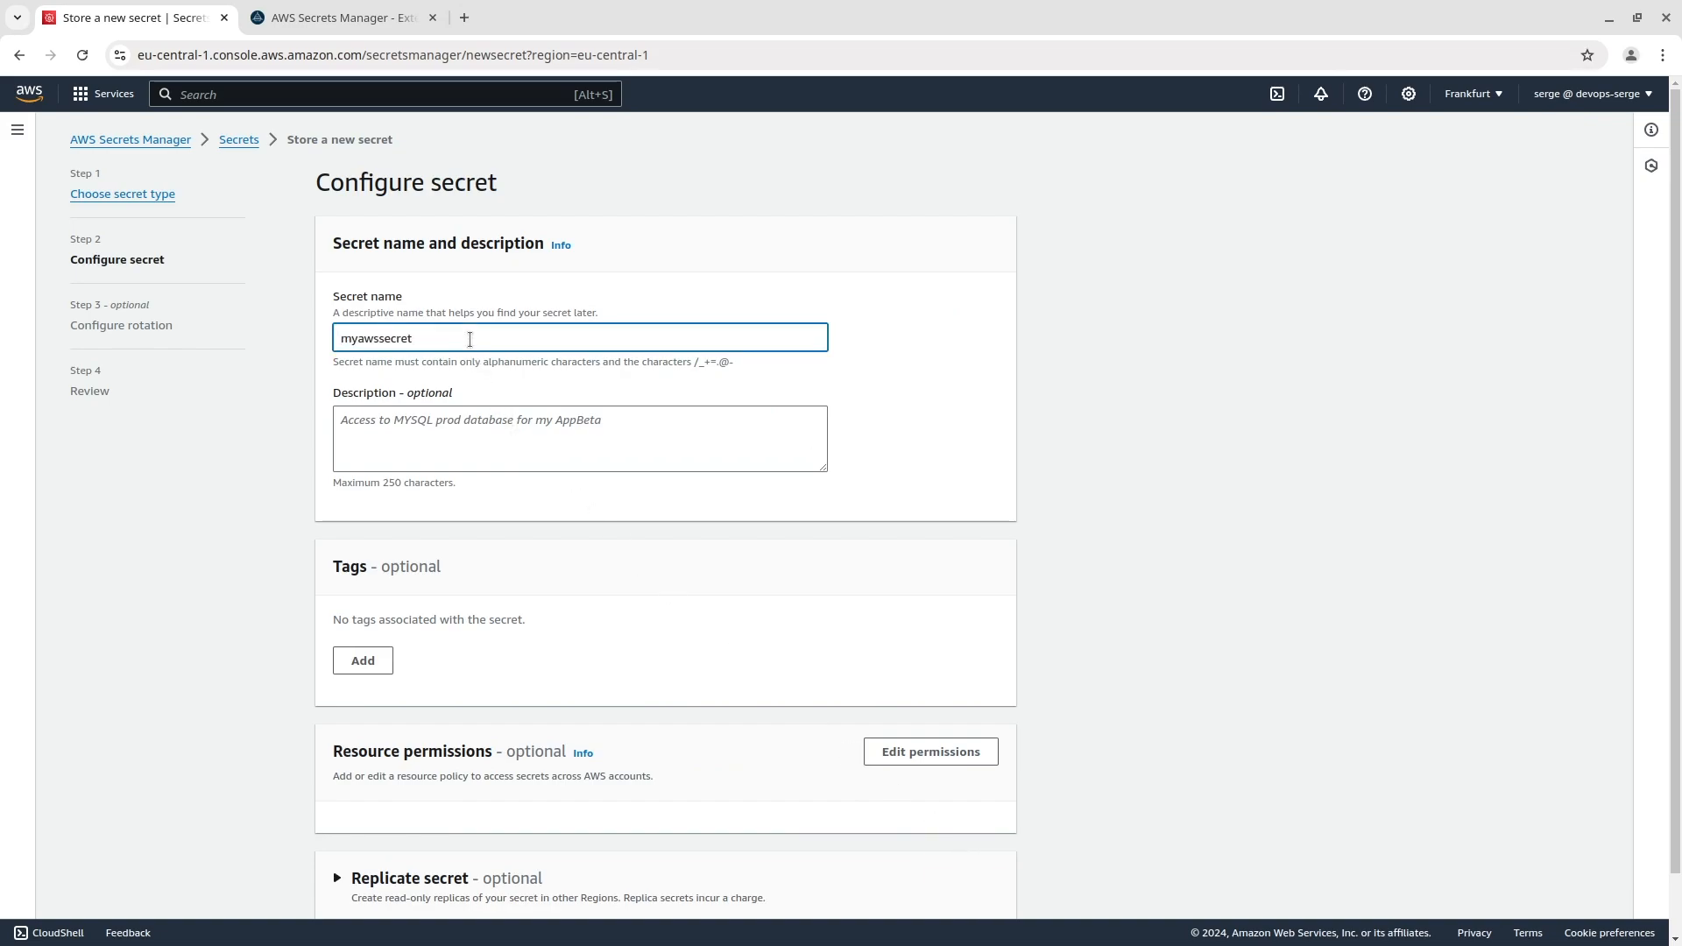
# Skip automatic rotation, review, and store the myawssecret secret
pyautogui.click(981, 888)
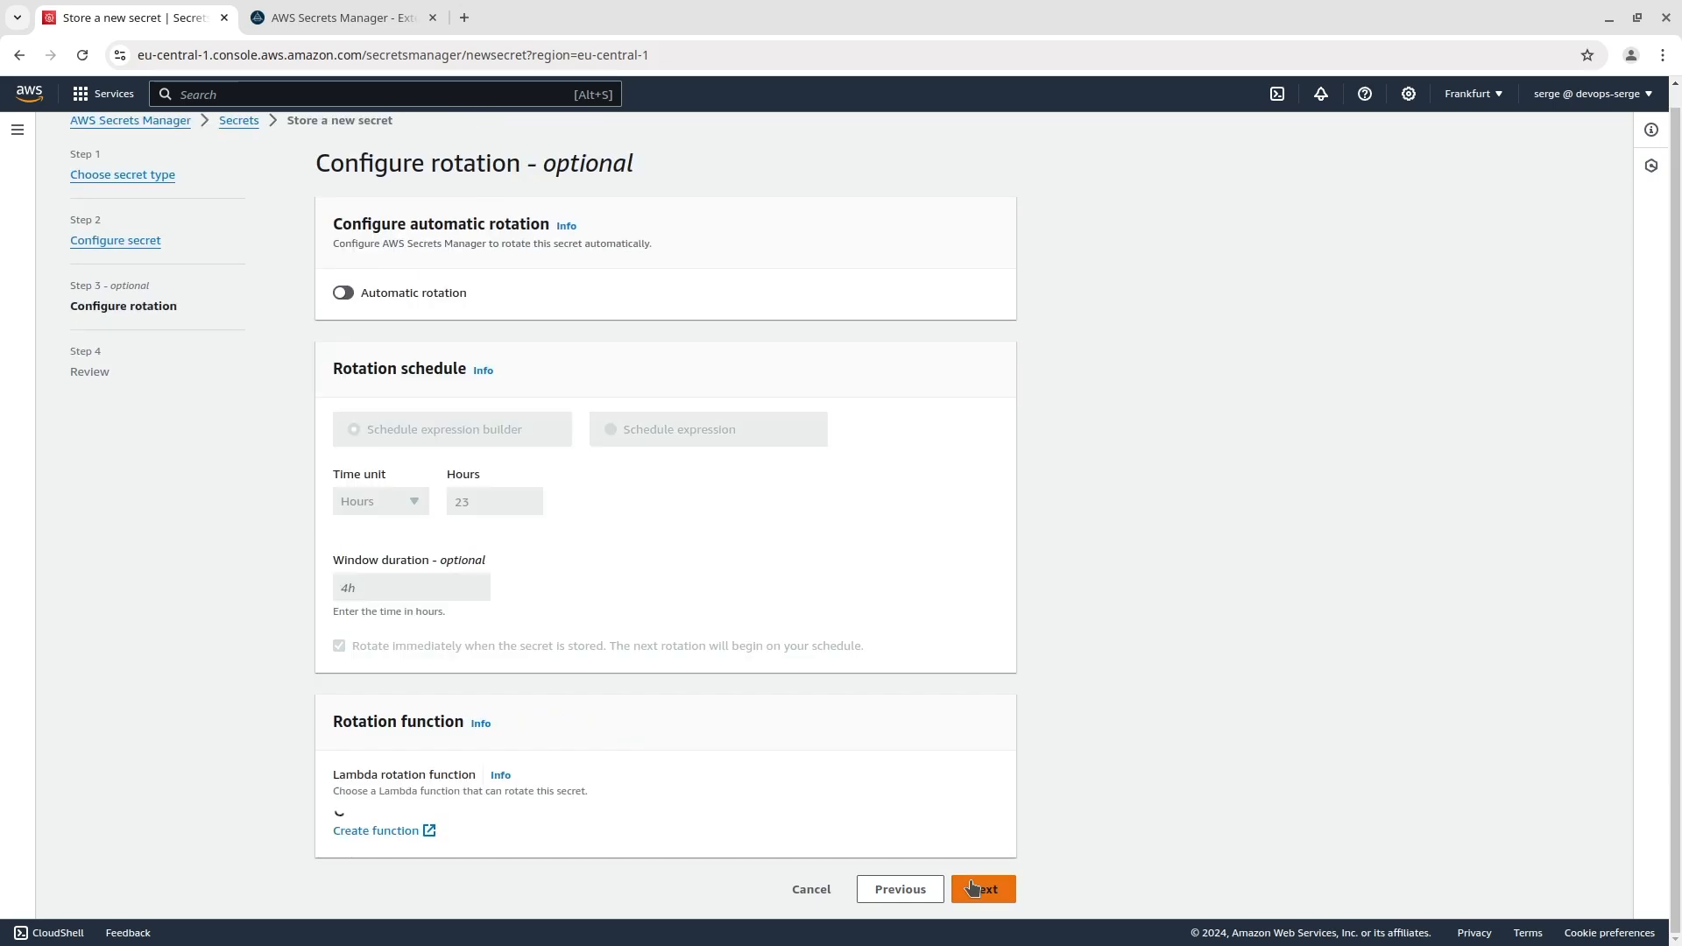
pyautogui.click(981, 888)
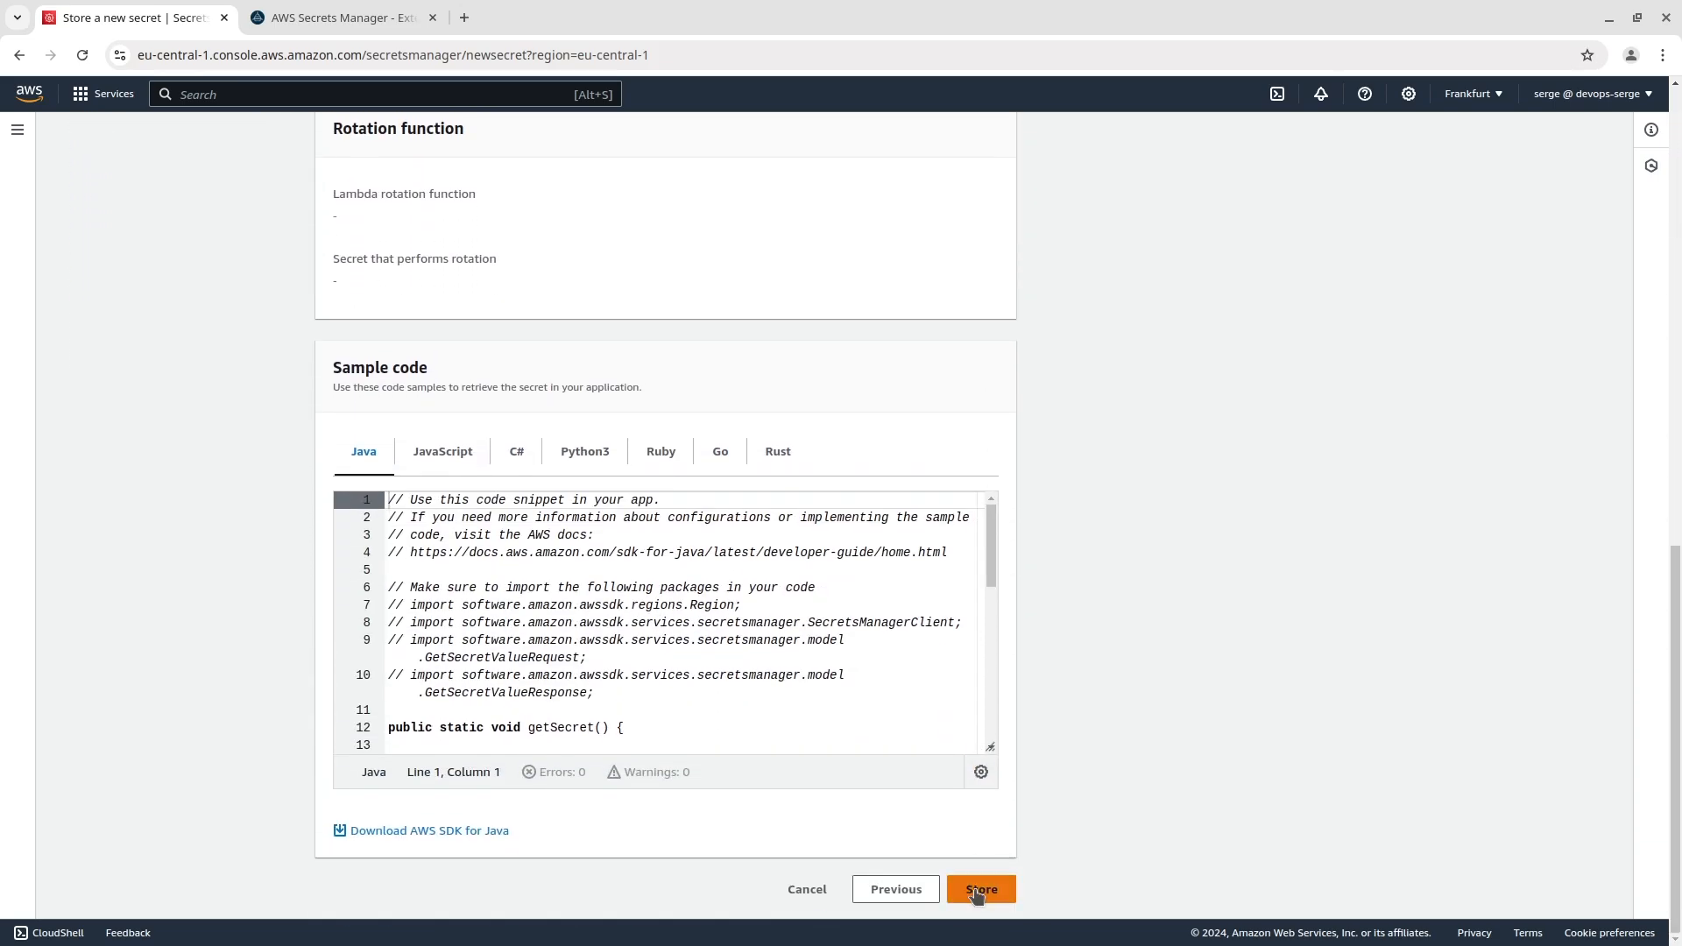
pyautogui.click(977, 889)
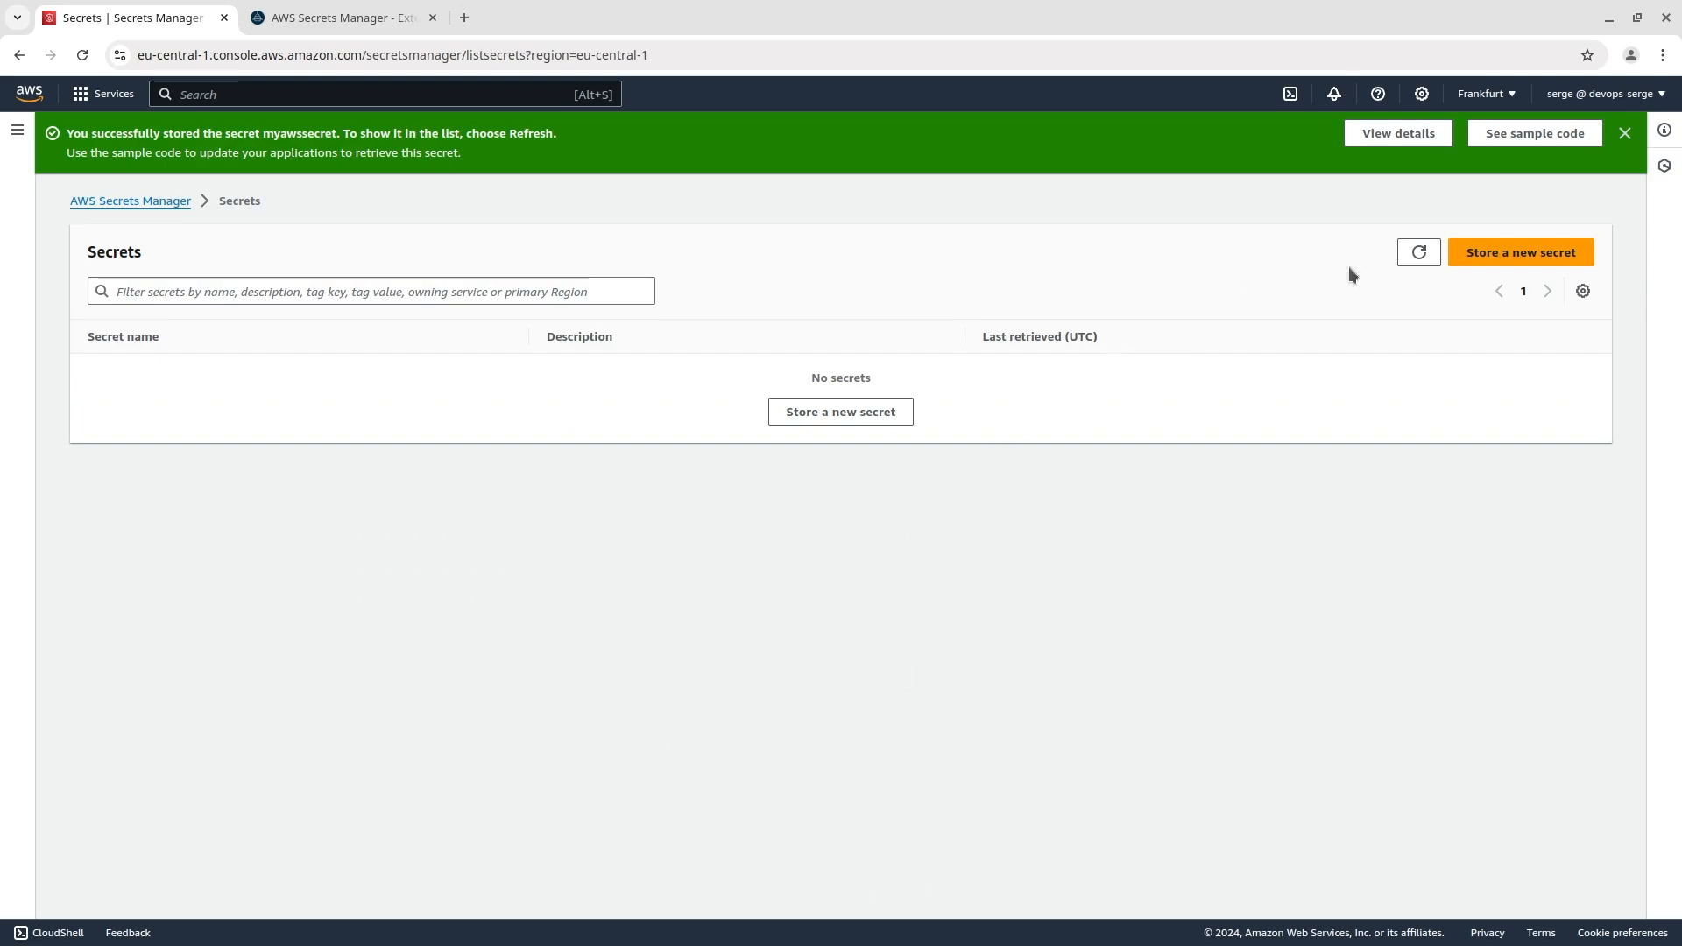
pyautogui.click(1418, 251)
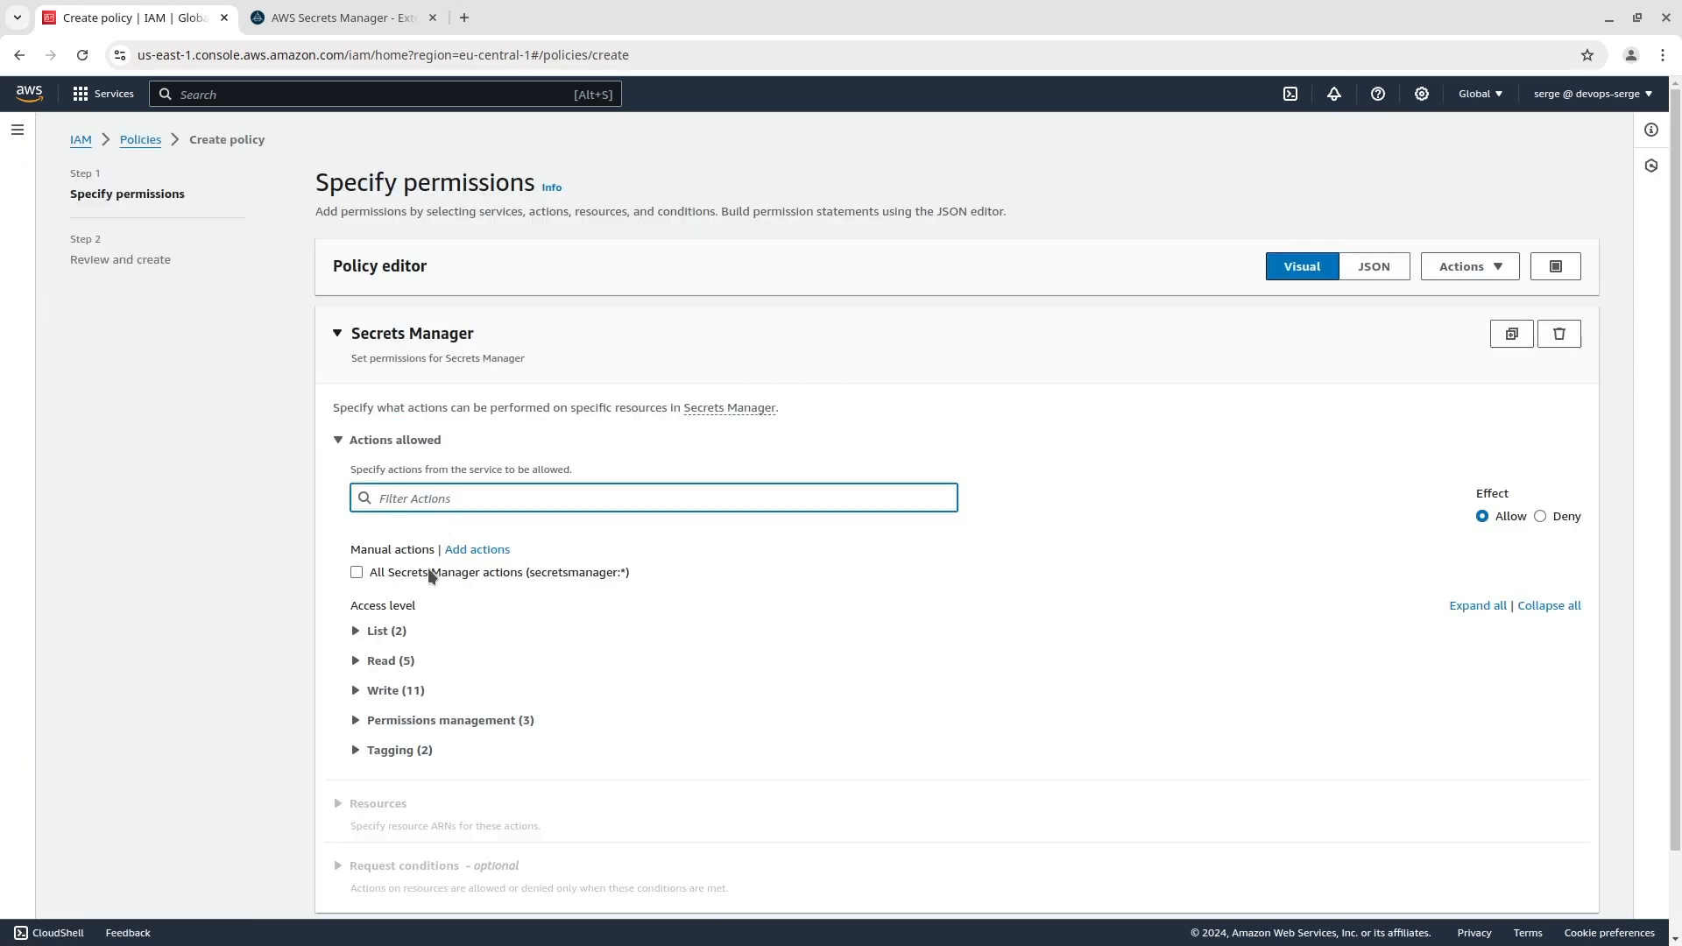
# Grant all Secrets Manager read actions on secrets from any region in this account
pyautogui.click(380, 661)
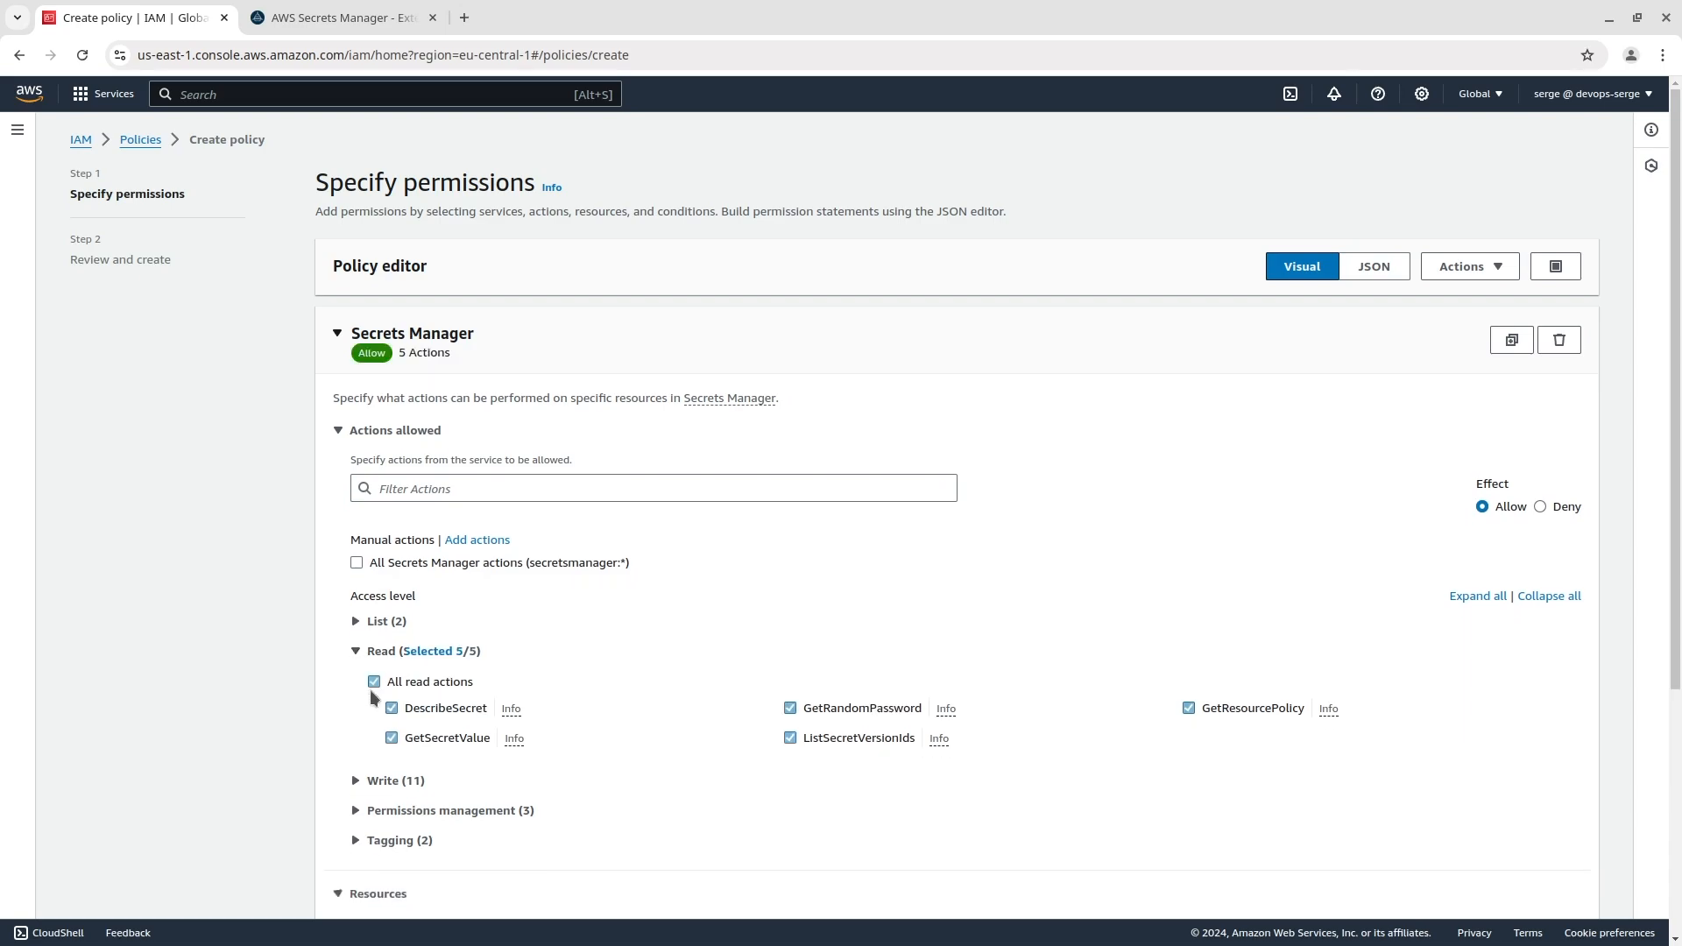
pyautogui.scroll(-3)
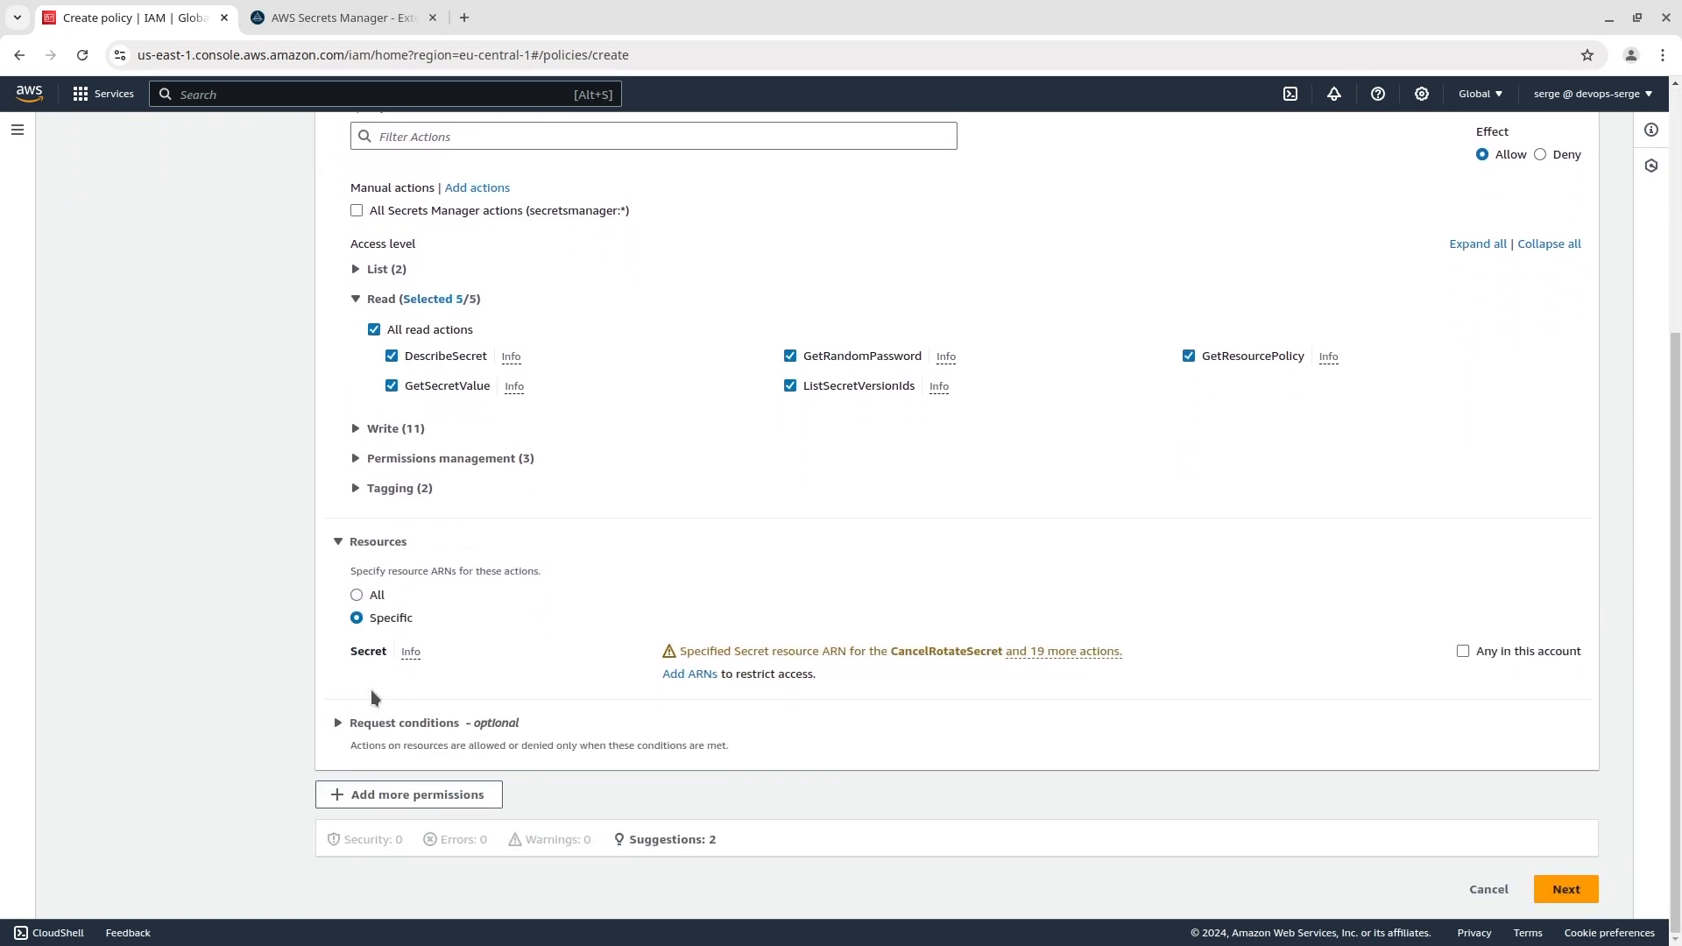
pyautogui.click(688, 673)
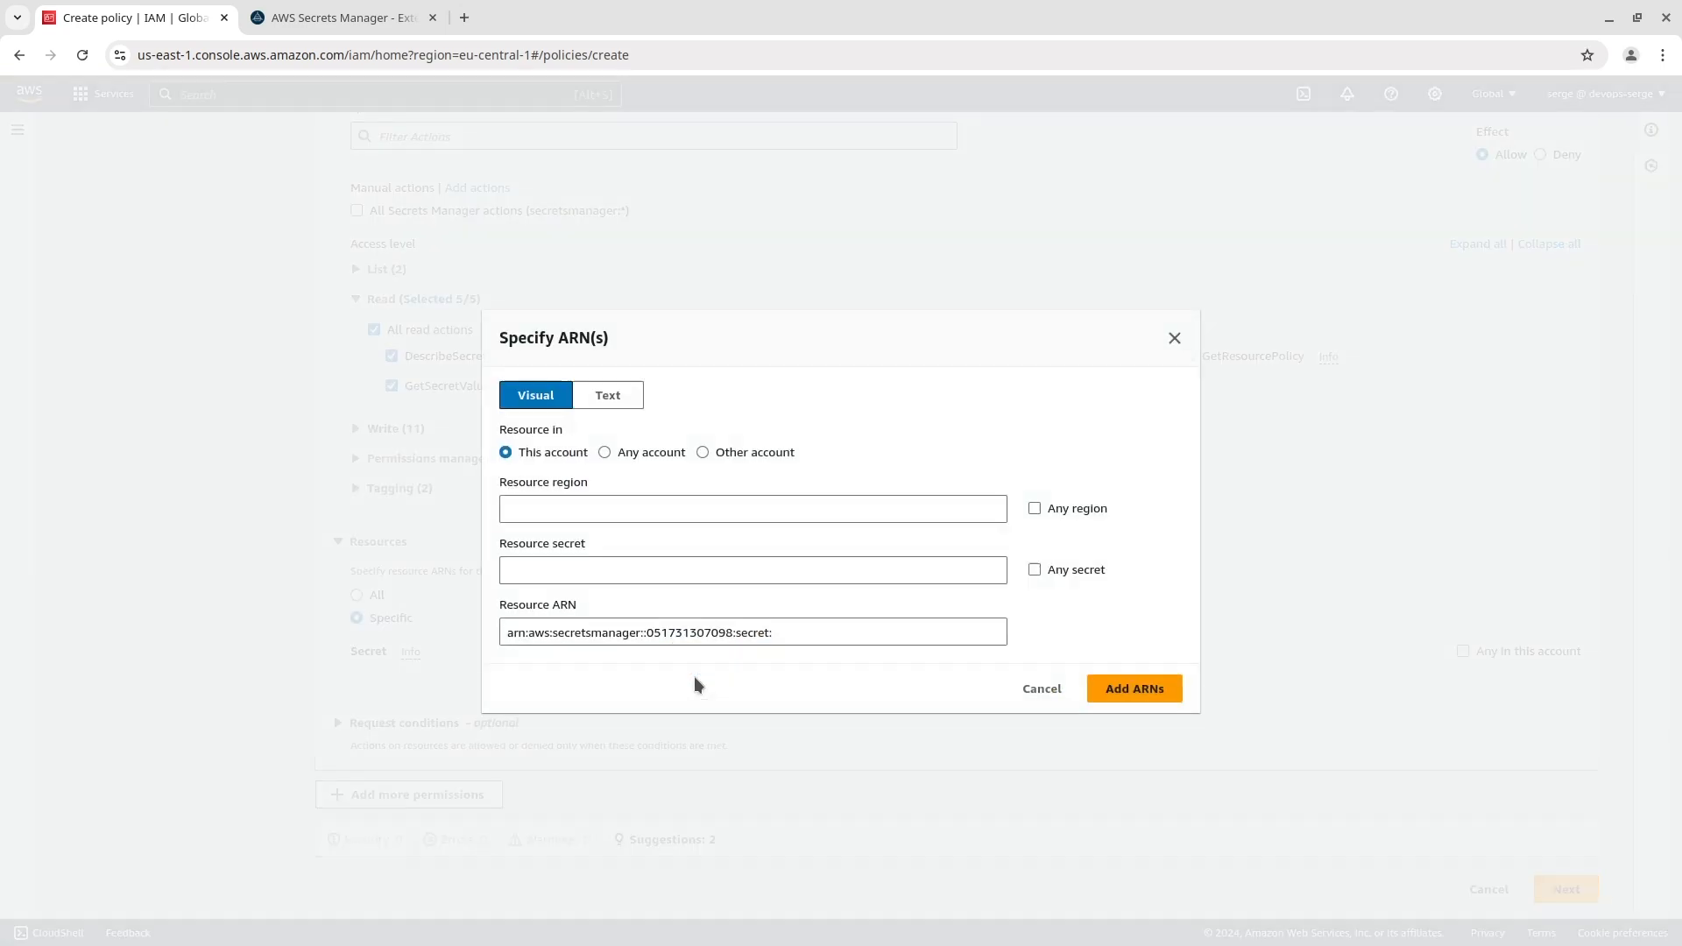
pyautogui.click(1033, 508)
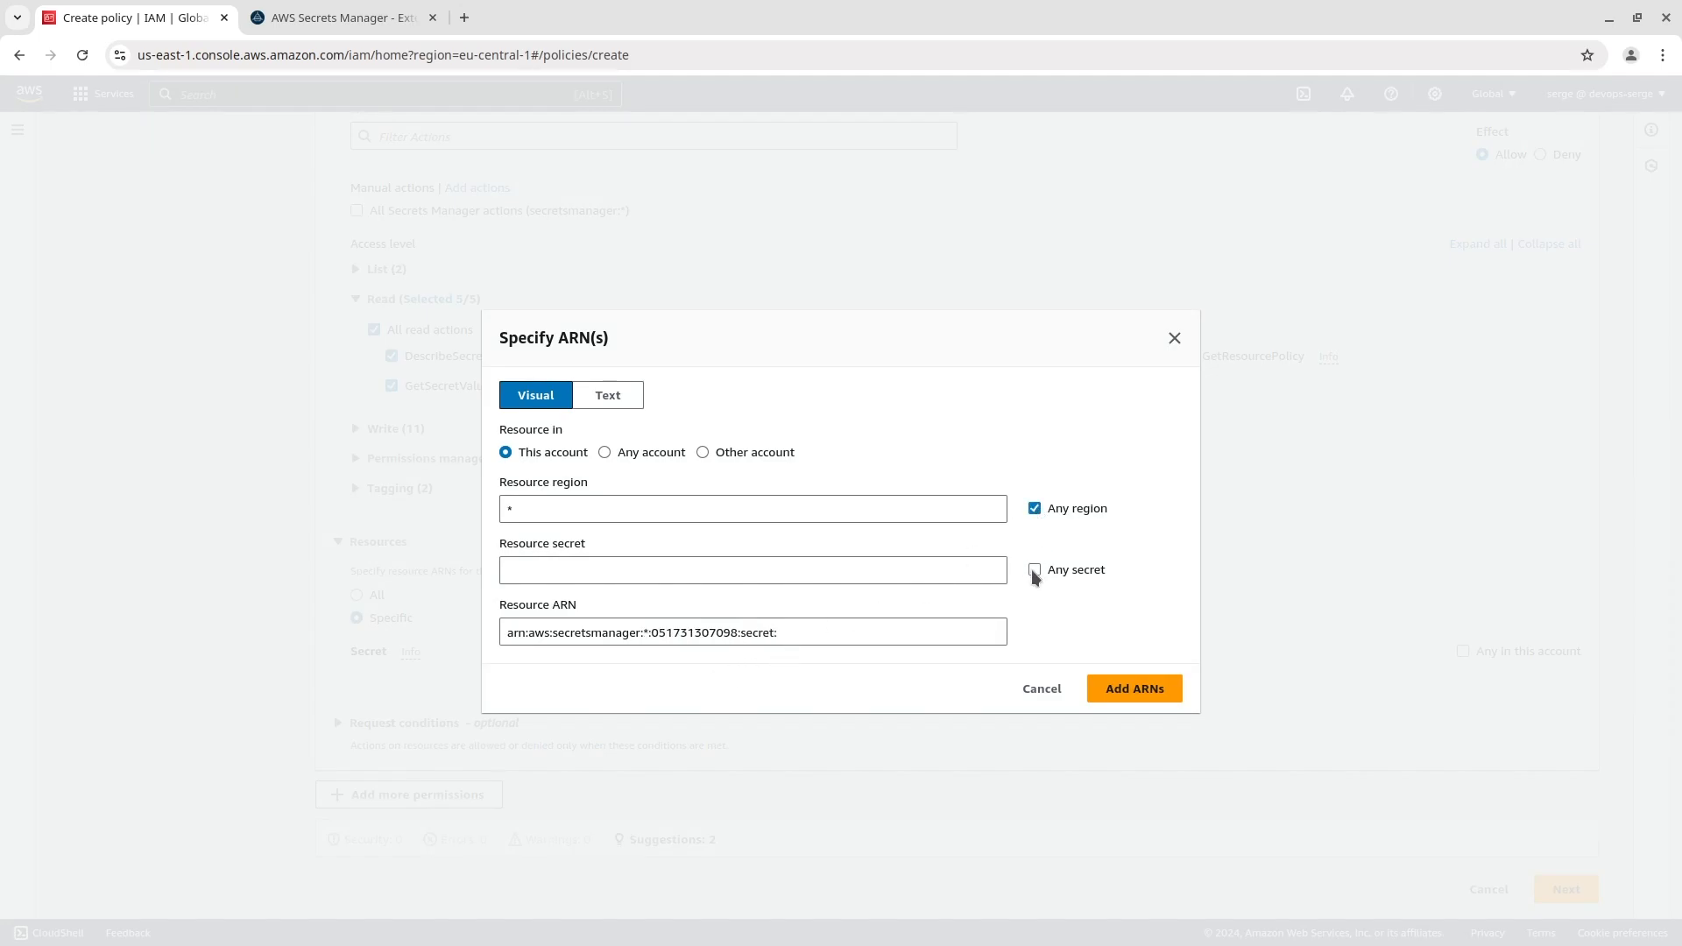
pyautogui.click(1134, 687)
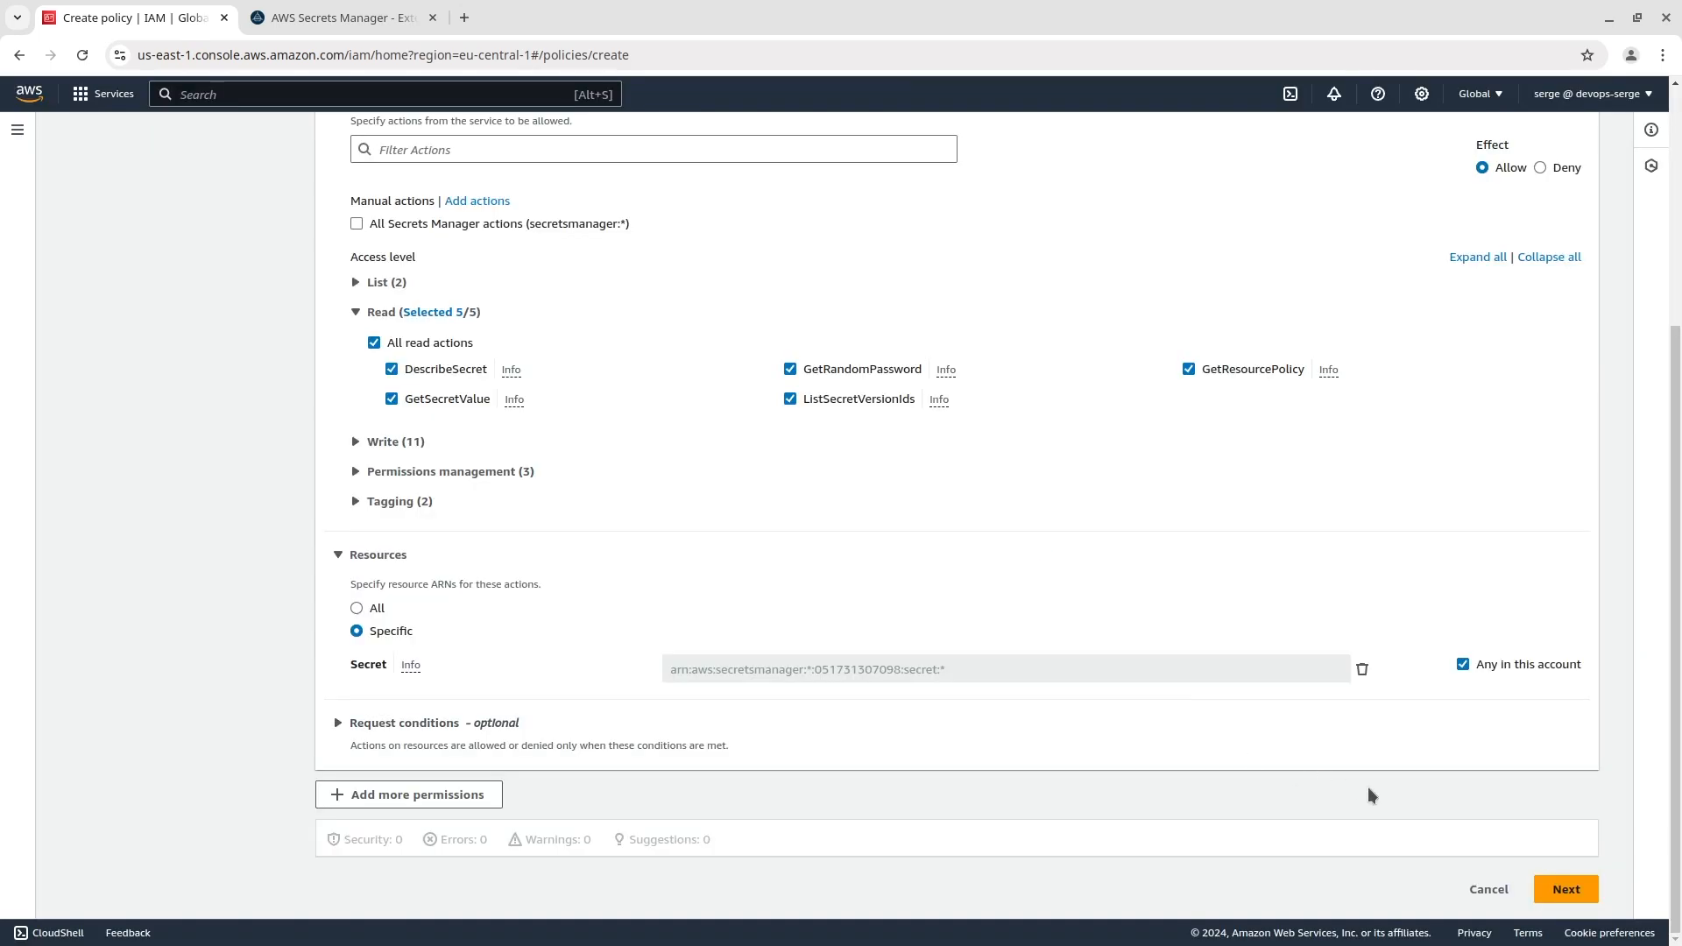
# Name the policy SMPolicy, create it, and go to the IAM Users list
pyautogui.click(1565, 888)
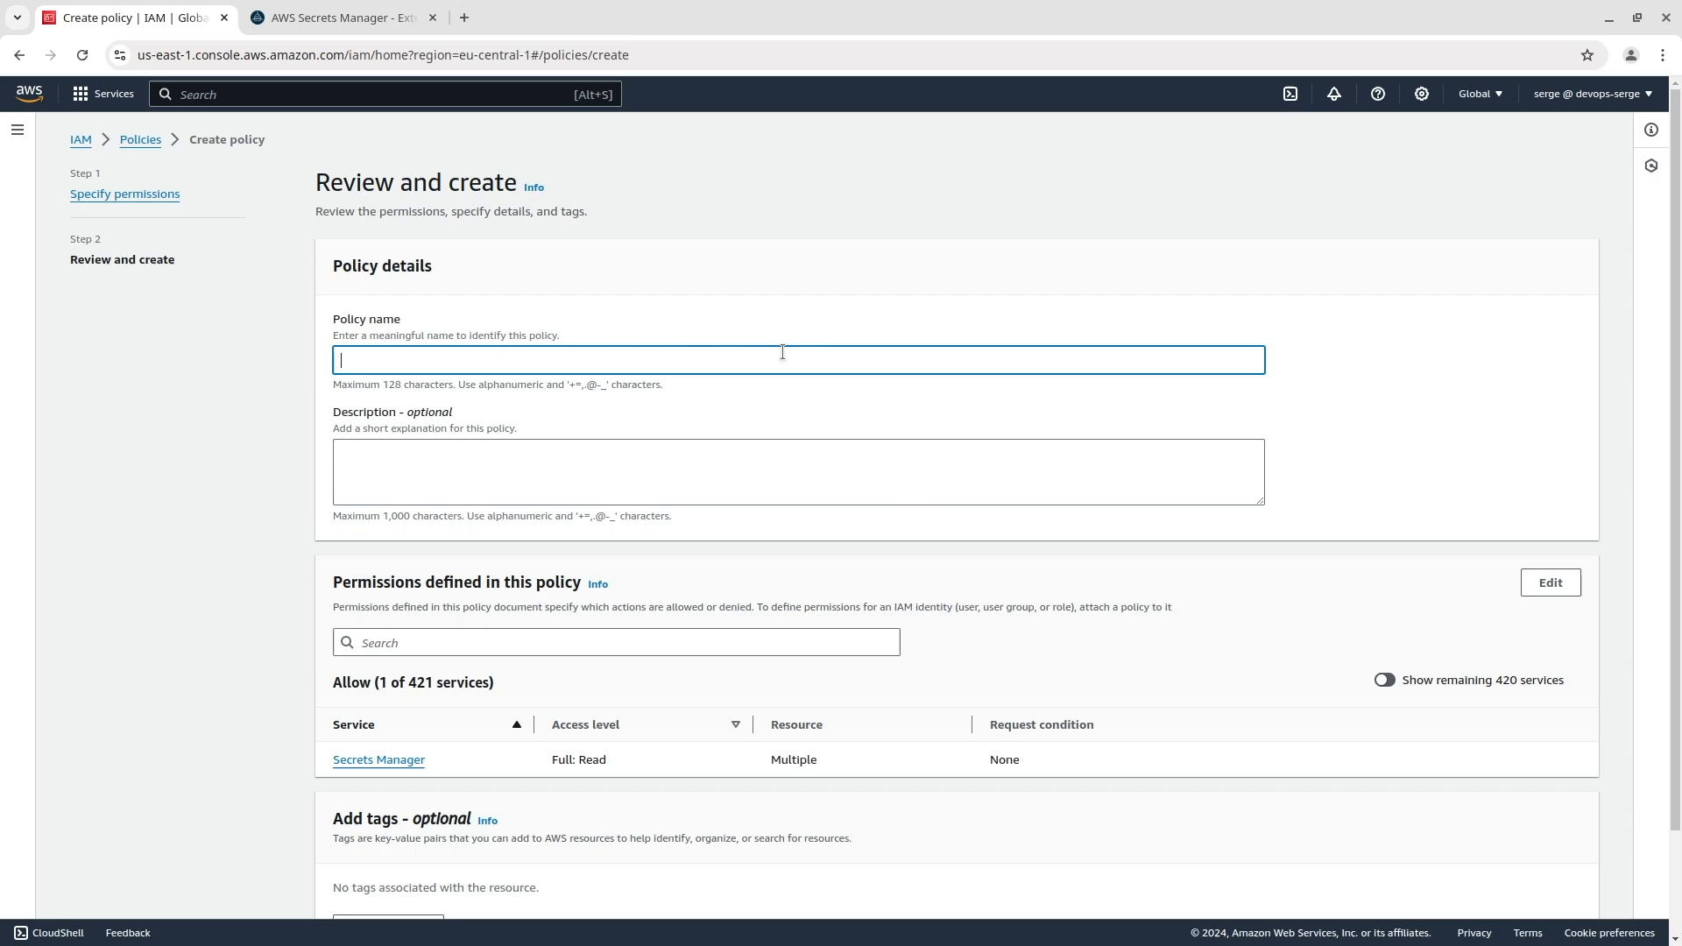
pyautogui.write('SMPolicy')
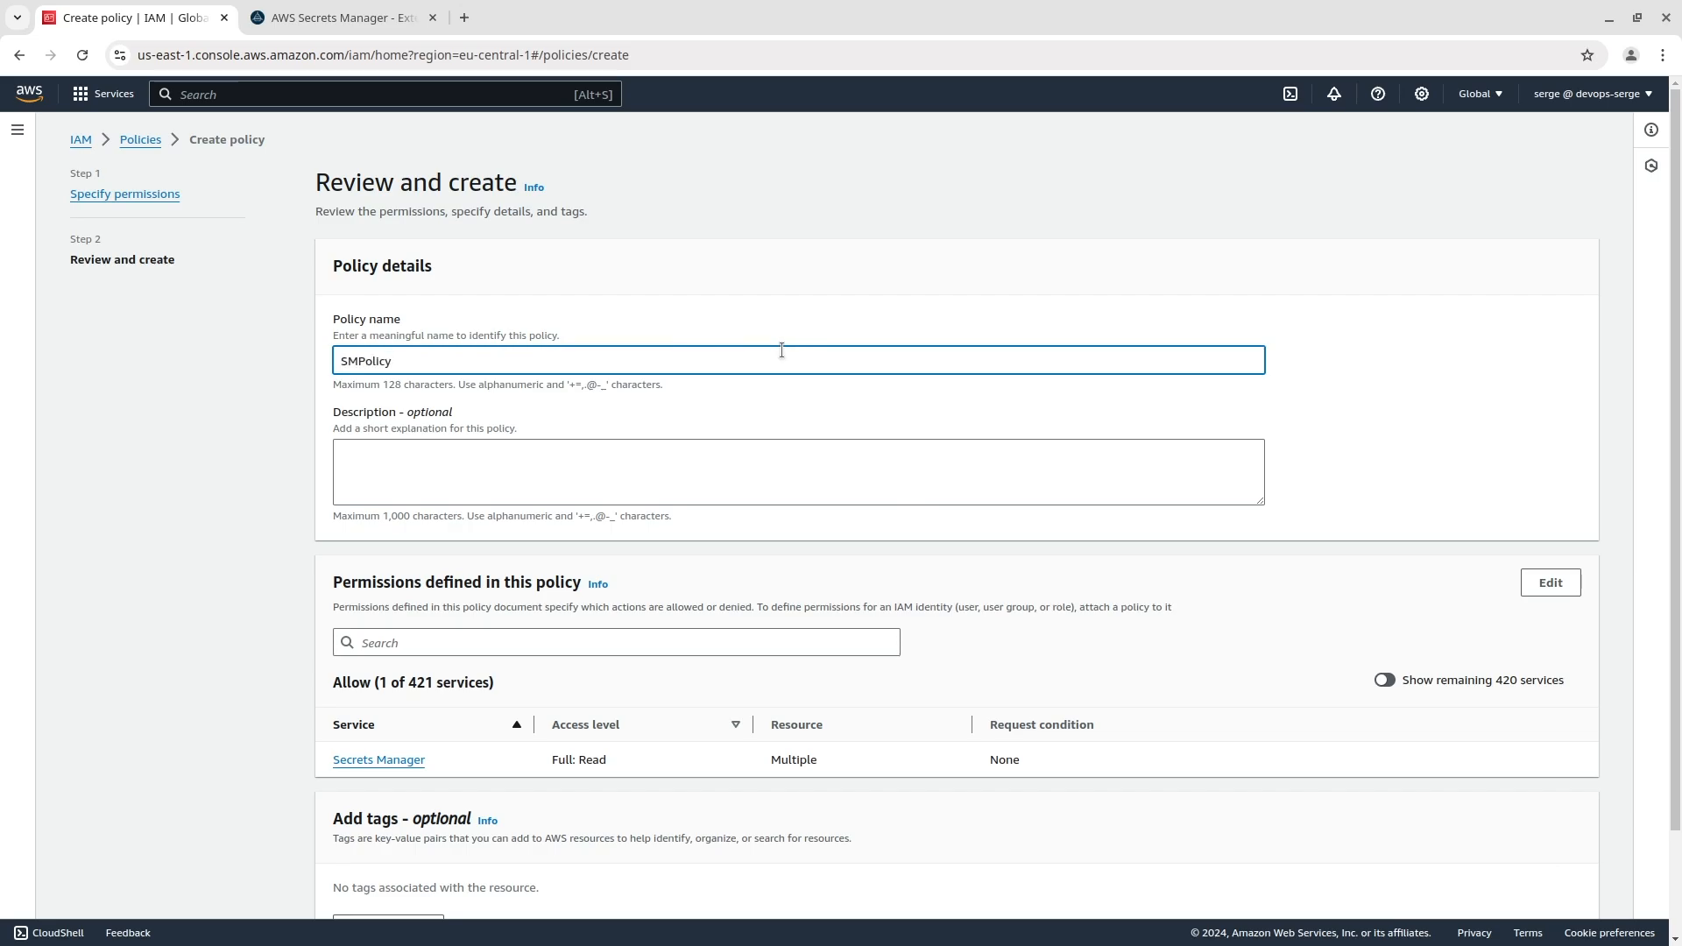
pyautogui.scroll(-3)
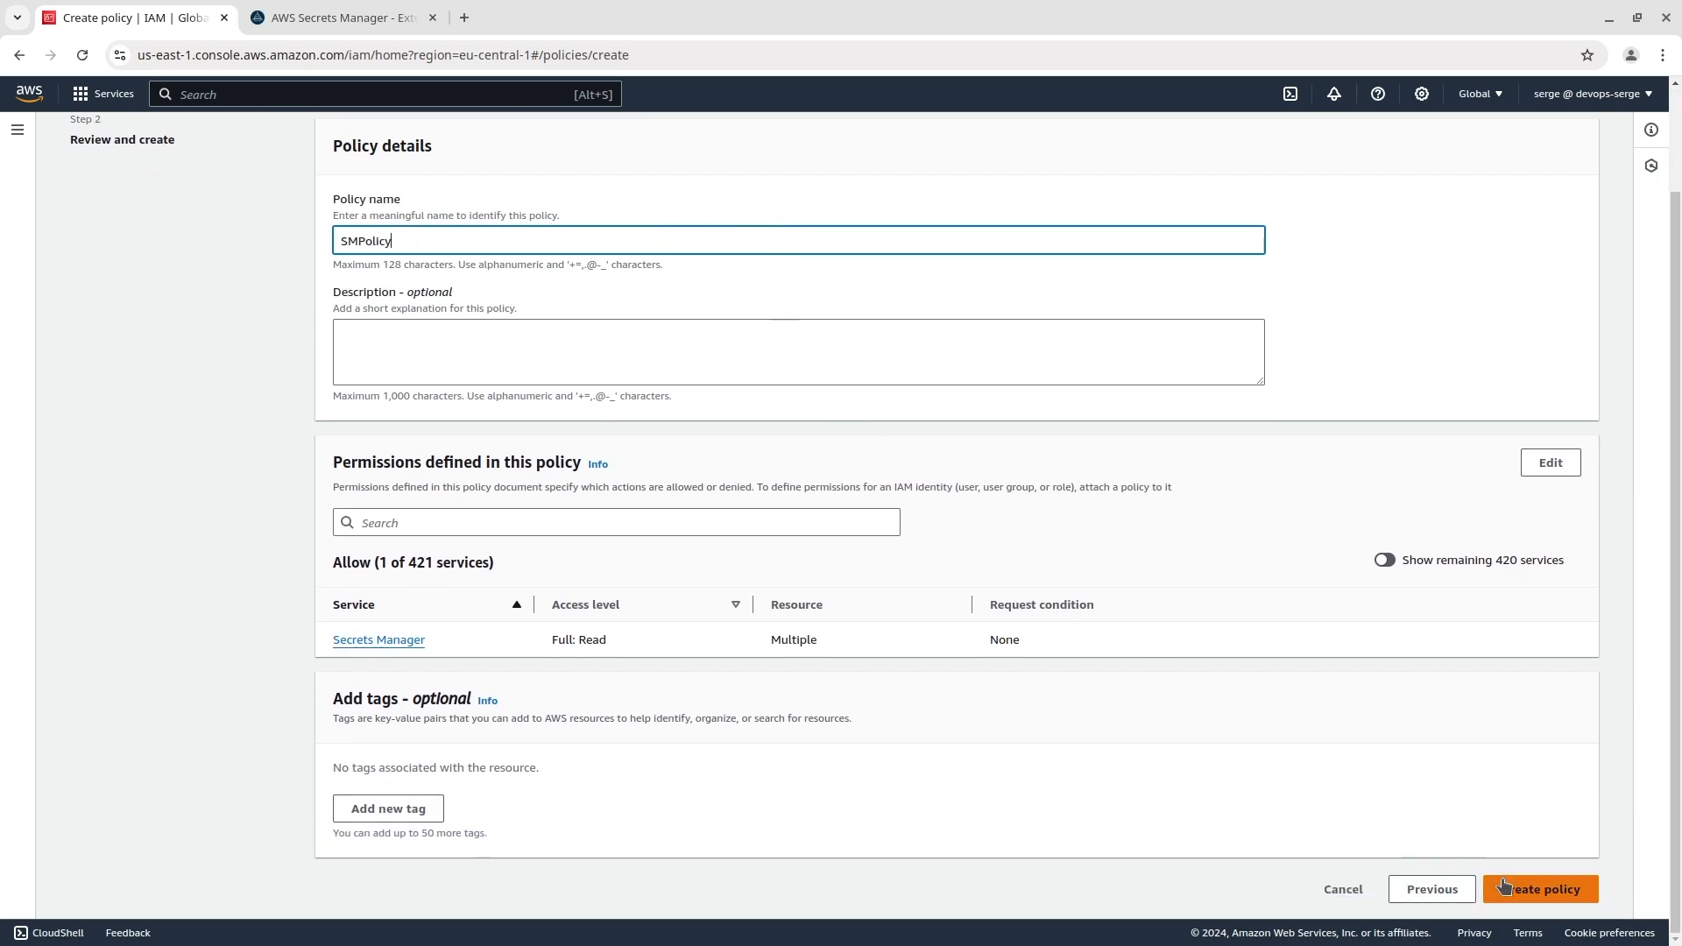
pyautogui.click(1538, 888)
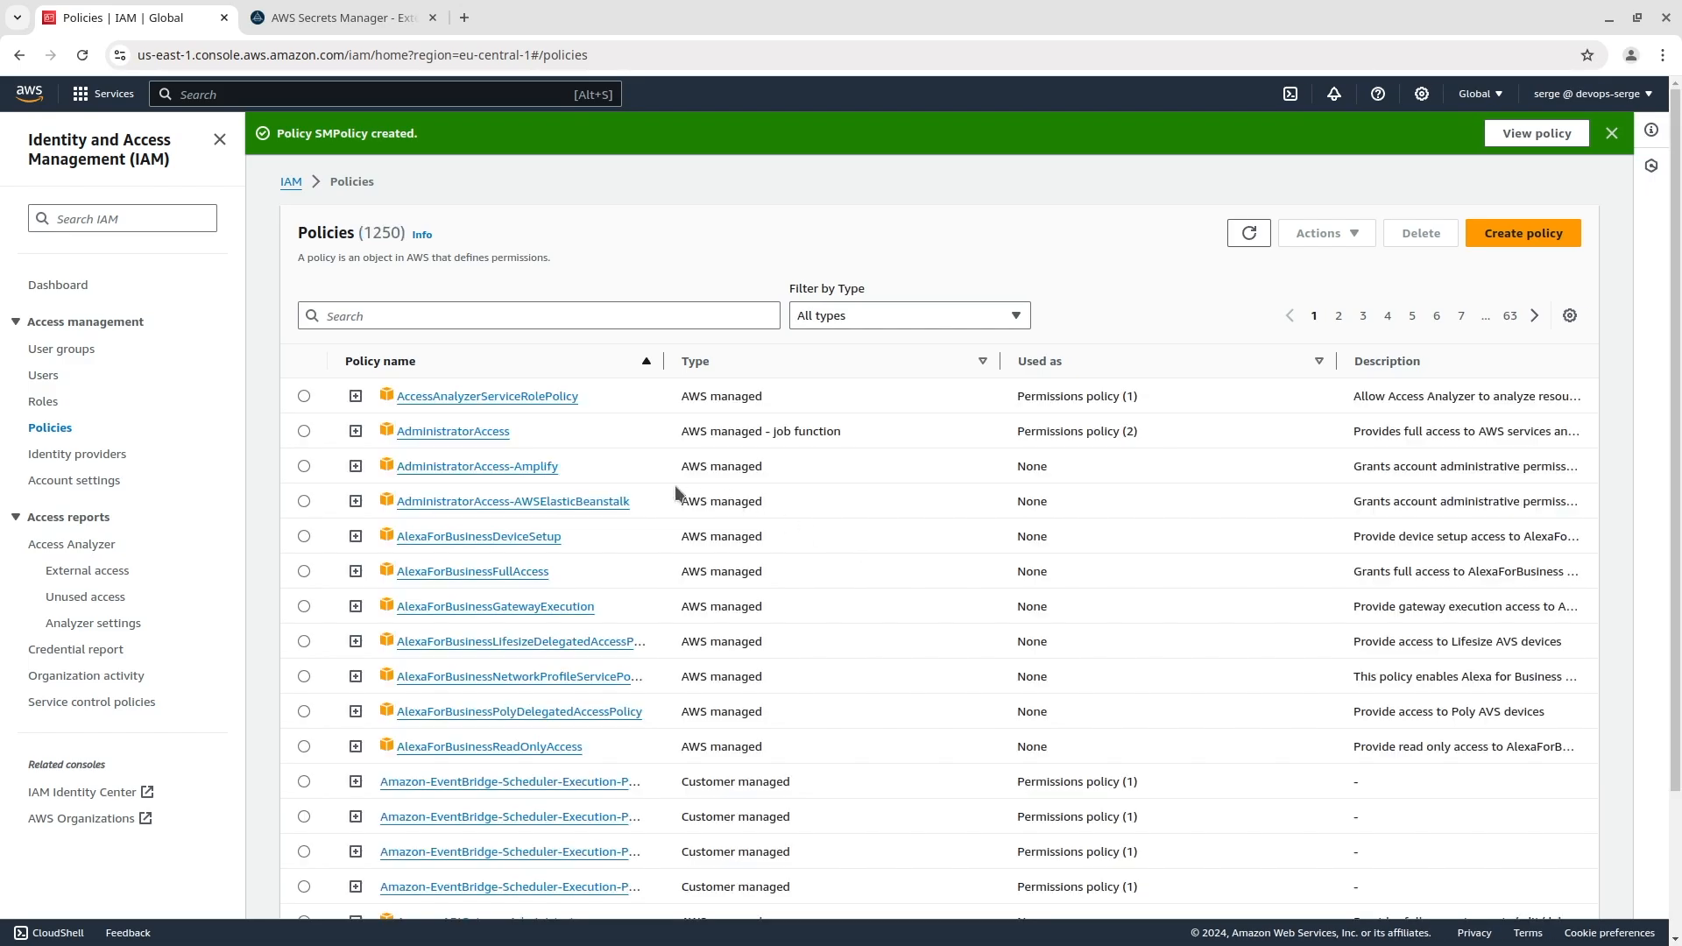
pyautogui.click(42, 375)
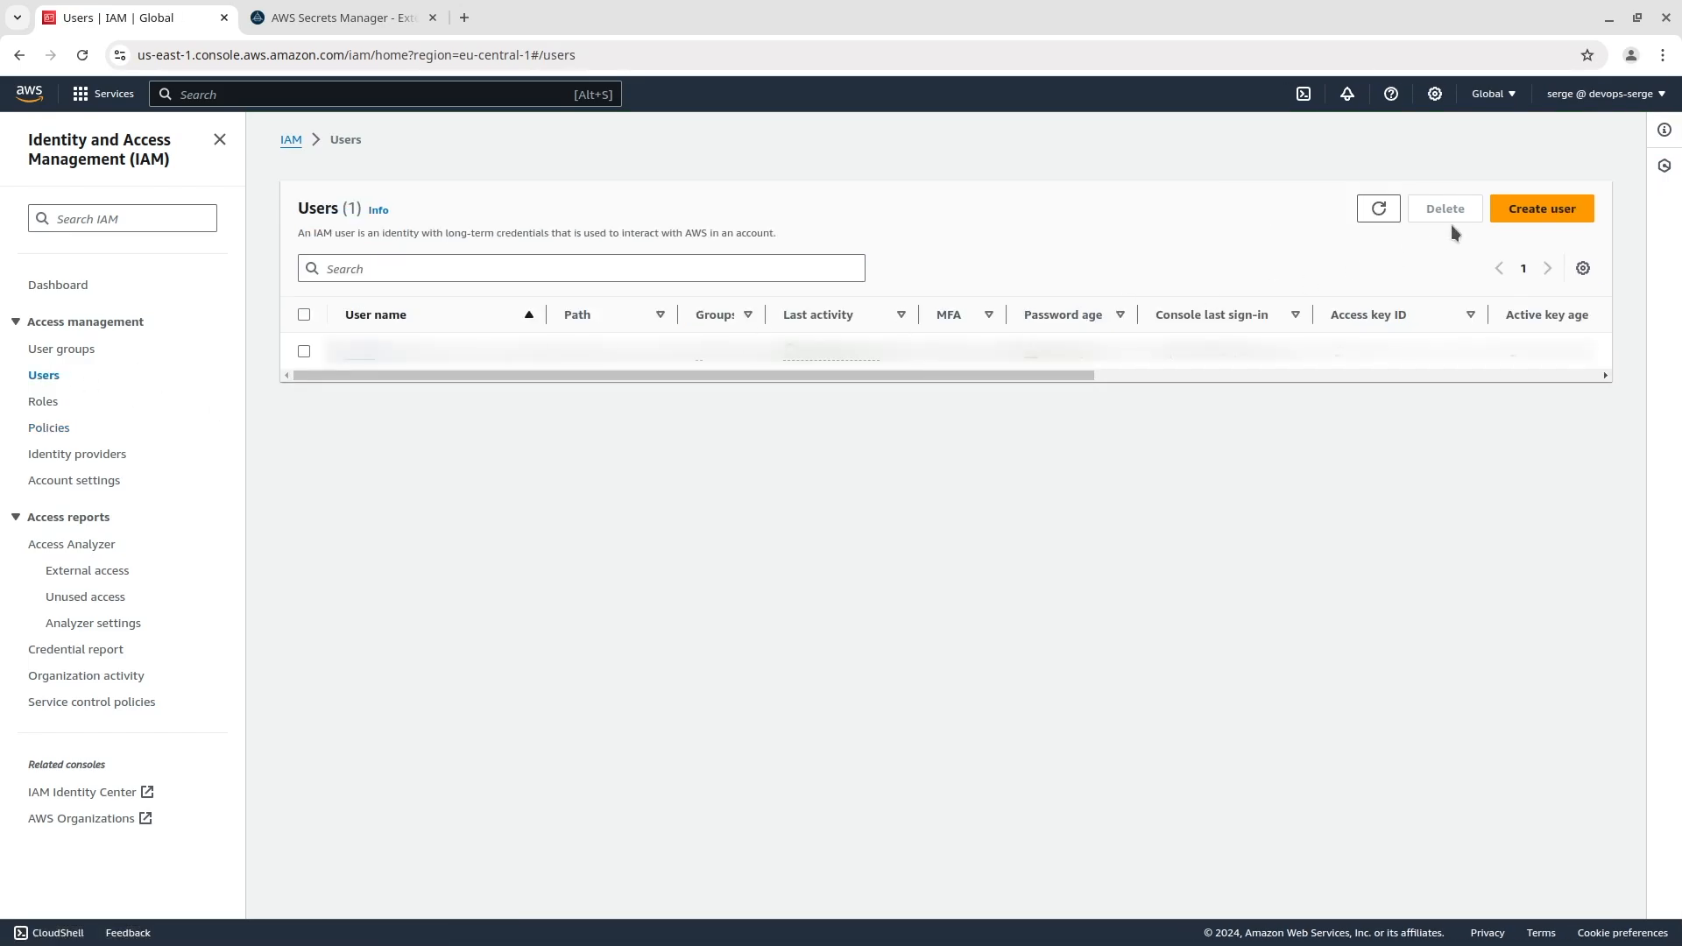
# Create IAM user testuser with the SMPolicy policy attached directly
pyautogui.click(1540, 208)
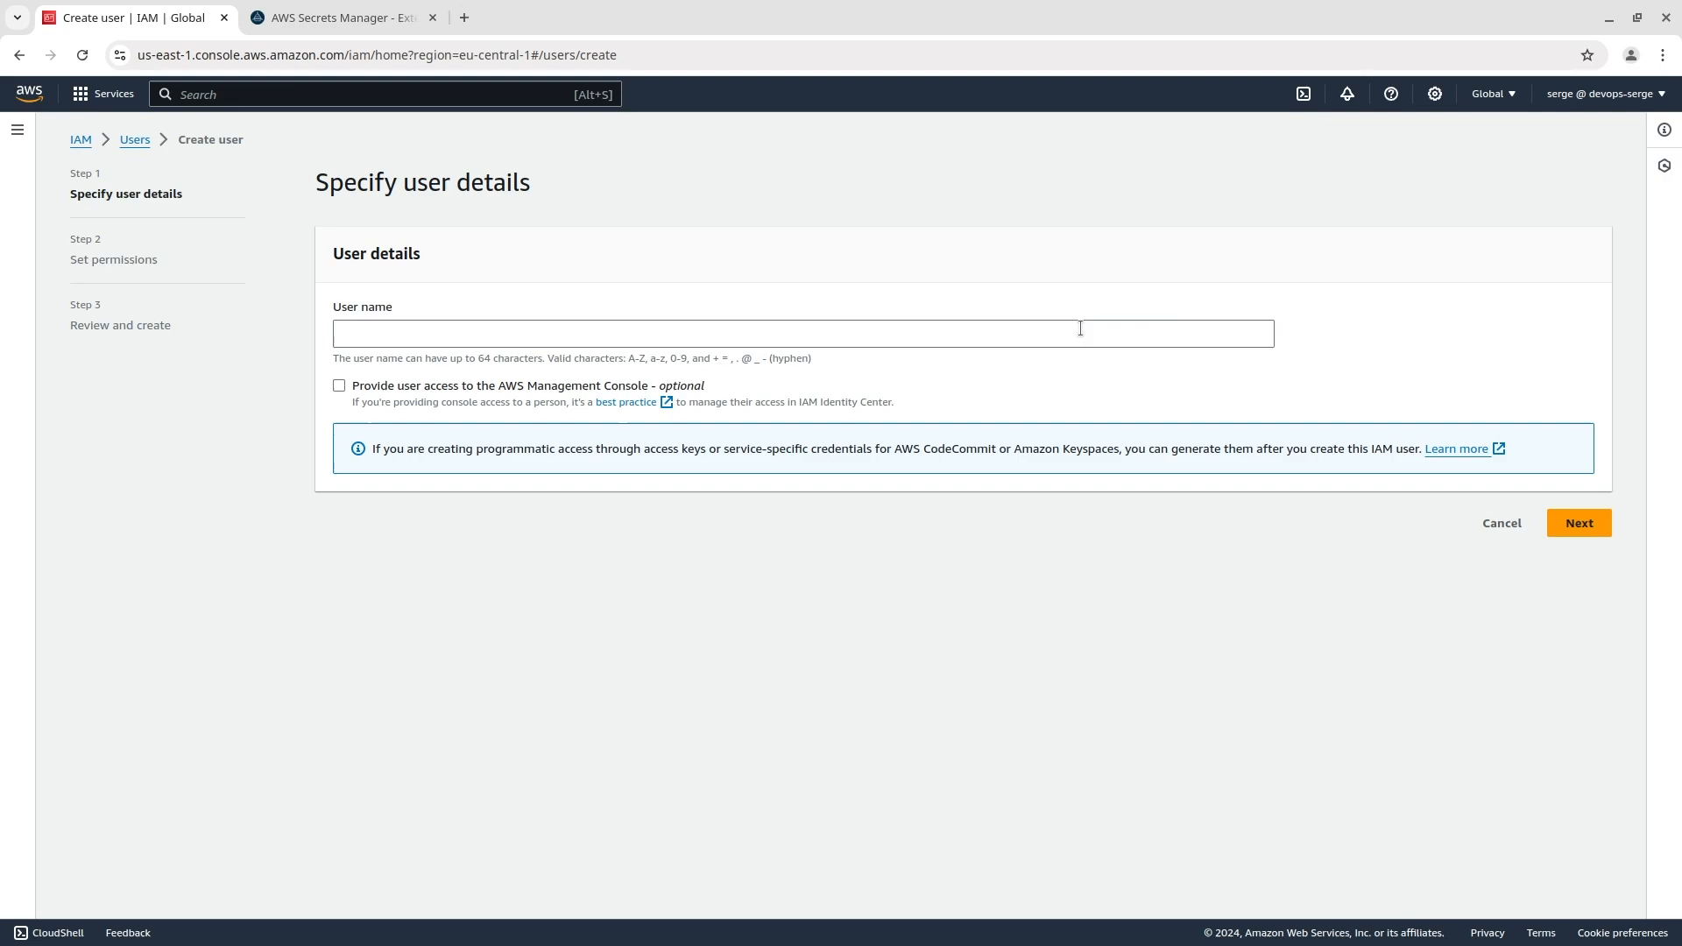
pyautogui.write('testuser')
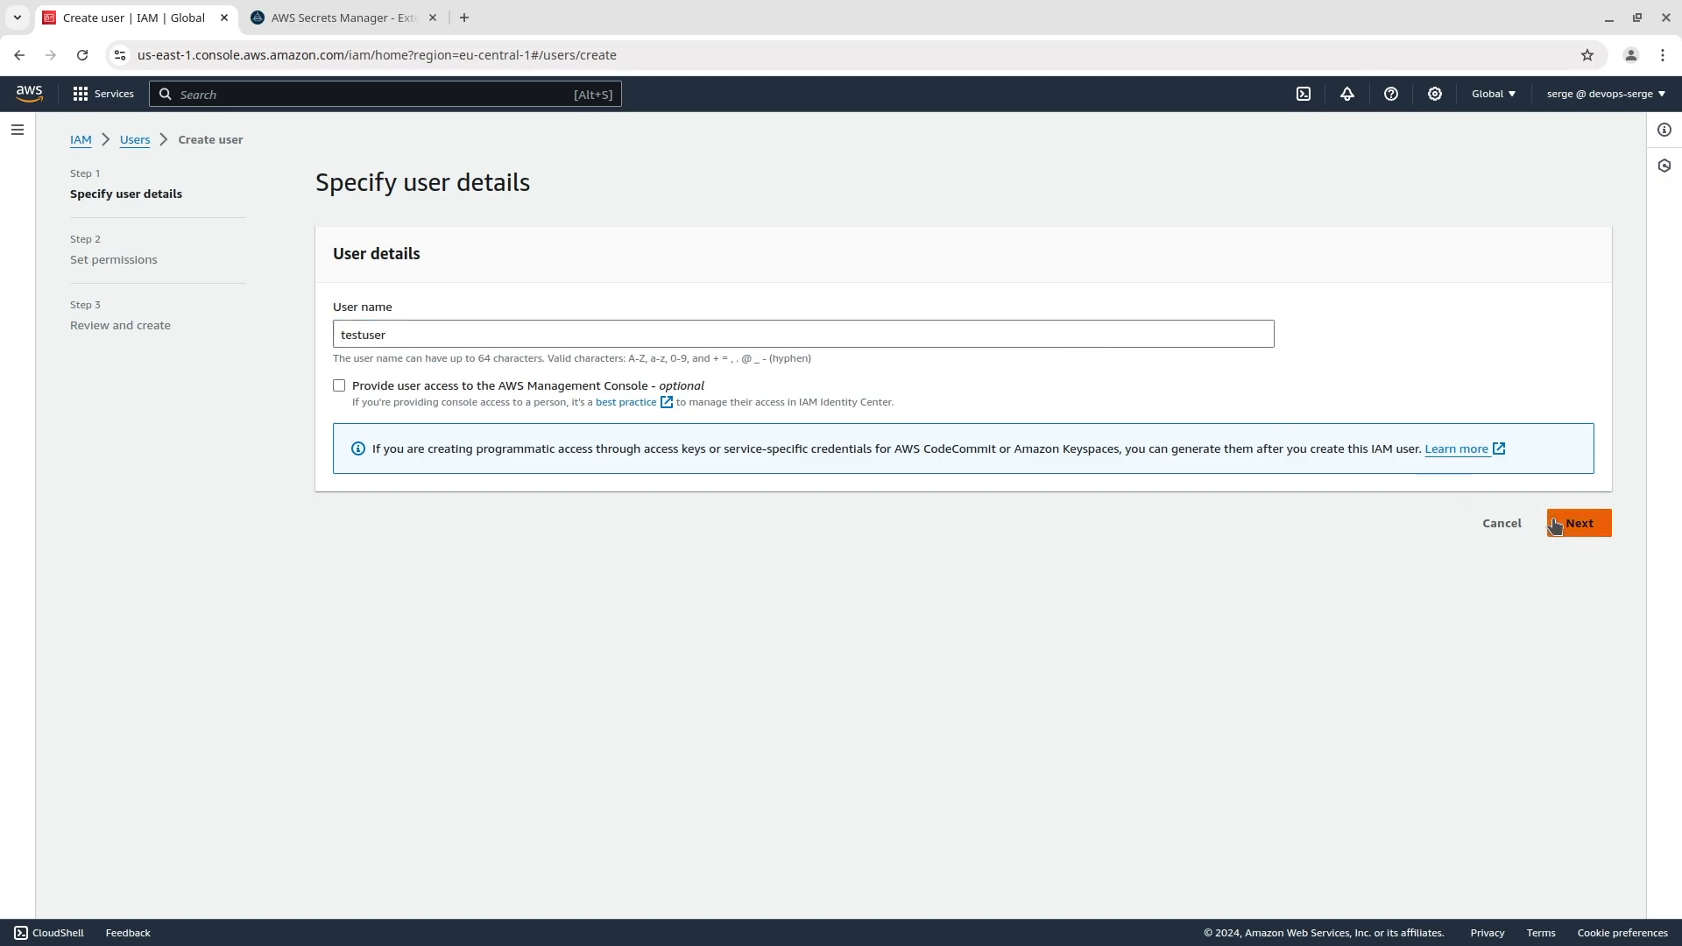
pyautogui.click(1577, 524)
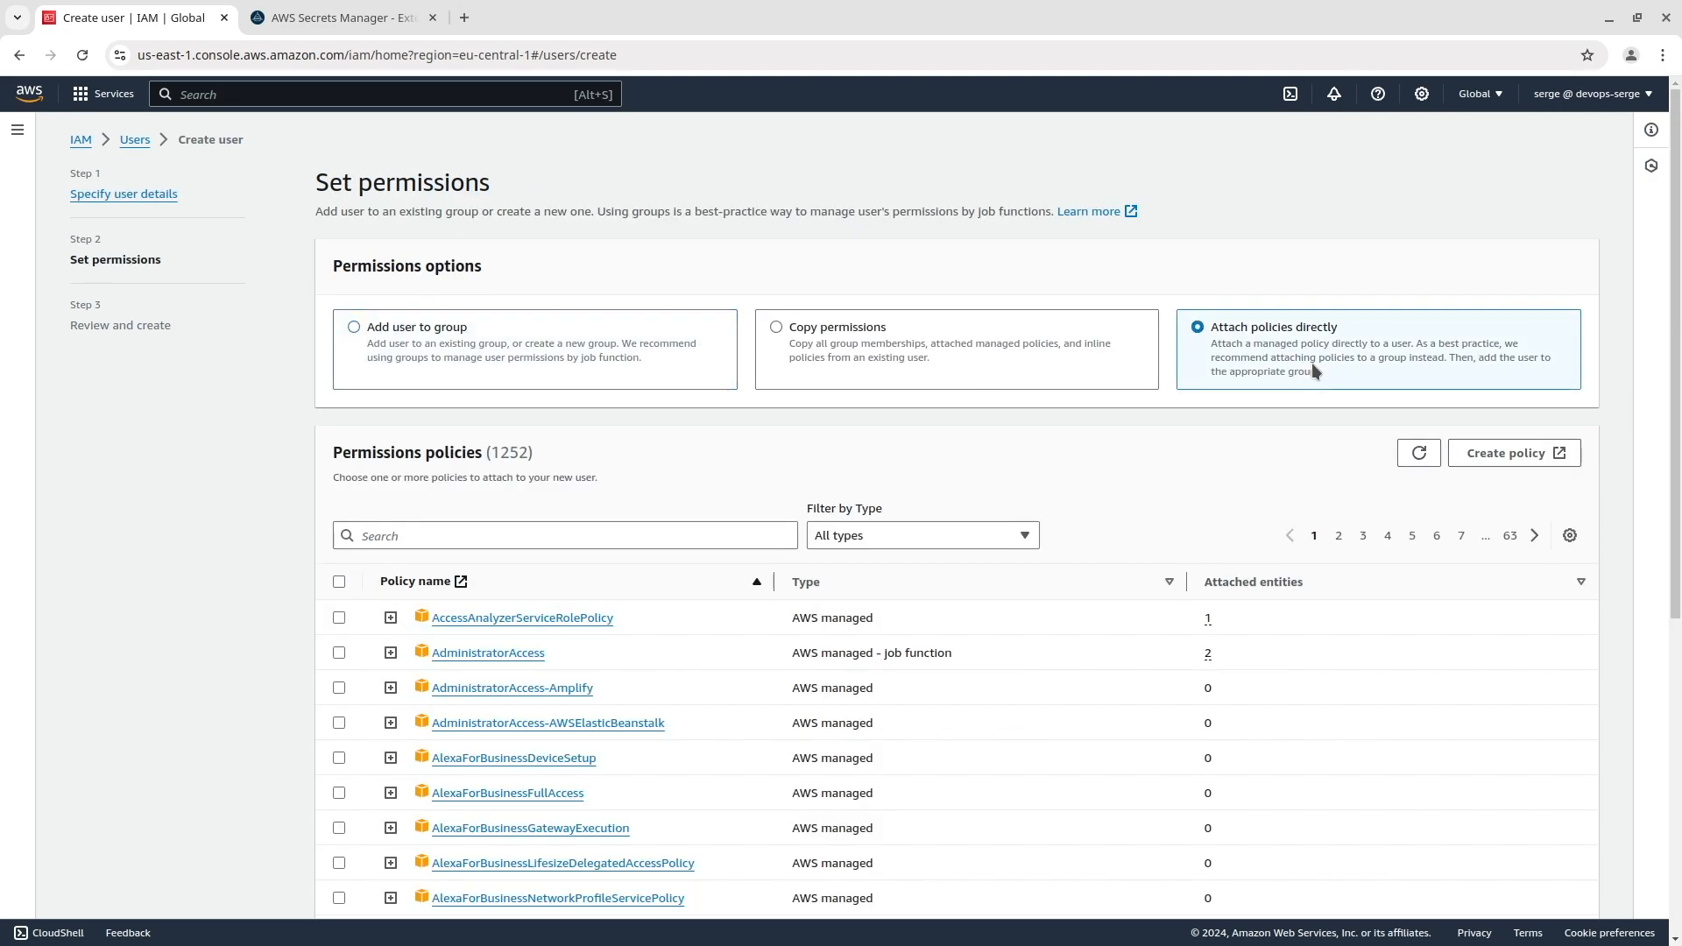
pyautogui.write('SMP')
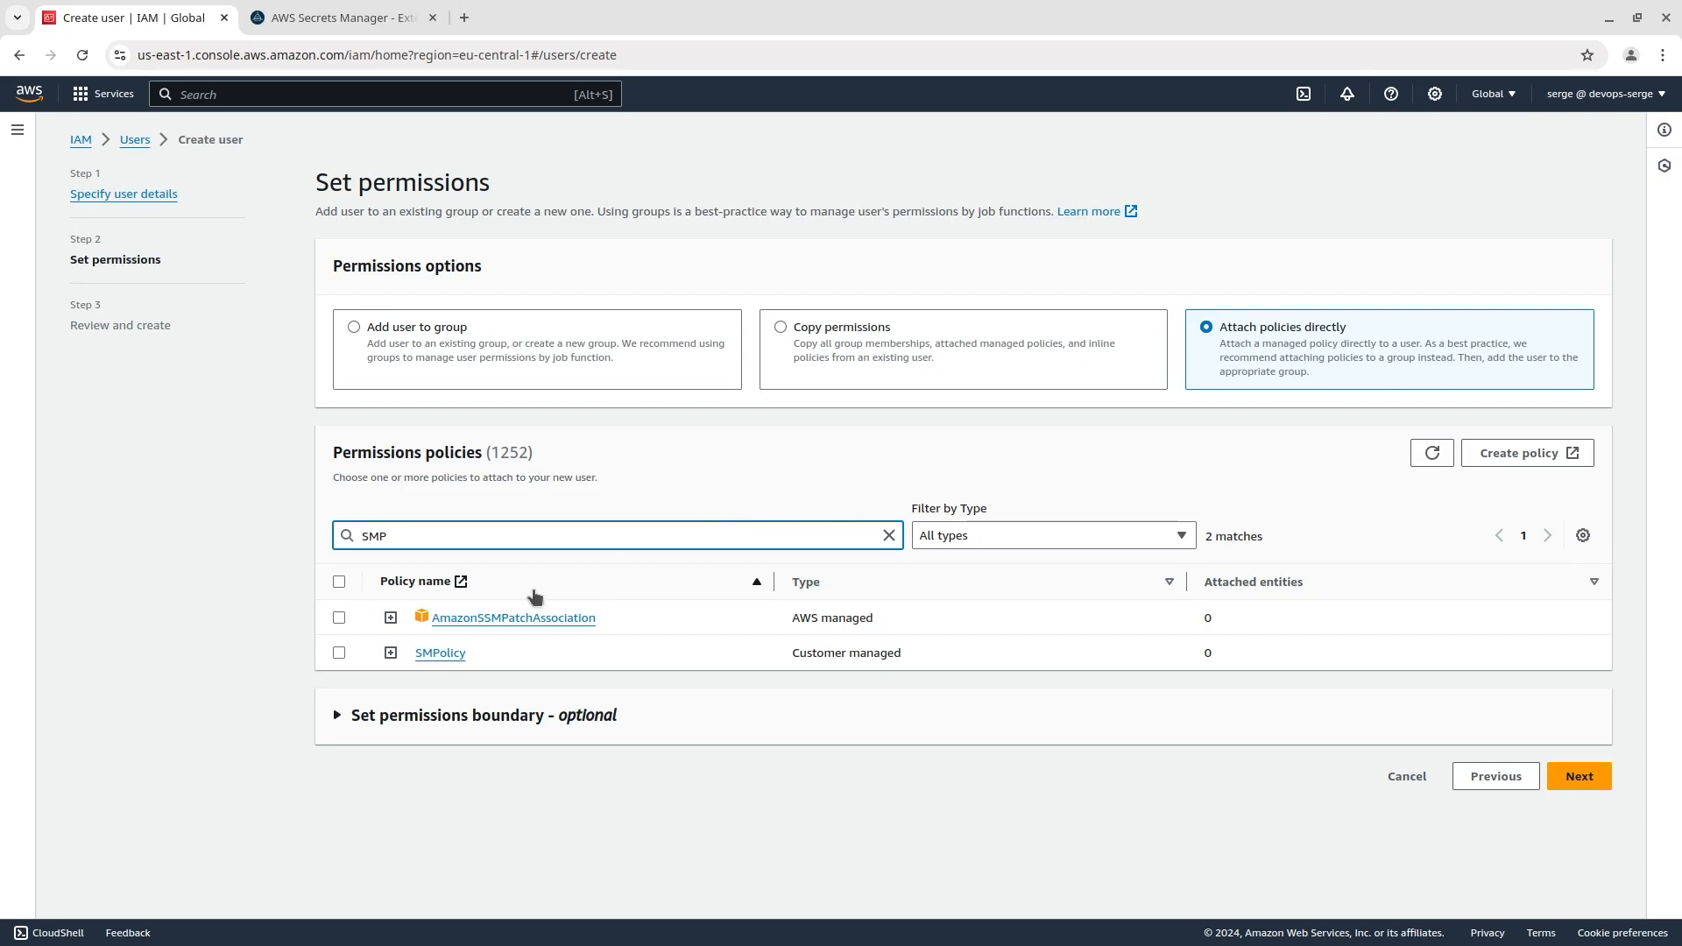
pyautogui.click(1577, 776)
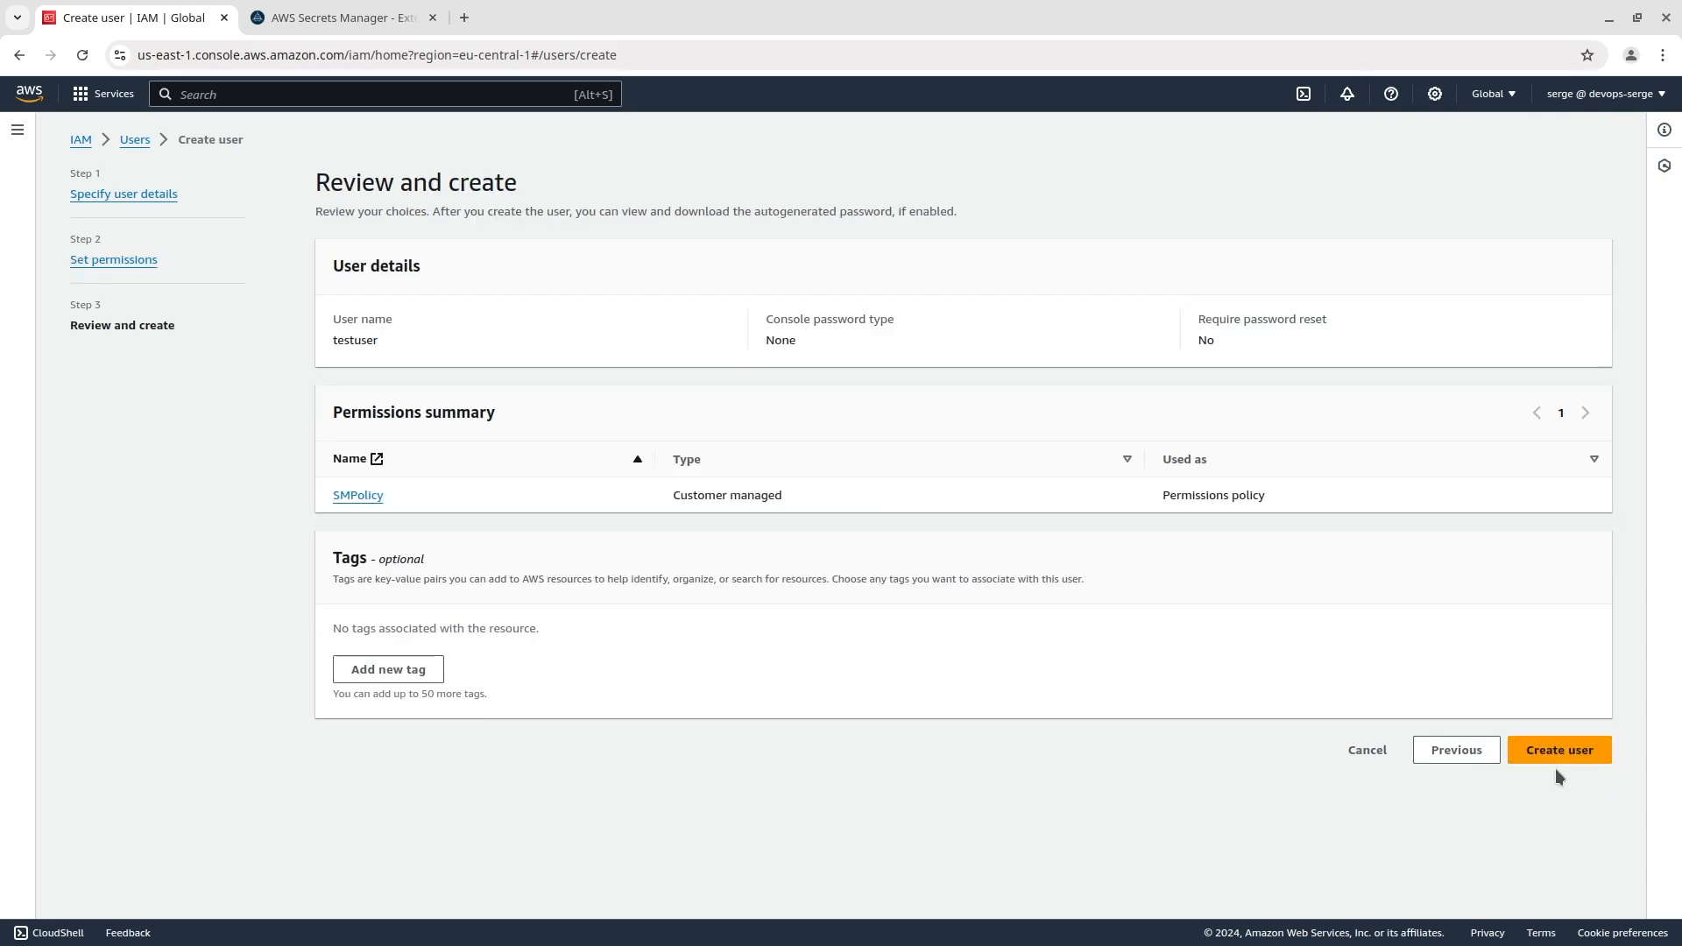
pyautogui.click(1557, 748)
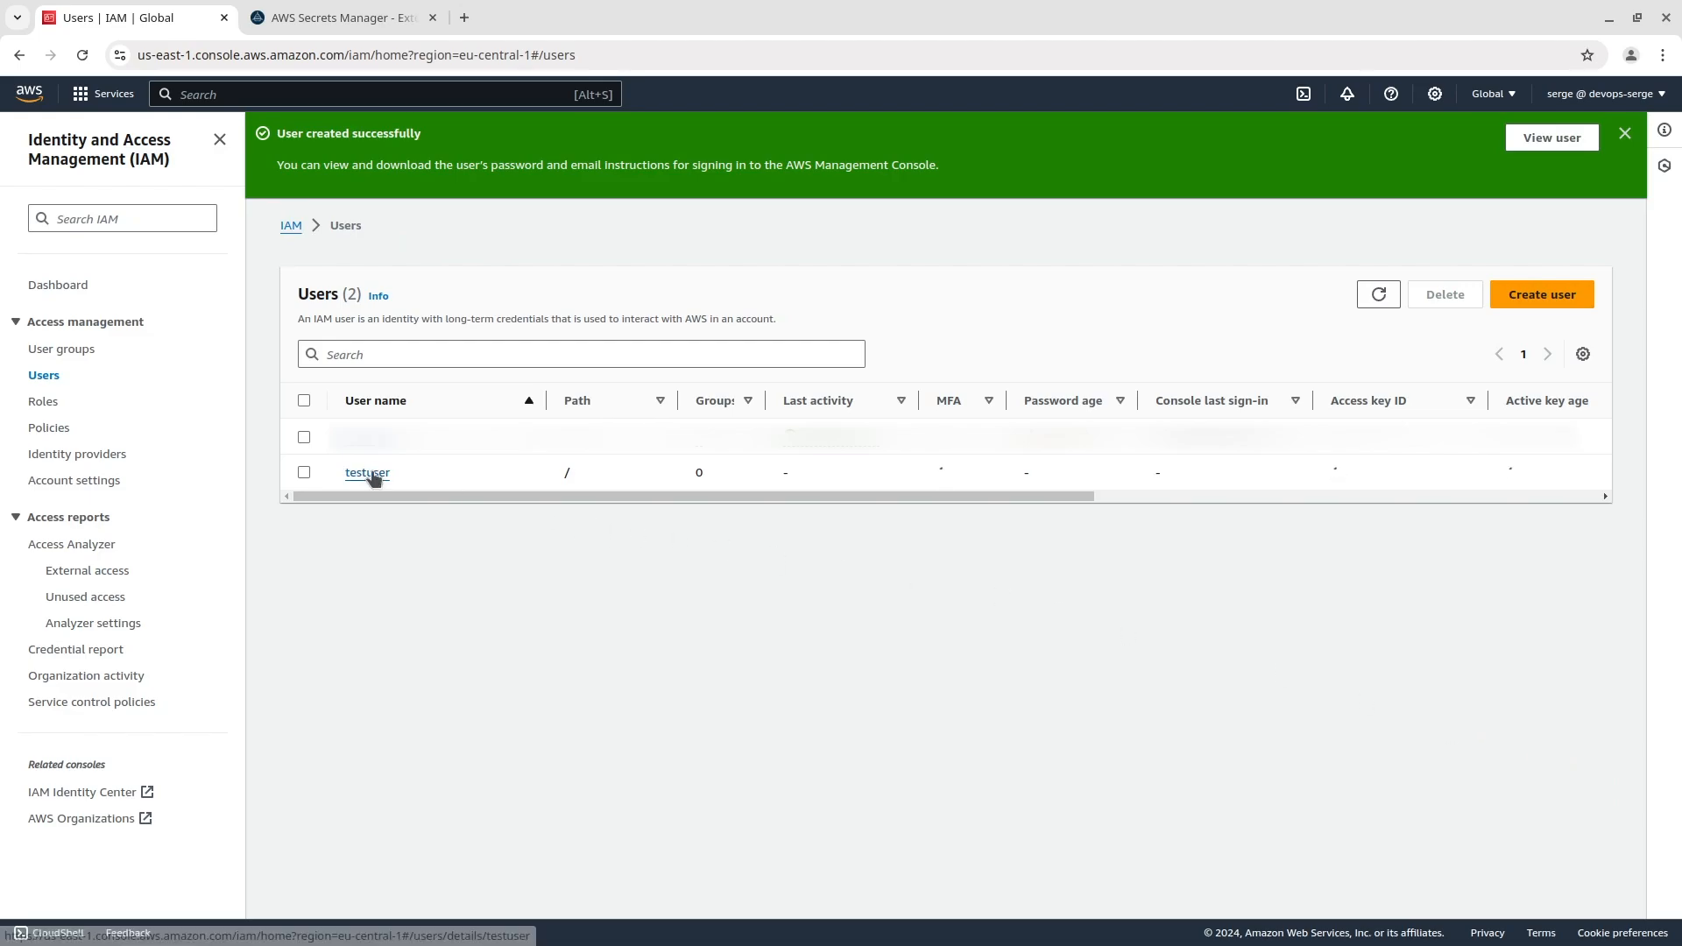
# From testuser's Security credentials, create an access key for an application running outside AWS
pyautogui.click(366, 471)
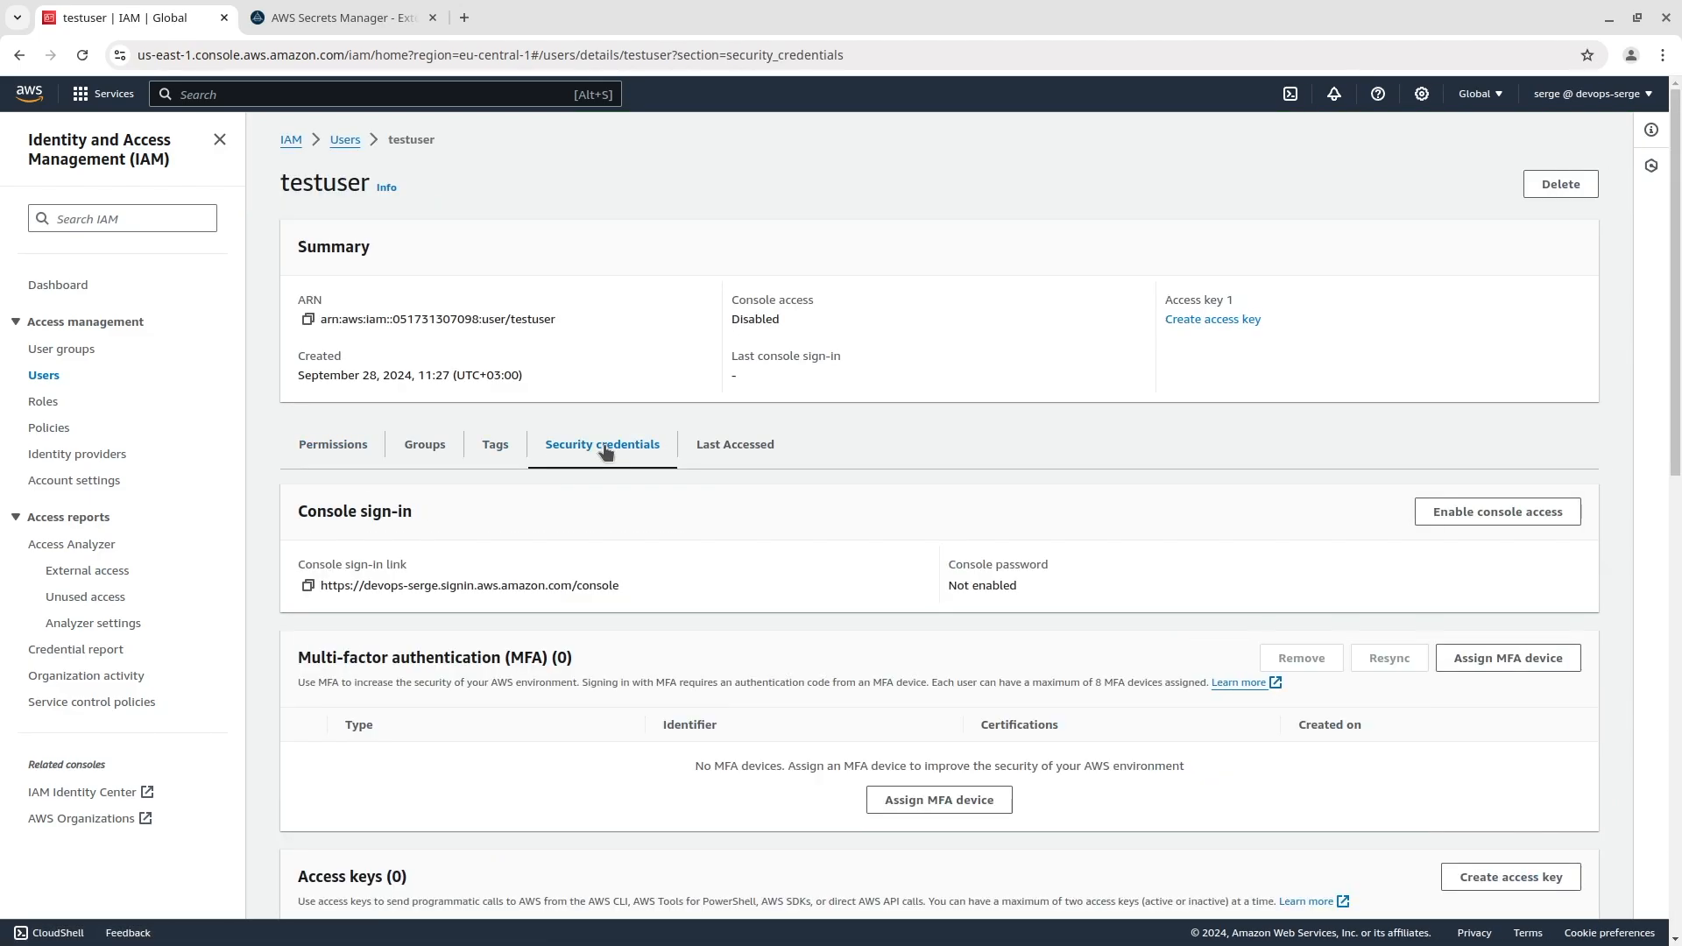
pyautogui.scroll(-3)
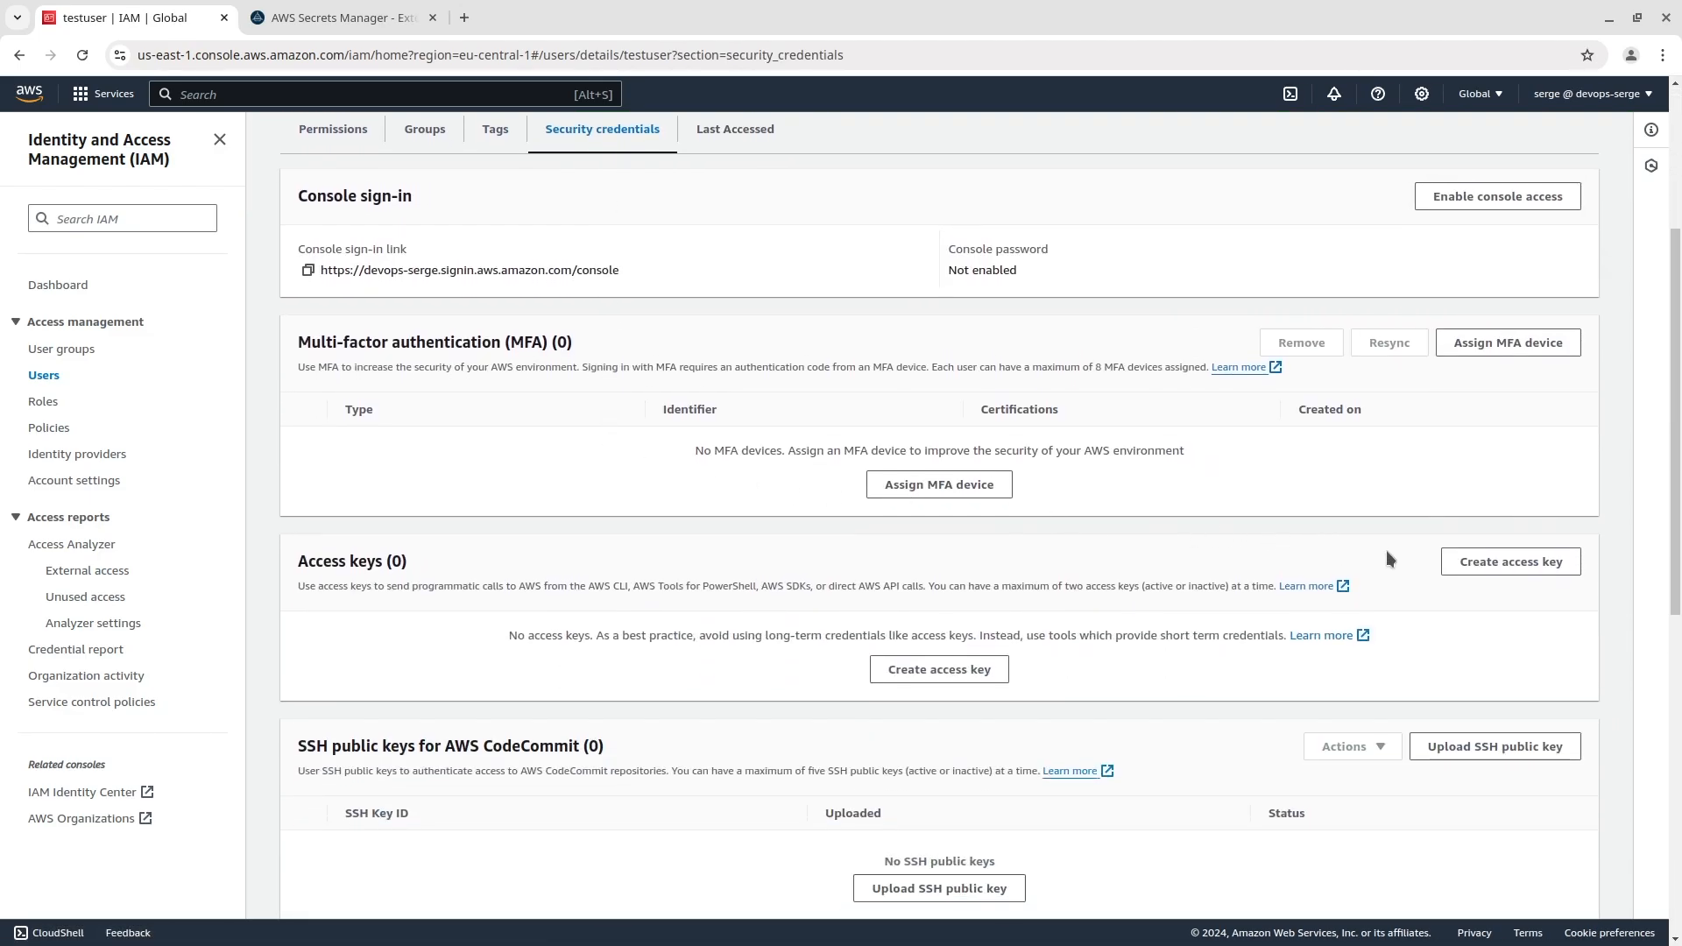
pyautogui.click(1508, 561)
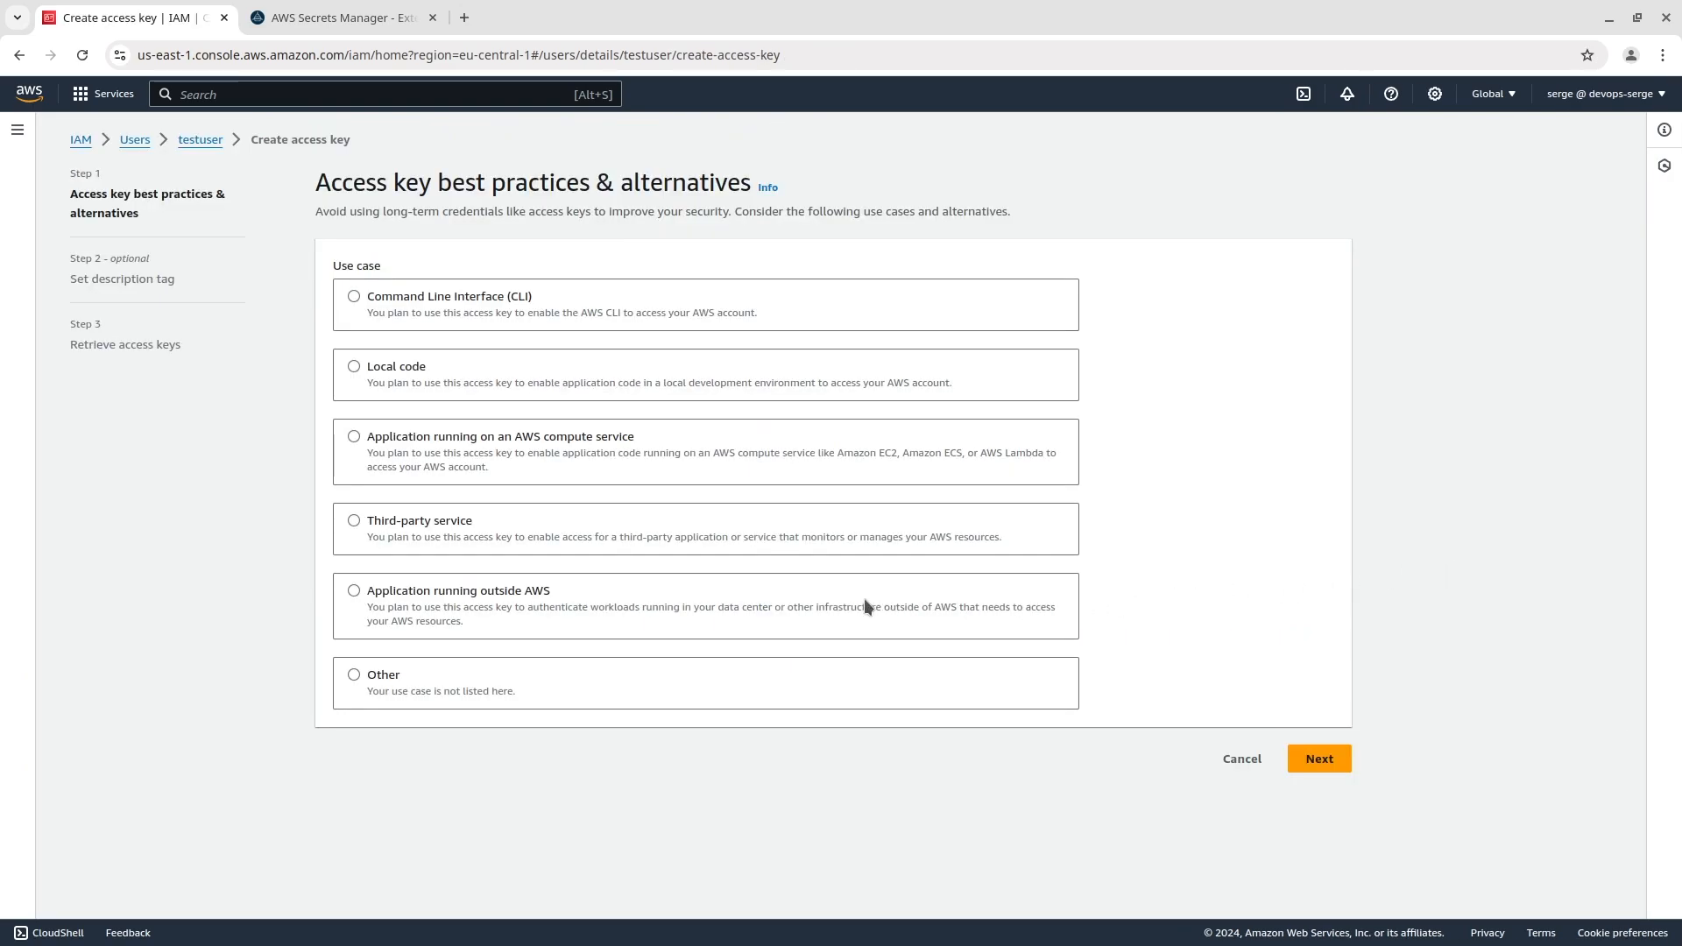
pyautogui.click(354, 590)
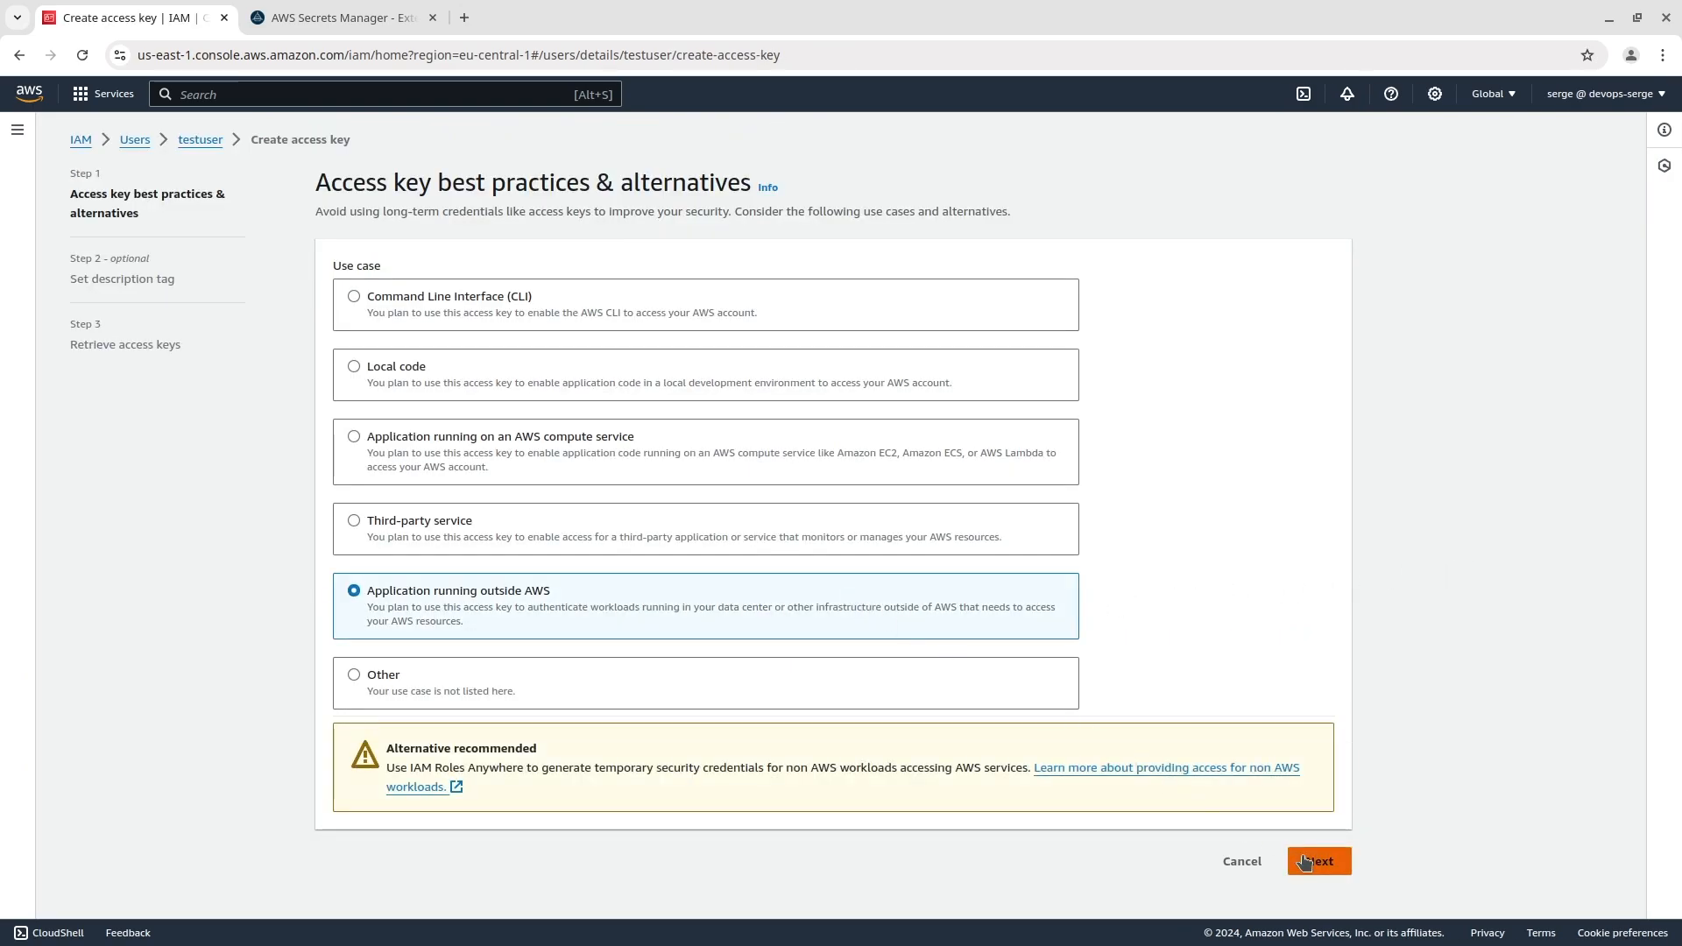
pyautogui.click(1318, 862)
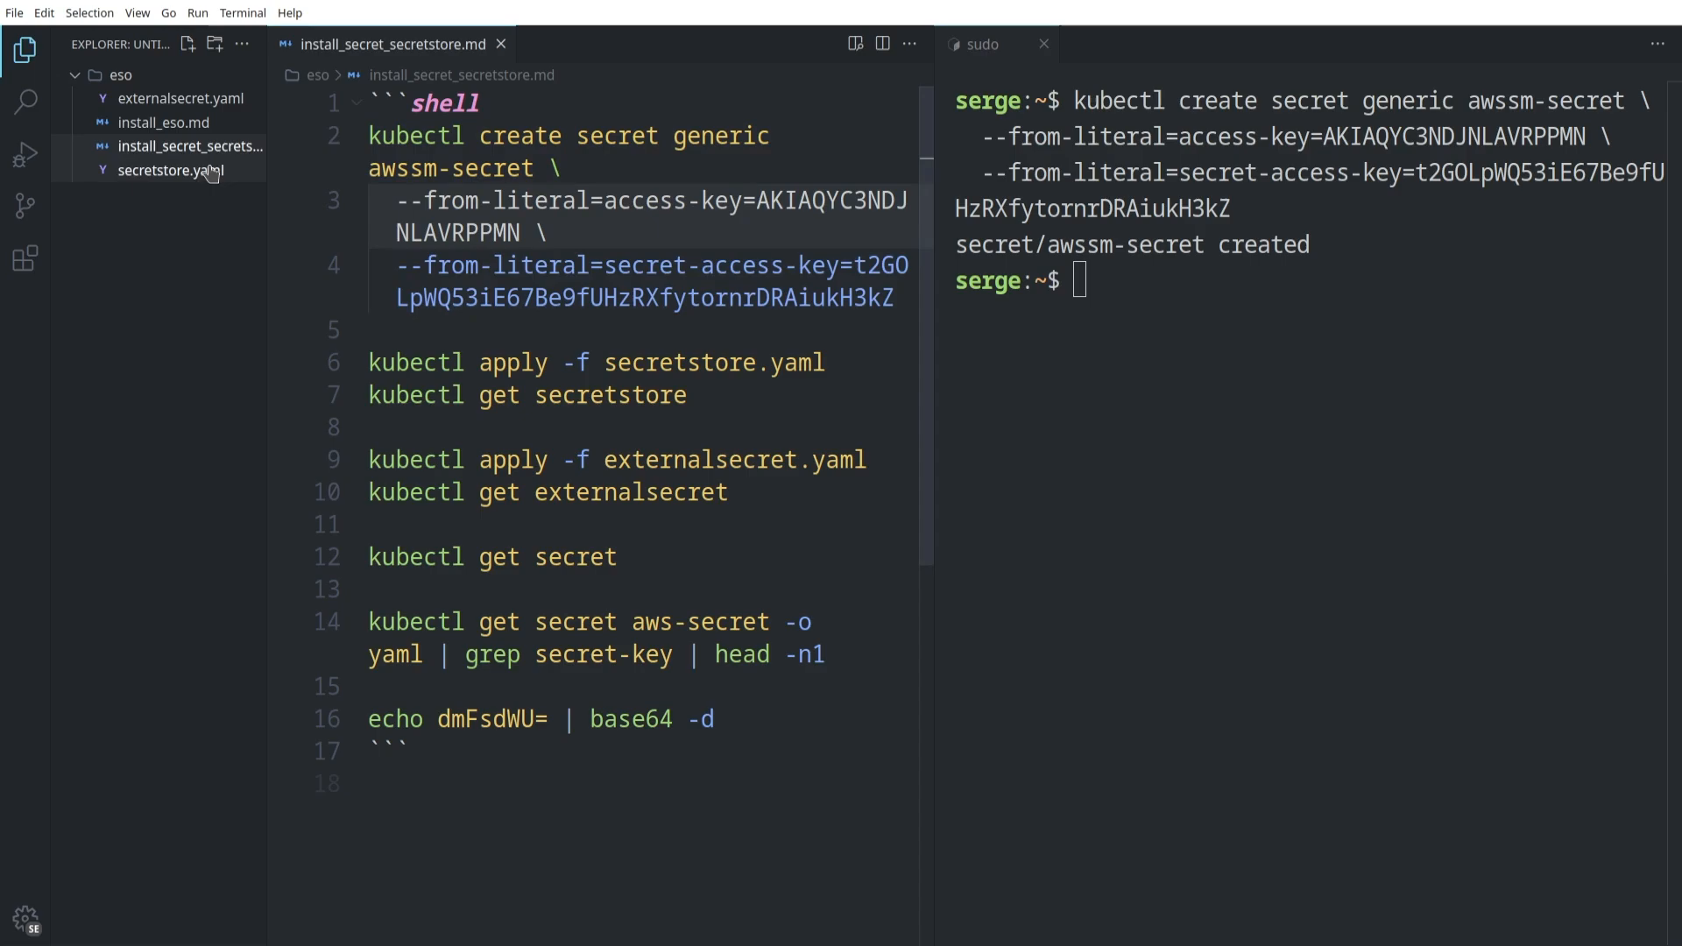
# Review secretstore.yaml and check that mysecretstore reports Valid and Ready with kubectl get secretstore
pyautogui.click(168, 170)
pyautogui.write('cd /tmp/eso/')
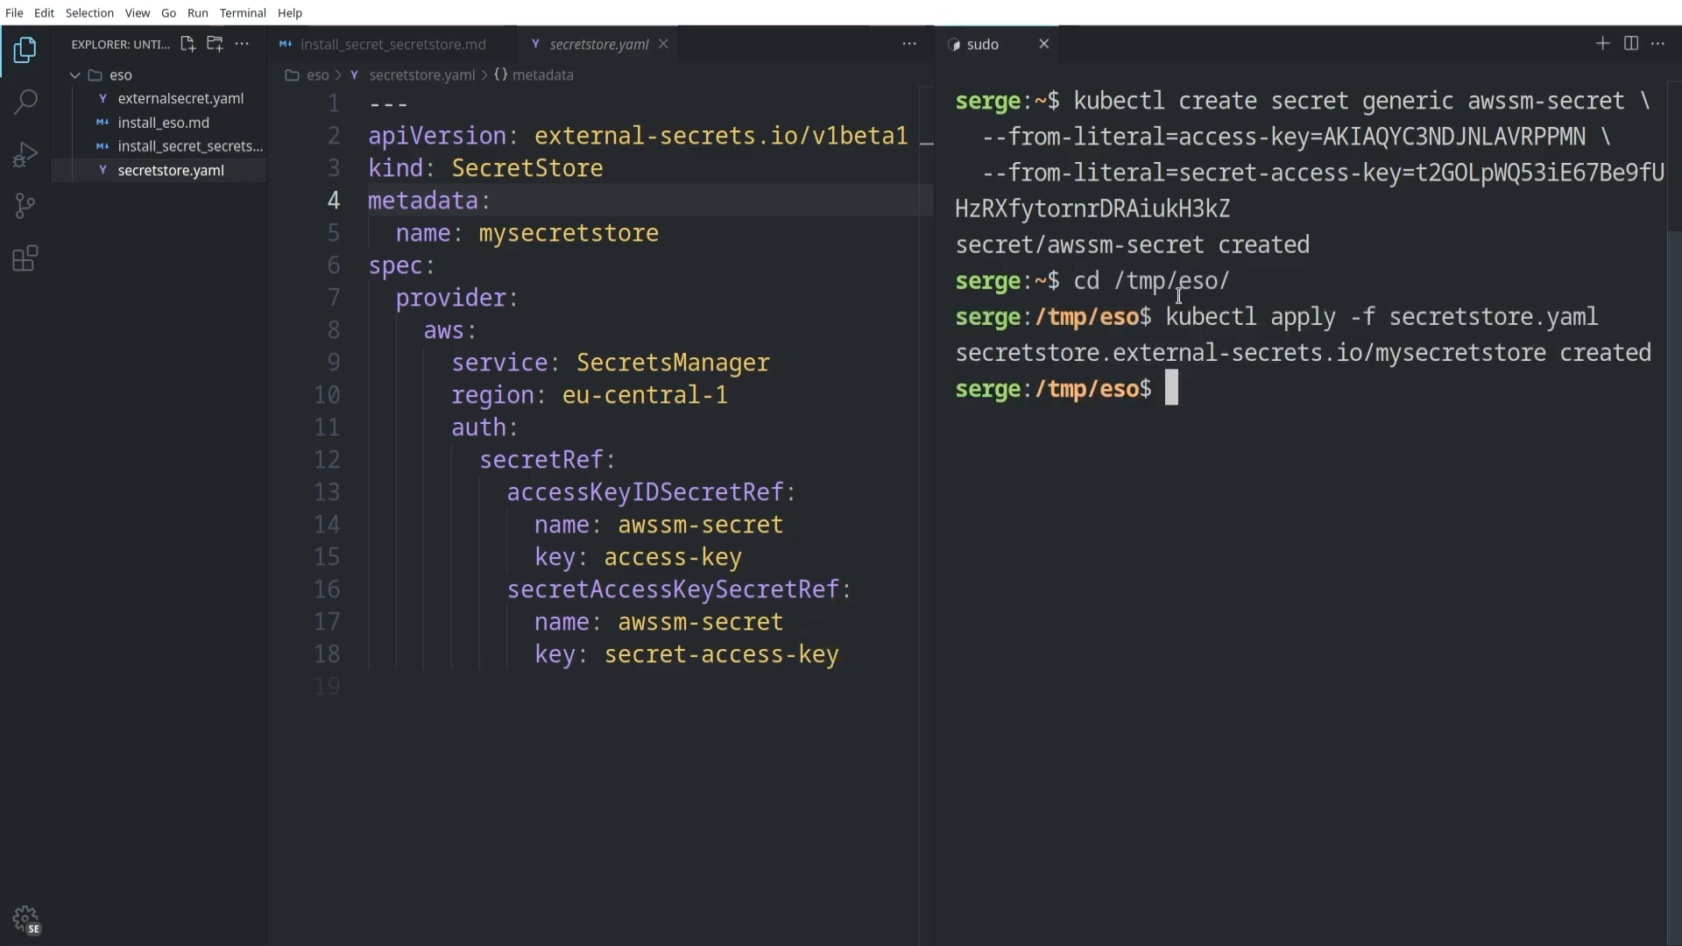
pyautogui.write('kubectl get secretstore')
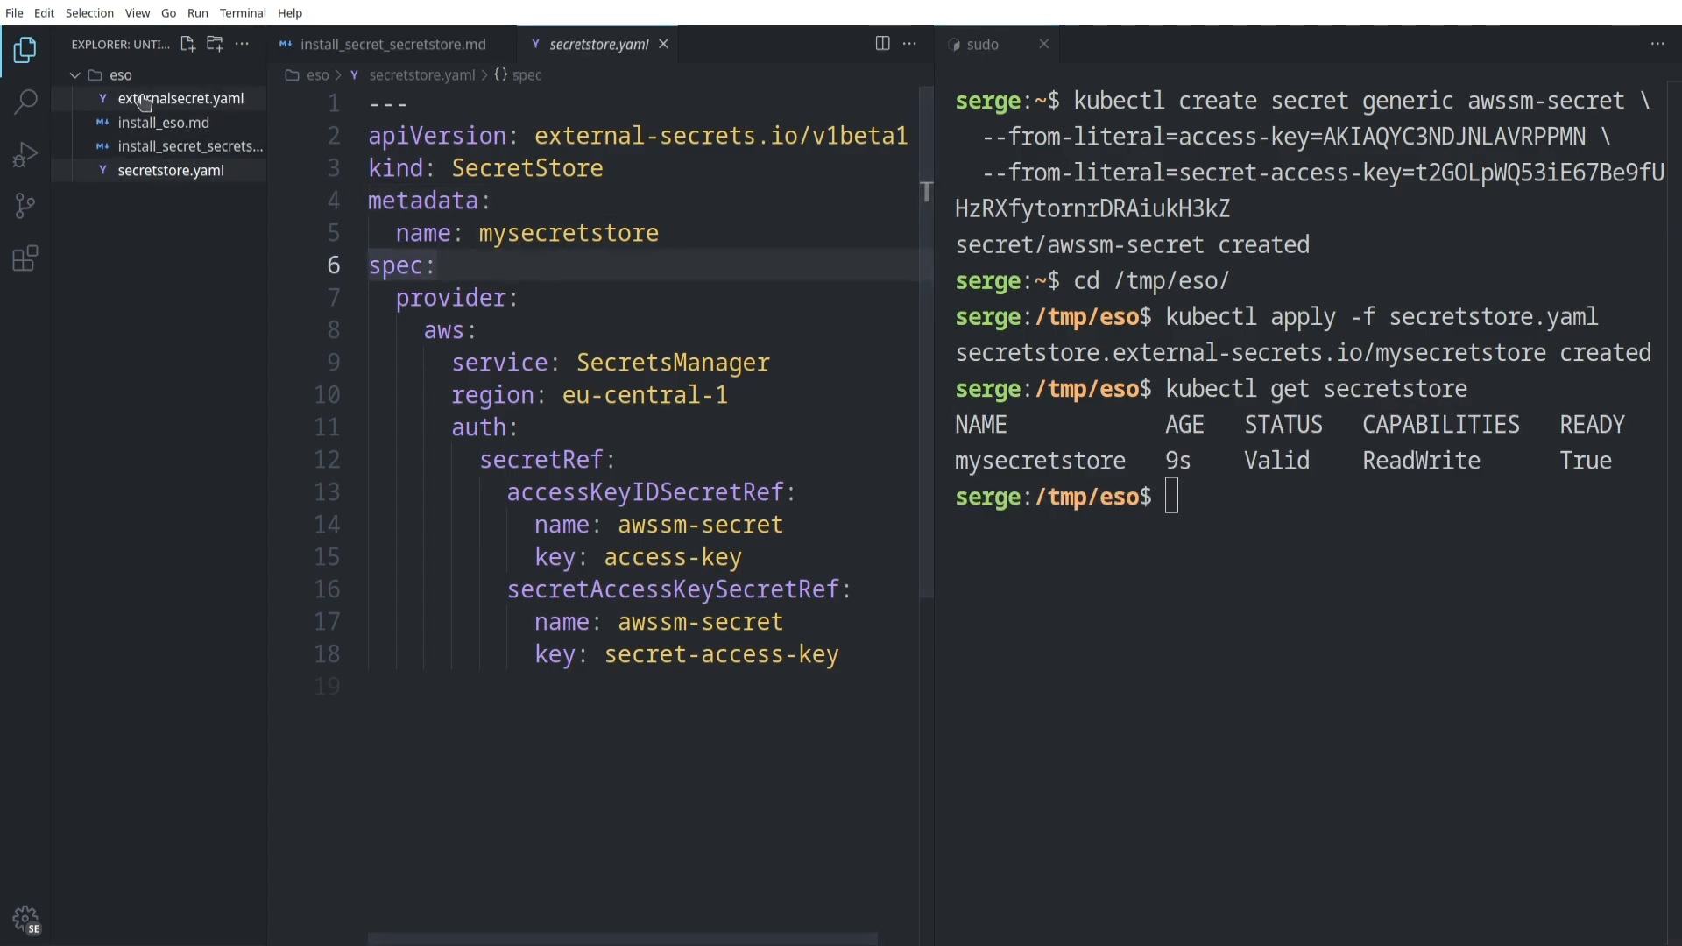
# Apply externalsecret.yaml, confirm my-external-secret is SecretSynced and aws-secret appears in kubectl get secret
pyautogui.click(180, 98)
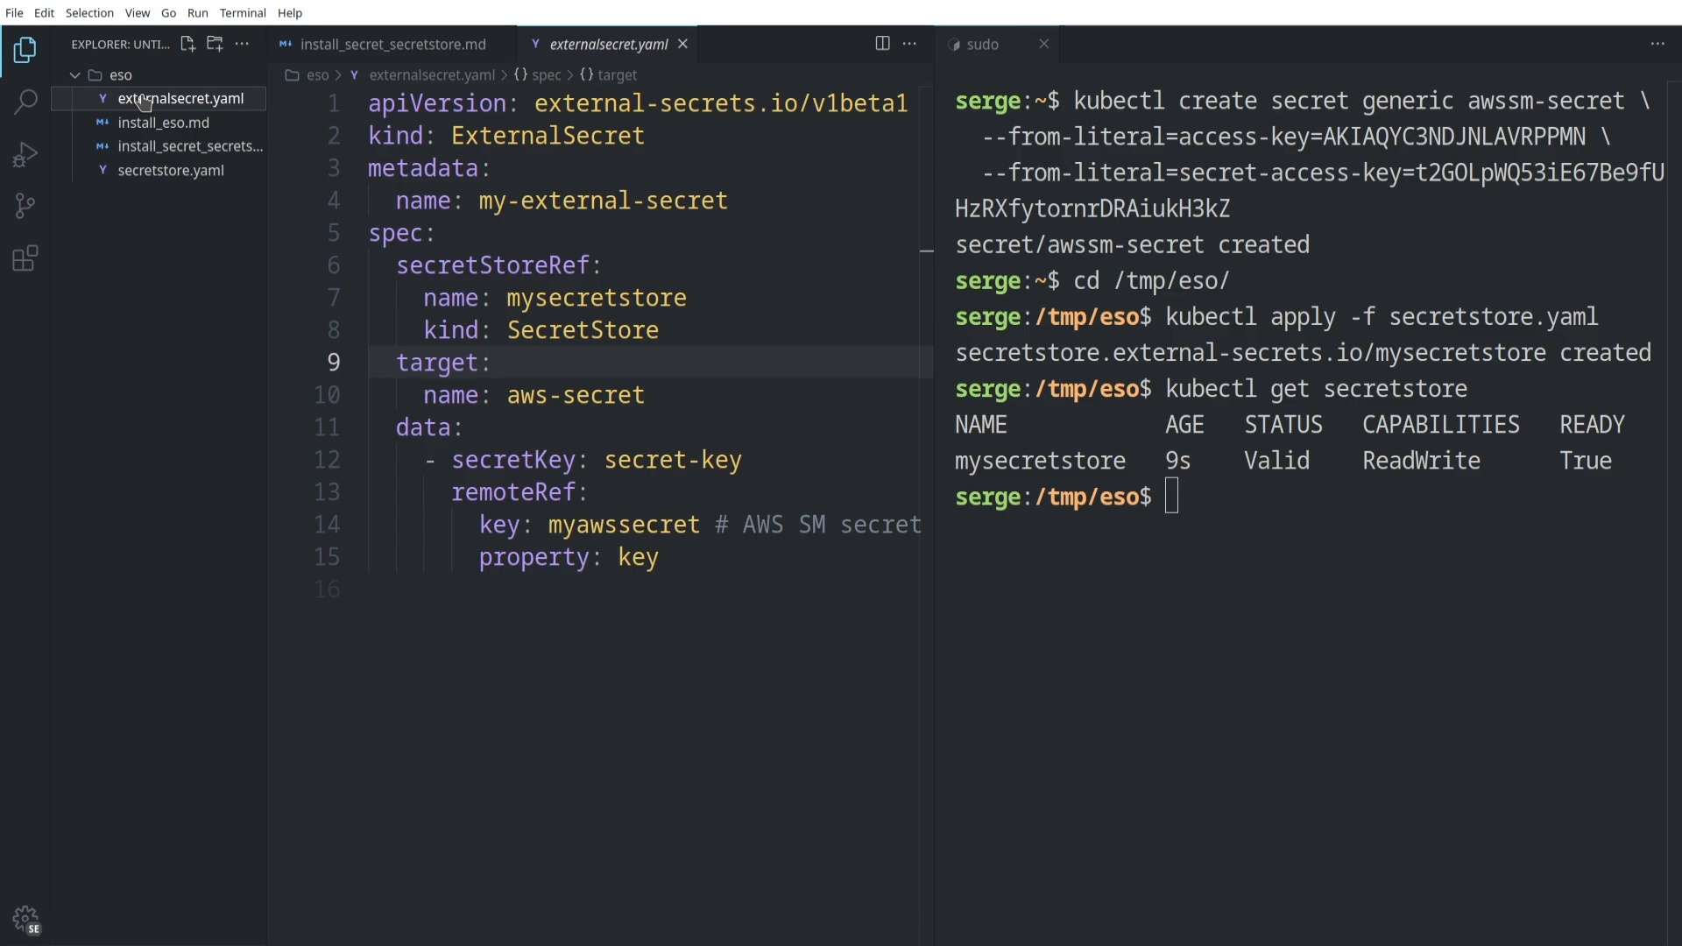
pyautogui.write('k')
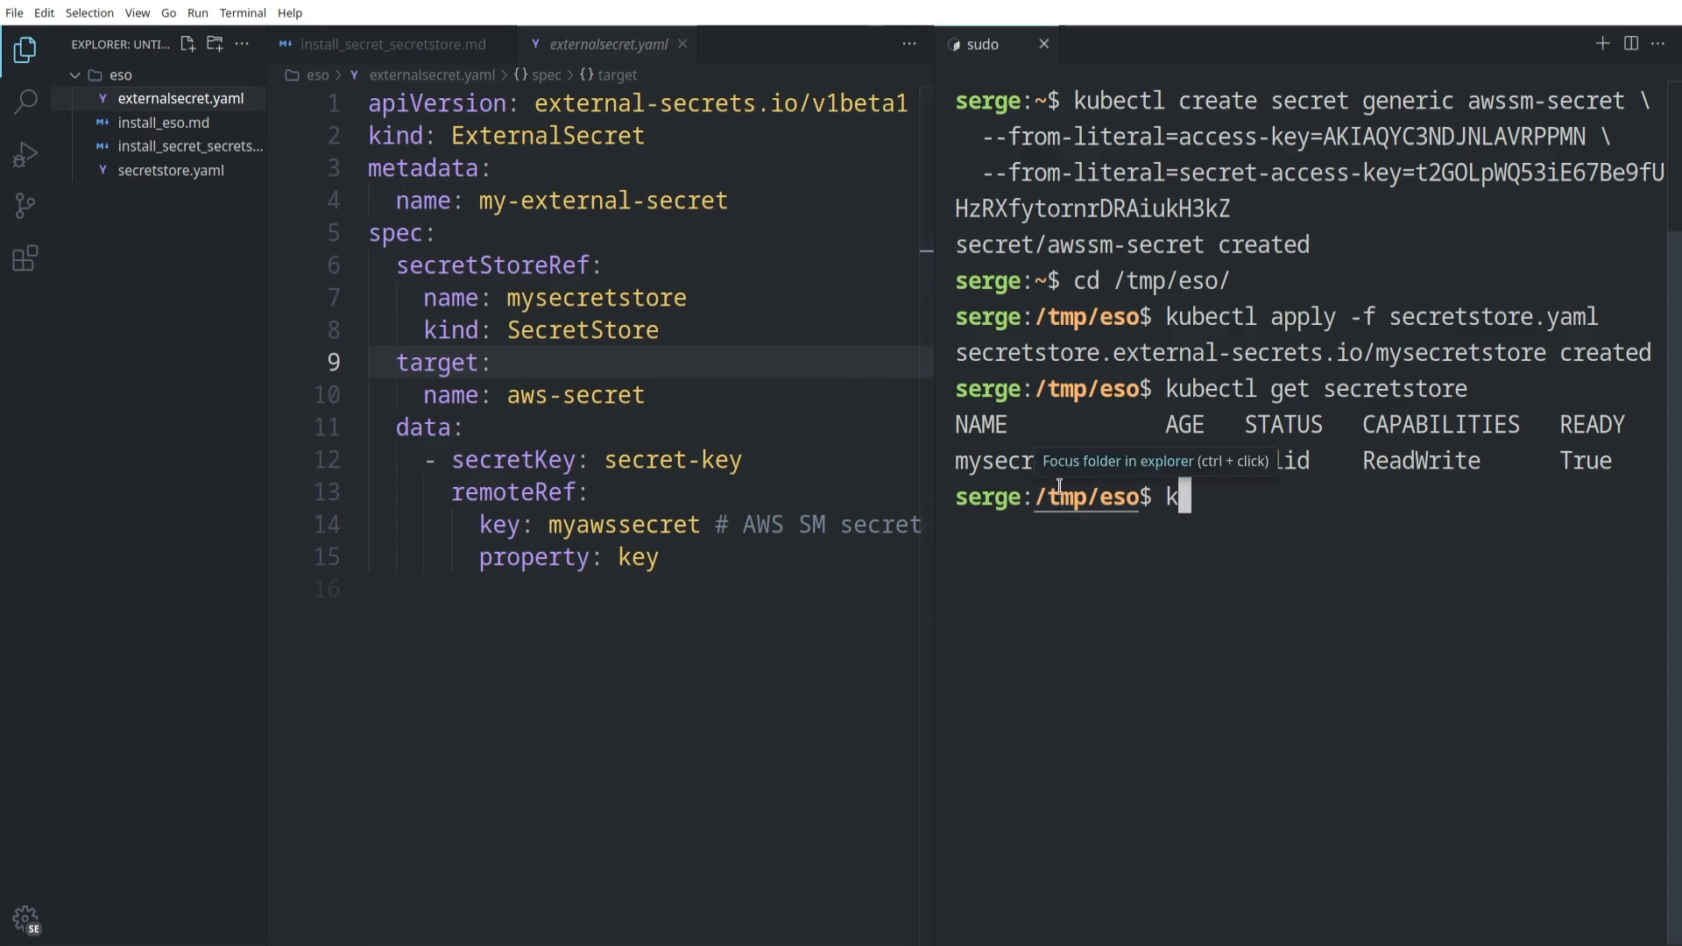
pyautogui.write('ubectl apply -f externalsecret.yaml')
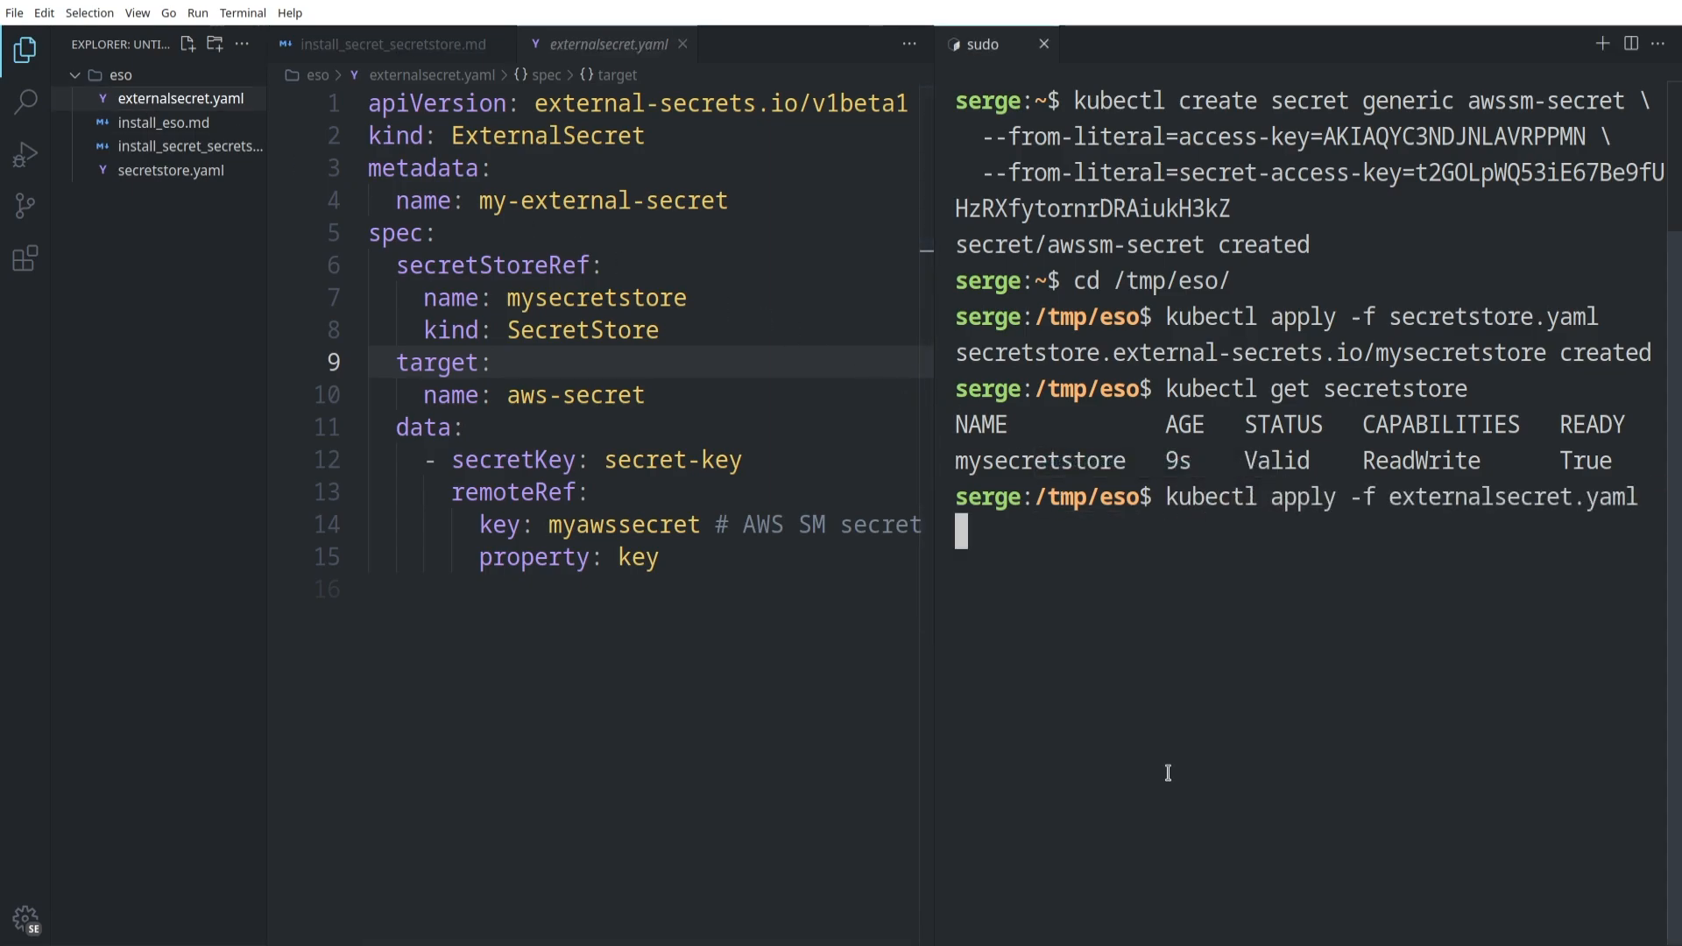
pyautogui.write('kubectl get externalsecret')
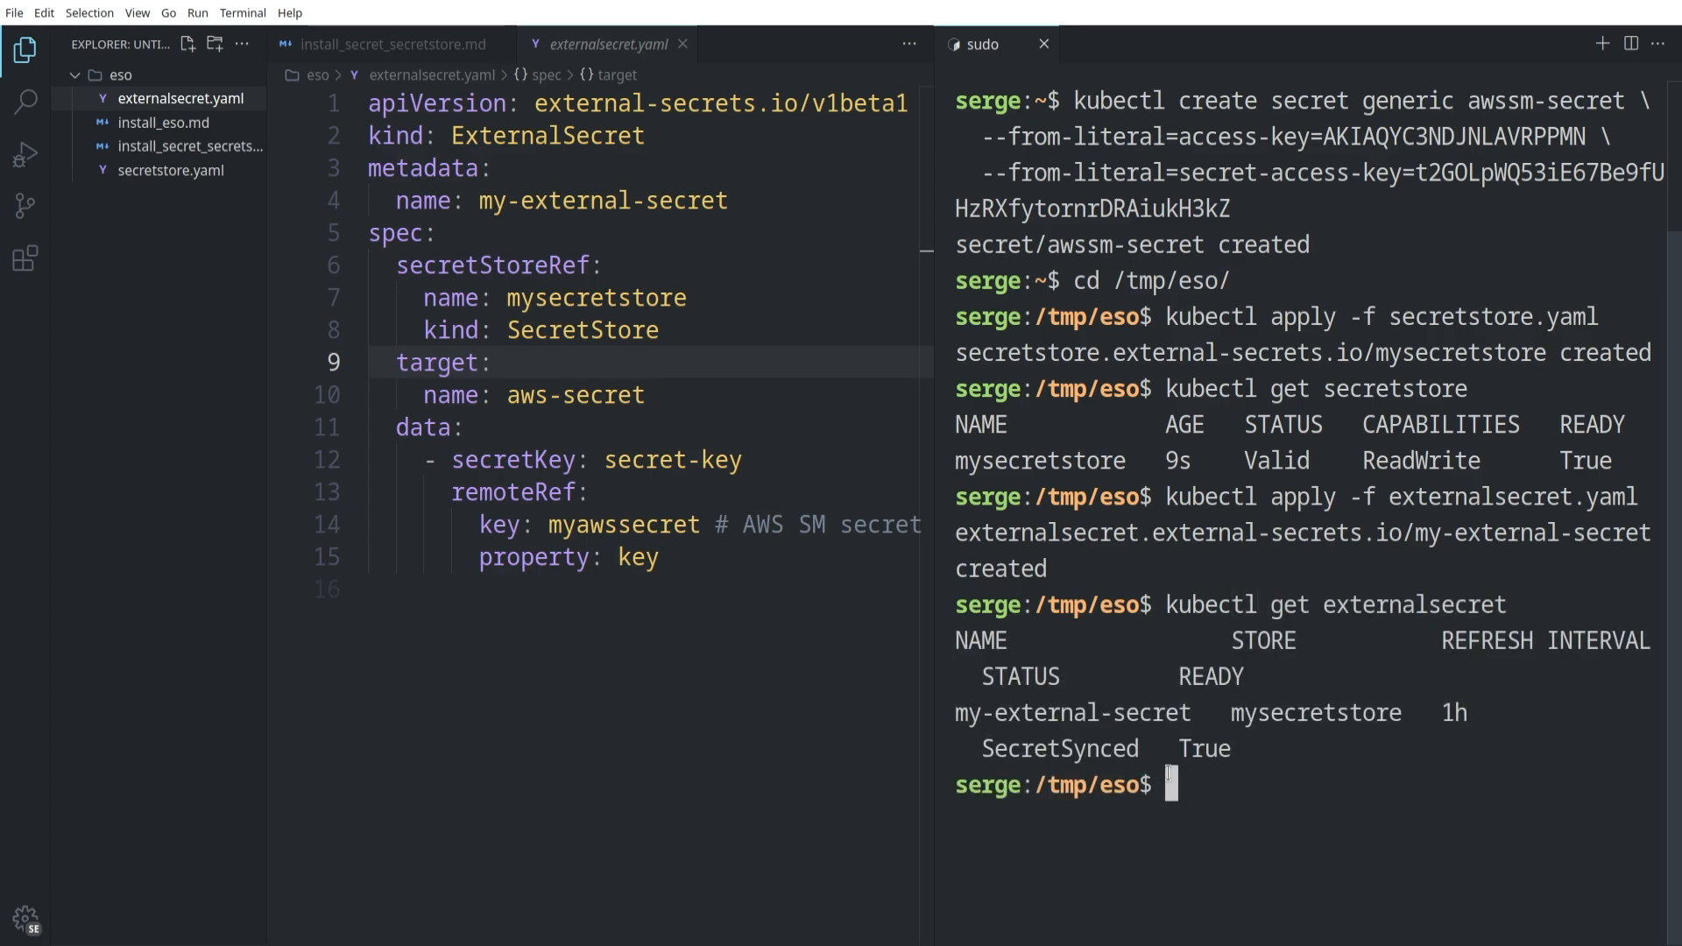
pyautogui.write('kubectl get secret')
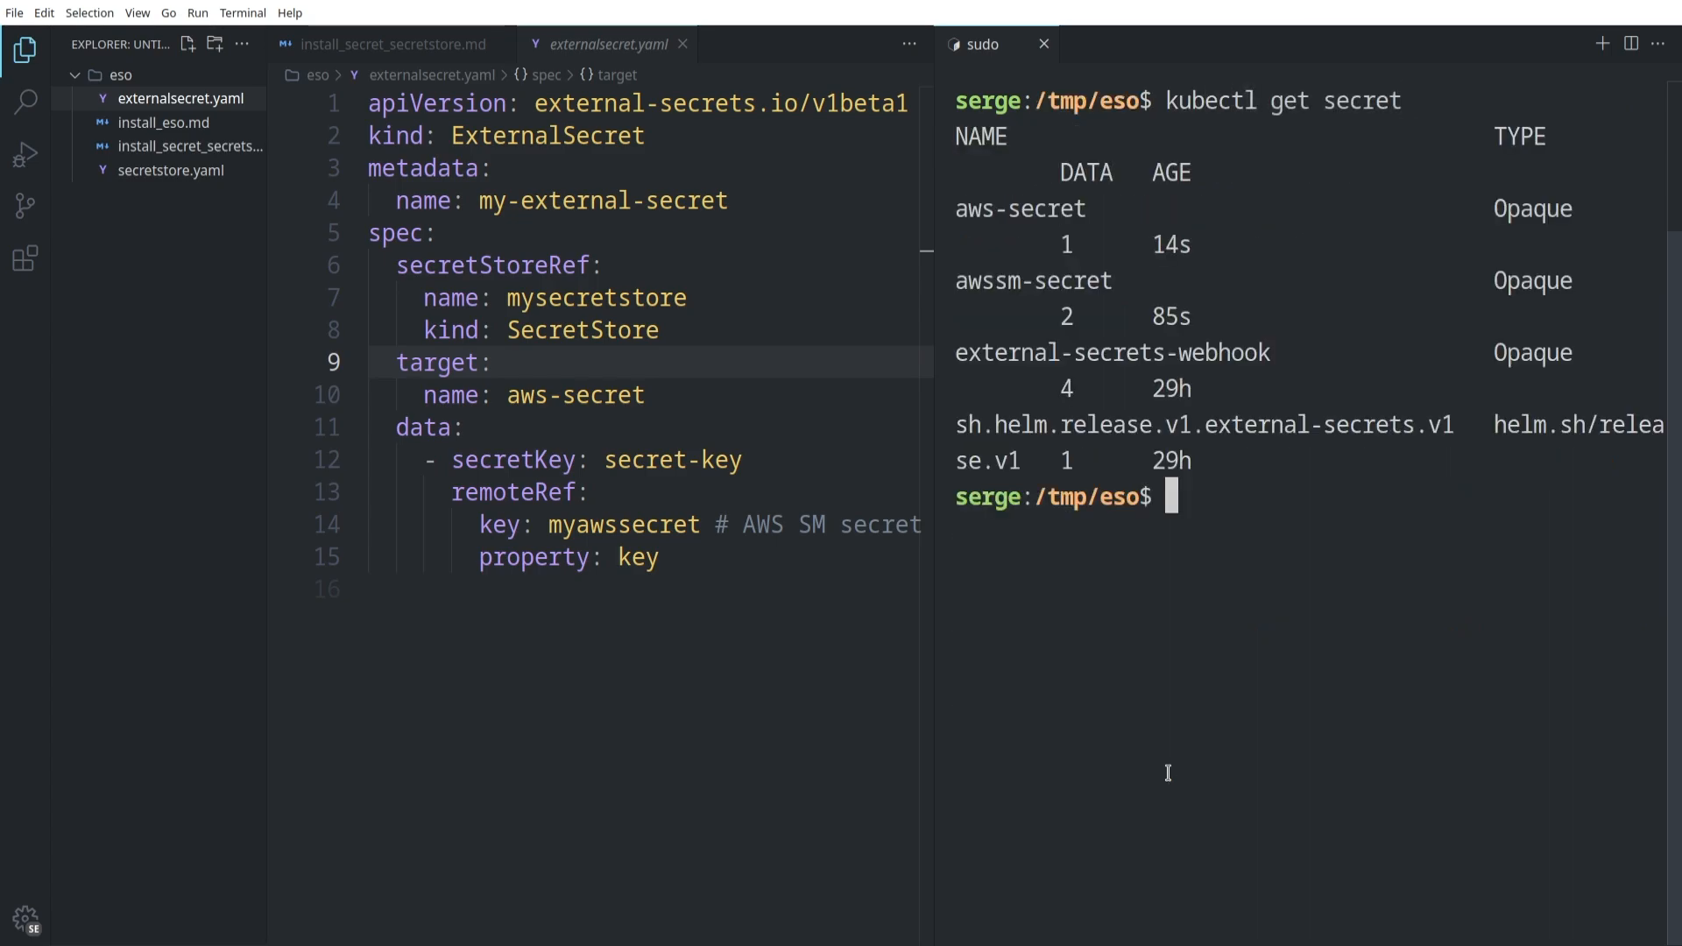